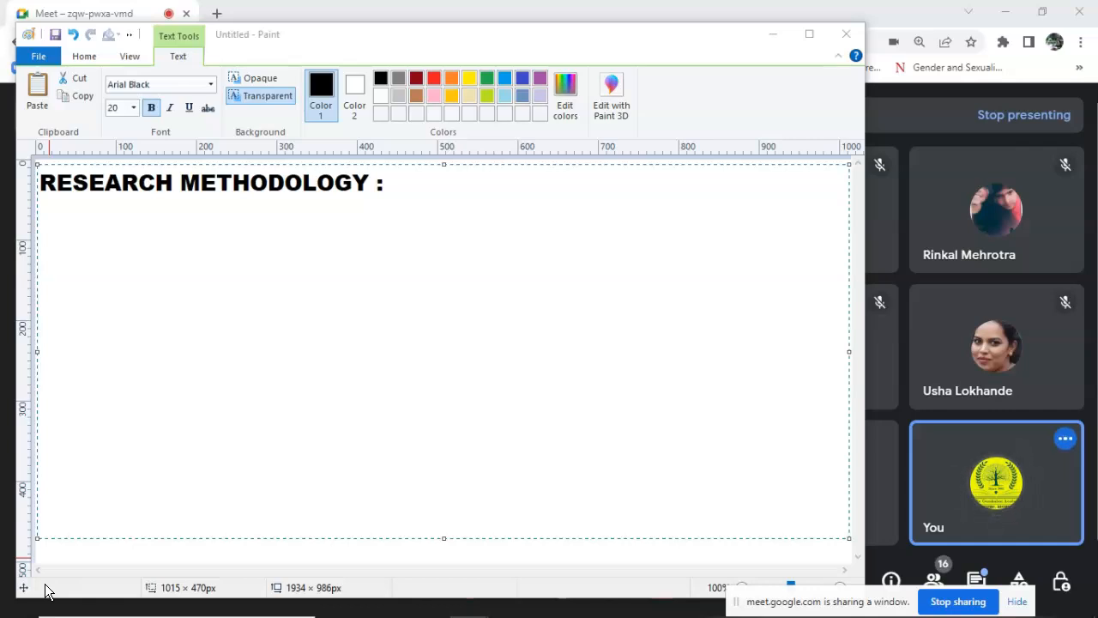
pyautogui.moveTo(187, 455)
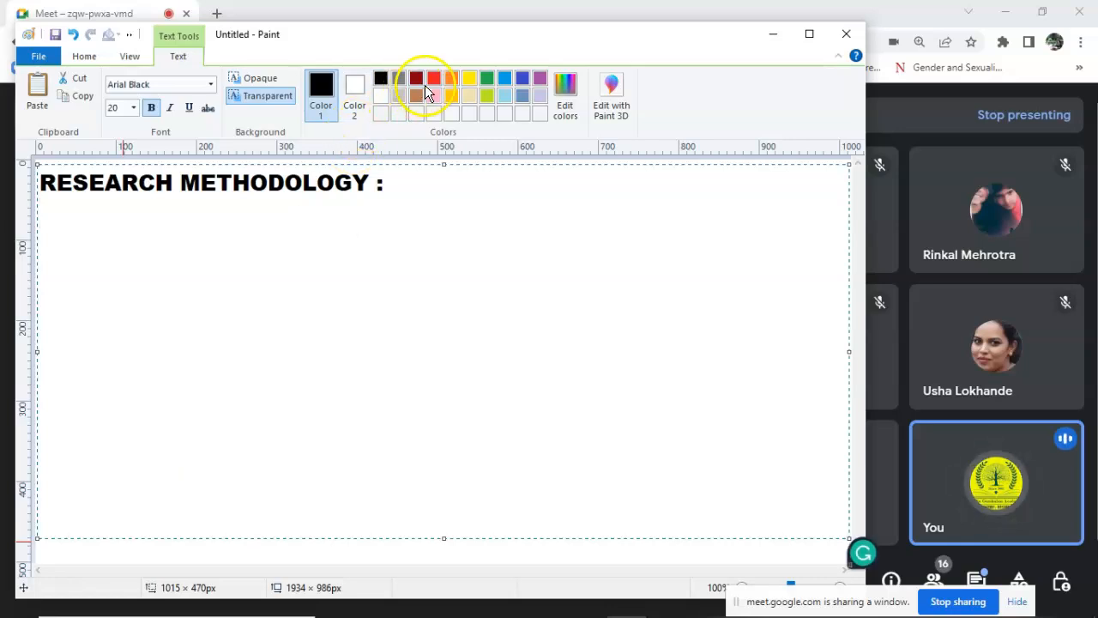
# In red, type 'RE-SEARCH: SOMETHING WHICH ALREADY BEEN DISCOVERED OR PRESENTED, IS BEING STUDIED AGAIN.'
pyautogui.click(434, 78)
pyautogui.write('RE- SE')
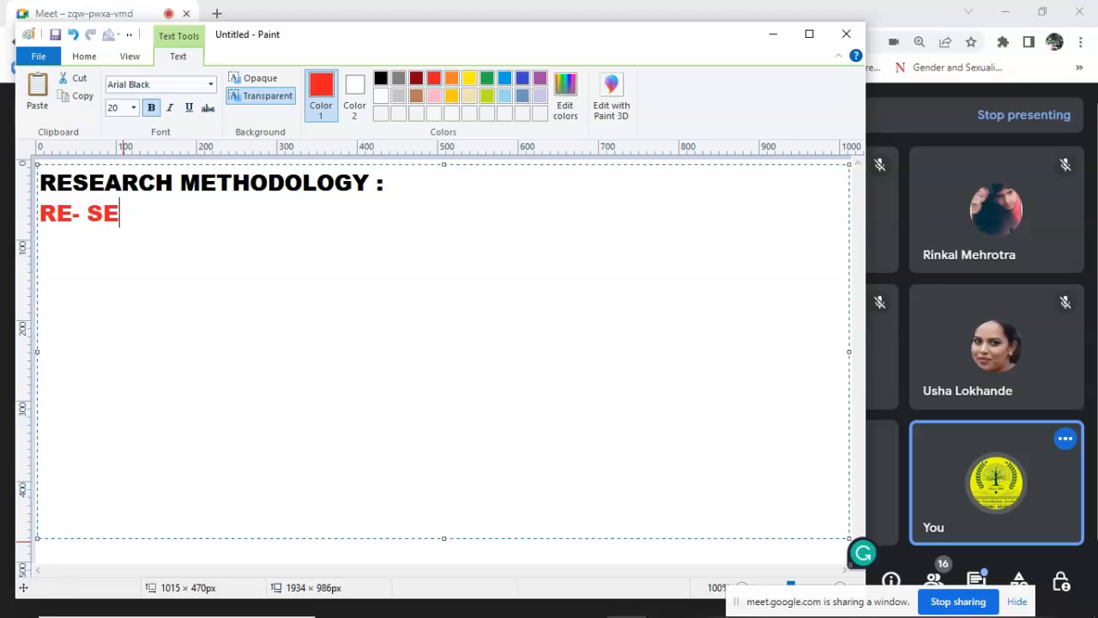
pyautogui.write('ARCH')
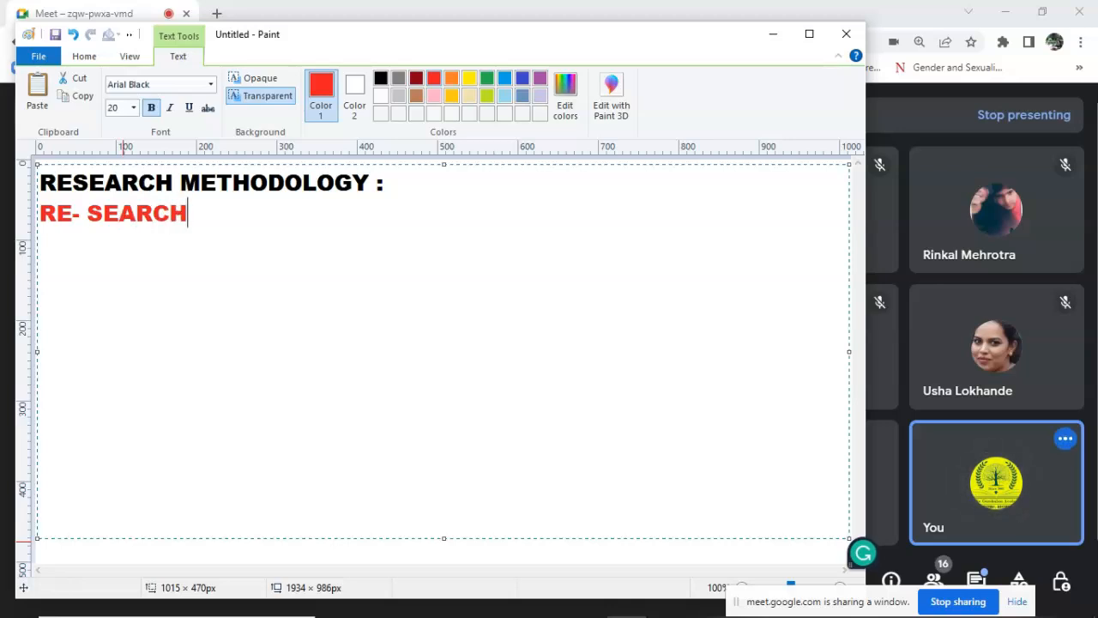
pyautogui.write(':')
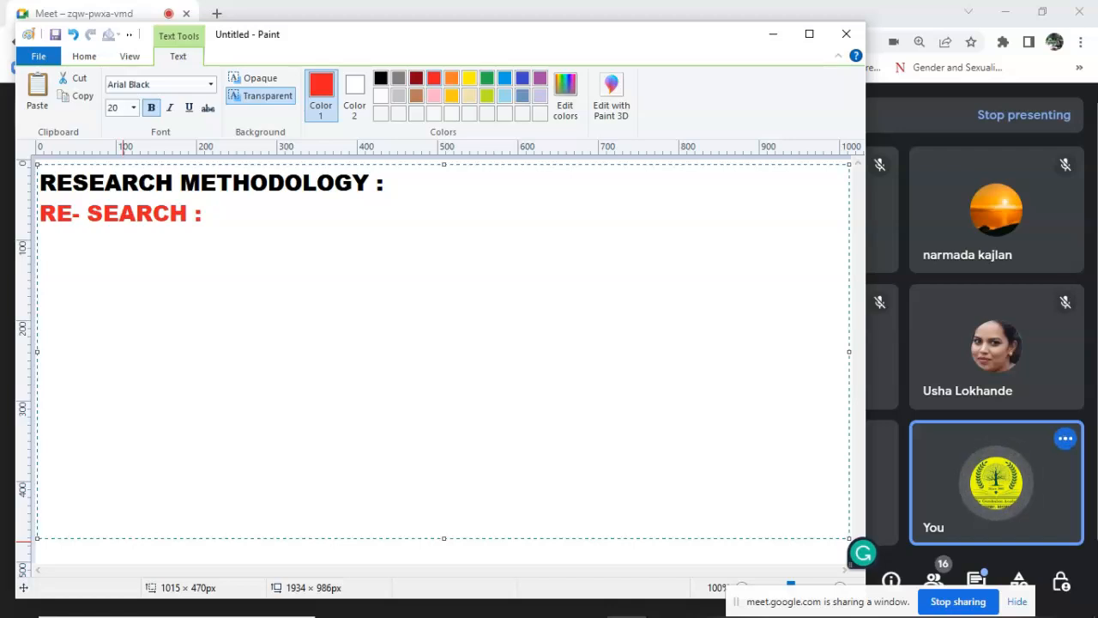
pyautogui.click(208, 213)
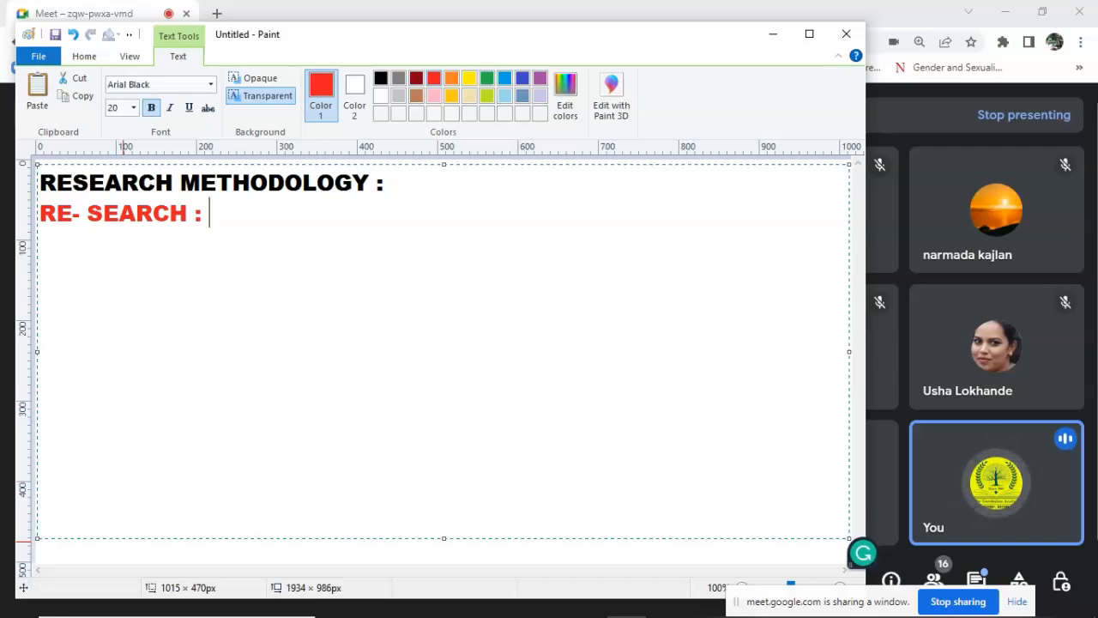
pyautogui.write('SOME')
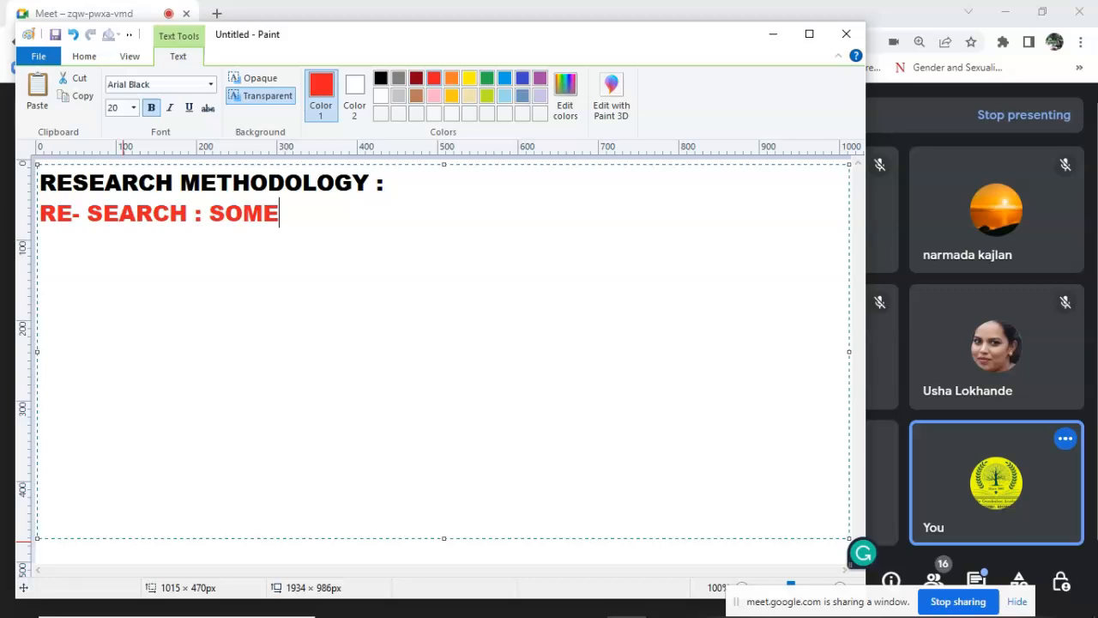
pyautogui.write('THING WH')
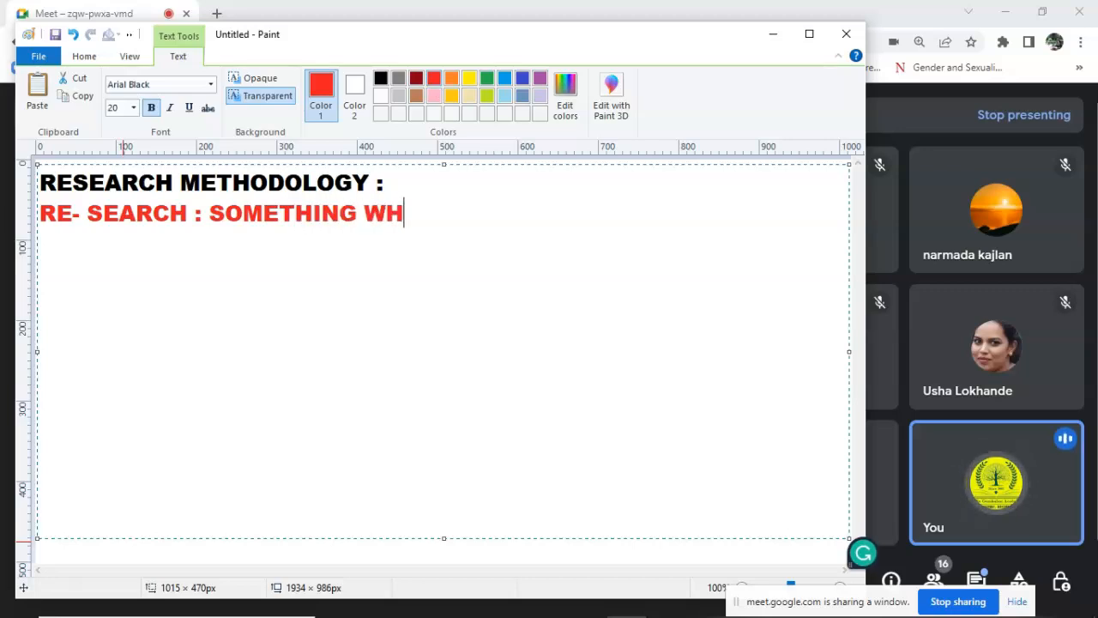
pyautogui.write('ICH ALREA')
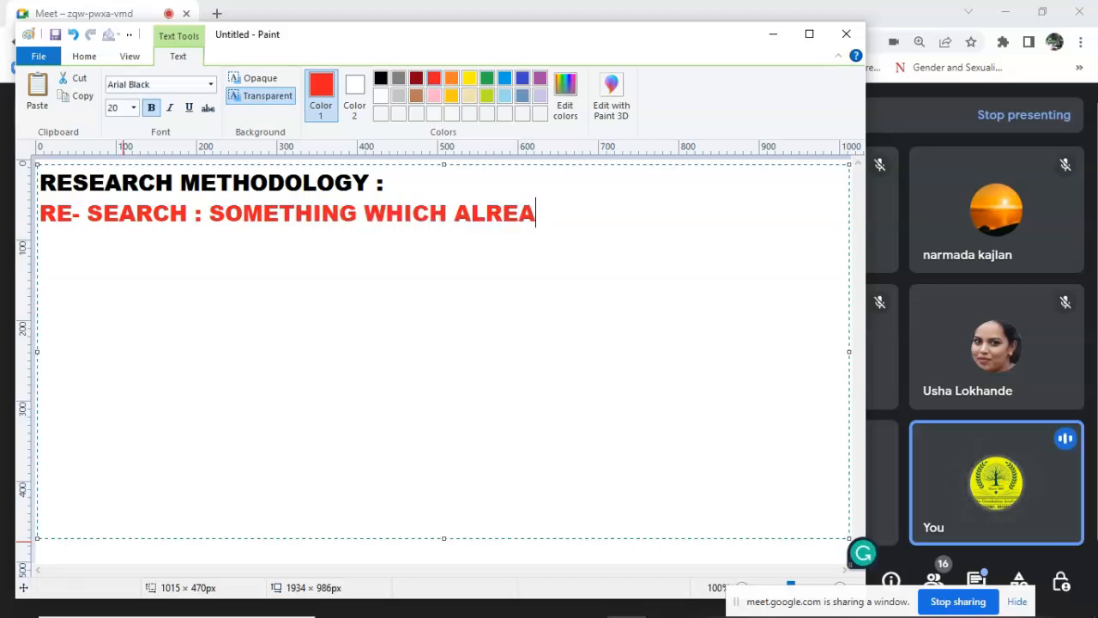
pyautogui.write('DY BEEN DISCOVERED')
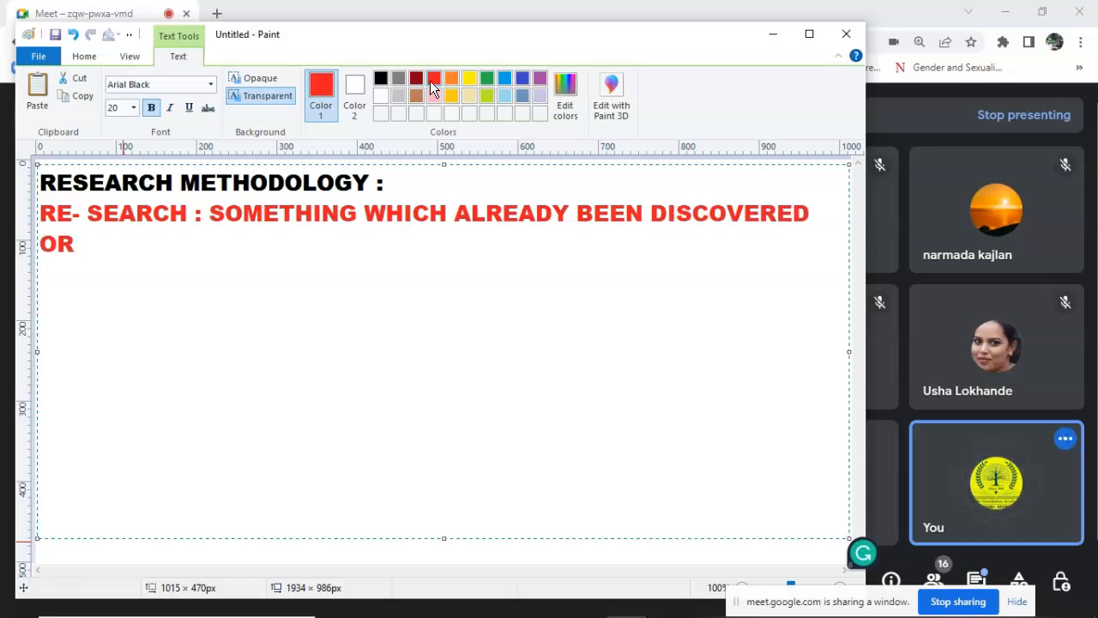
pyautogui.write('PRESENTED, IS BEI')
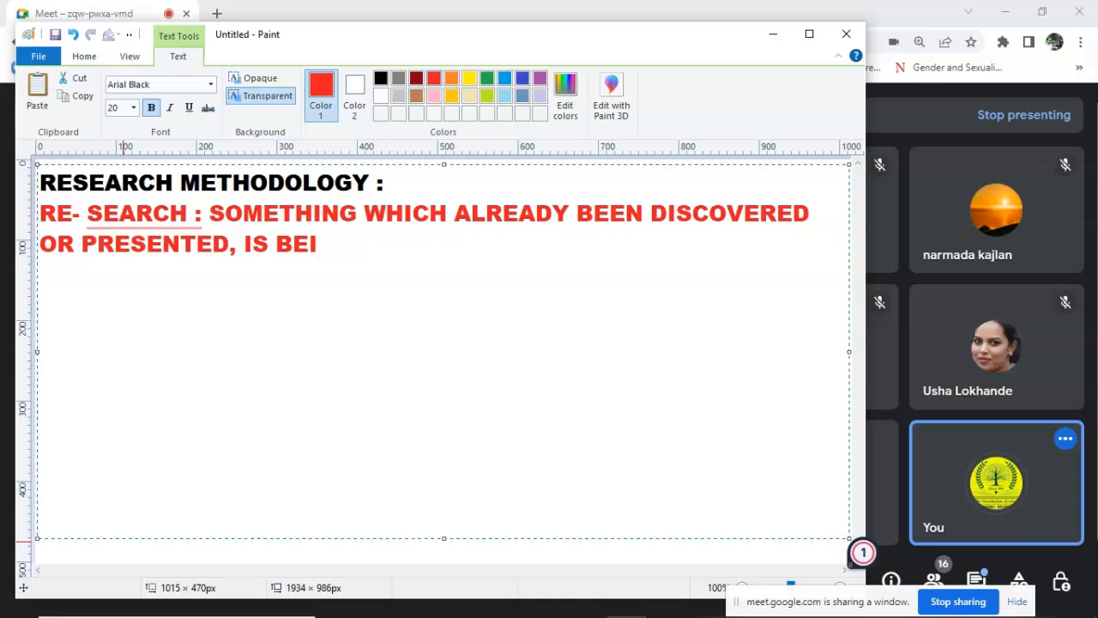
pyautogui.write('NG STUDIED AGAIN')
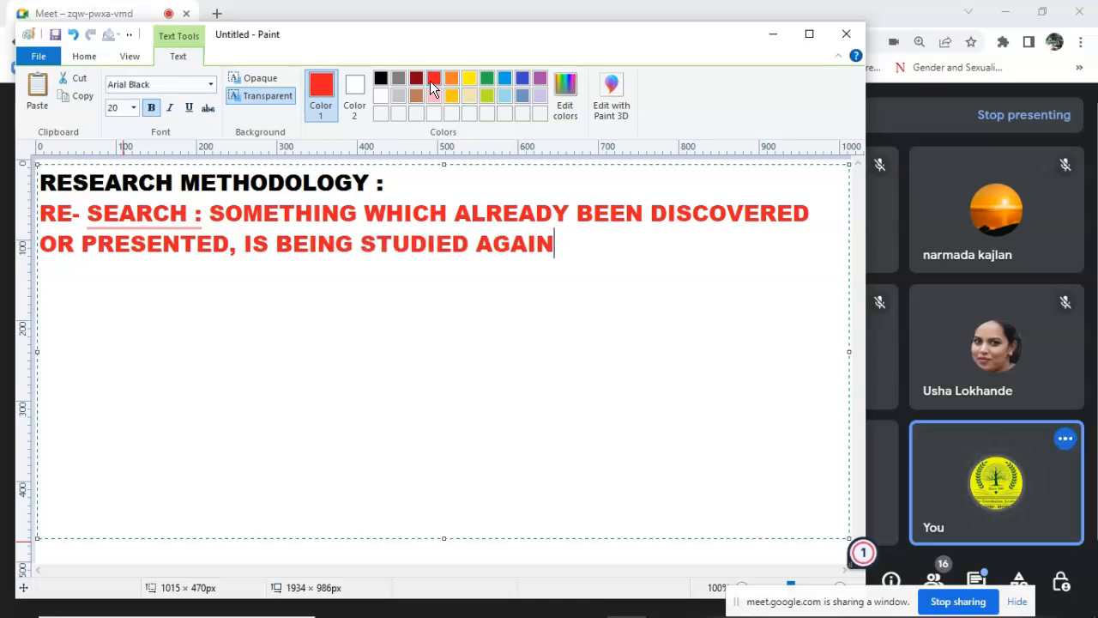
pyautogui.write('.')
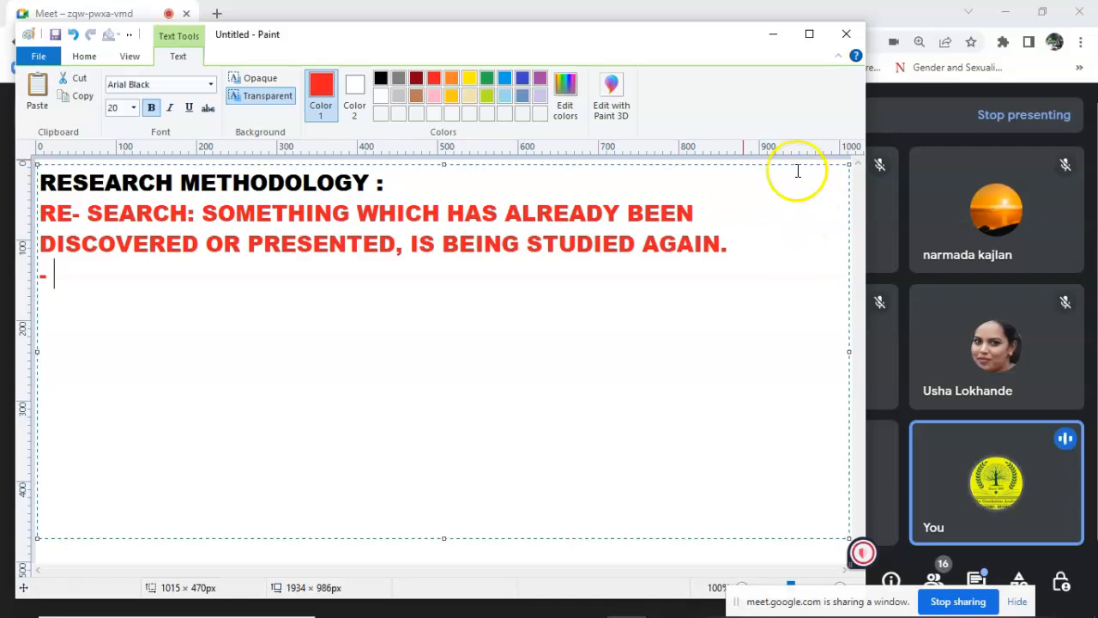
# In blue, type '- IT IS A STUDY OF RESEARCH METHODS, OR "CONTEXUAL'
pyautogui.click(522, 79)
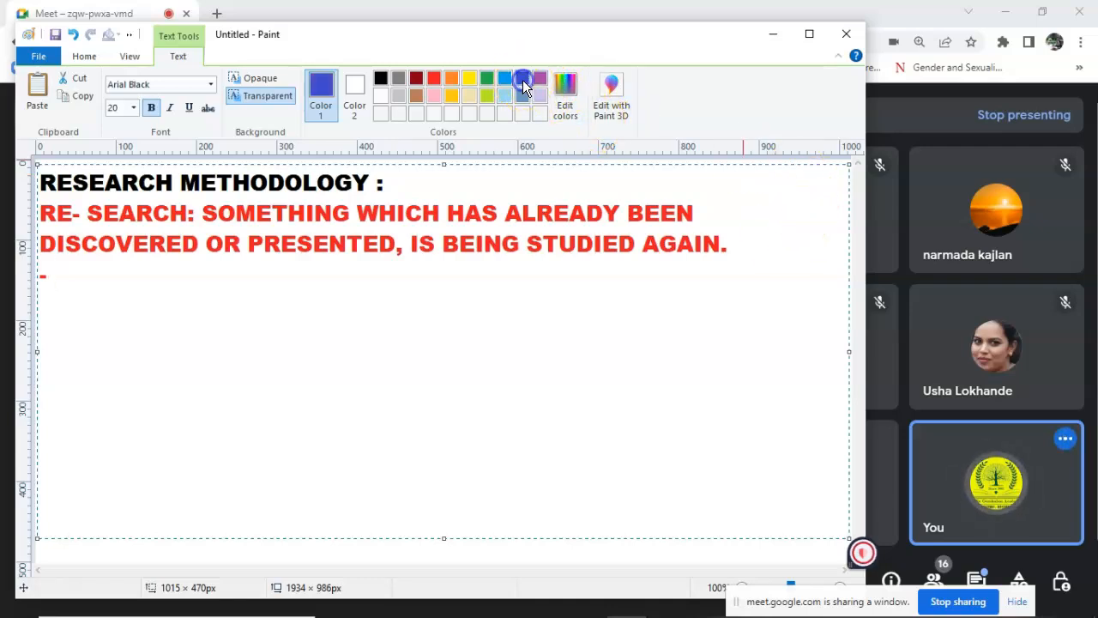
pyautogui.write('- IT IS A STUDY OF RESEARCH')
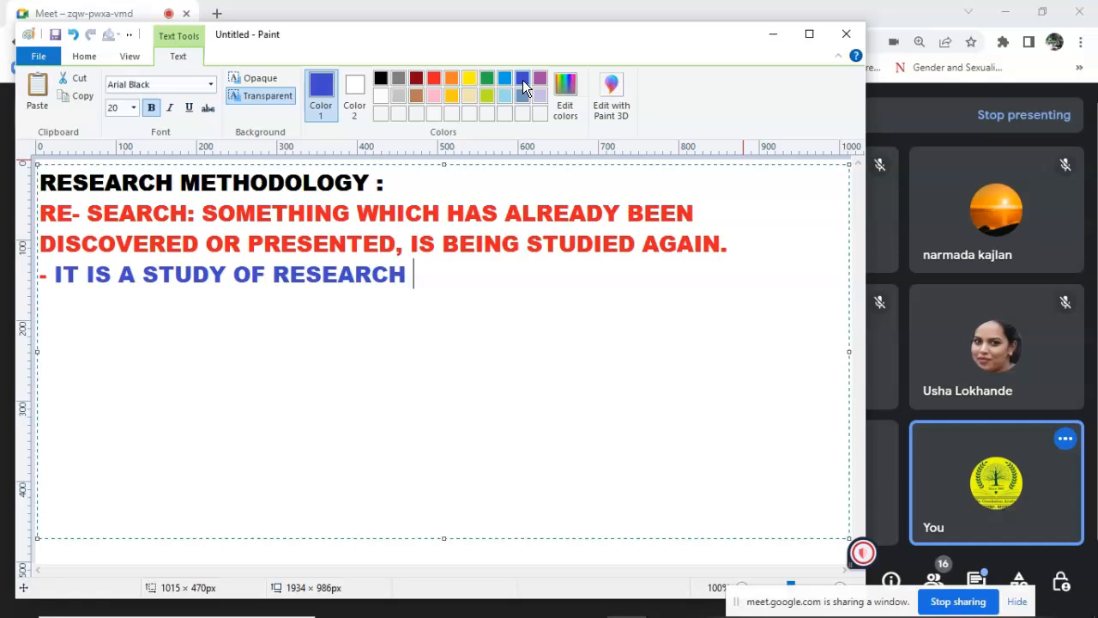
pyautogui.write('METHODS')
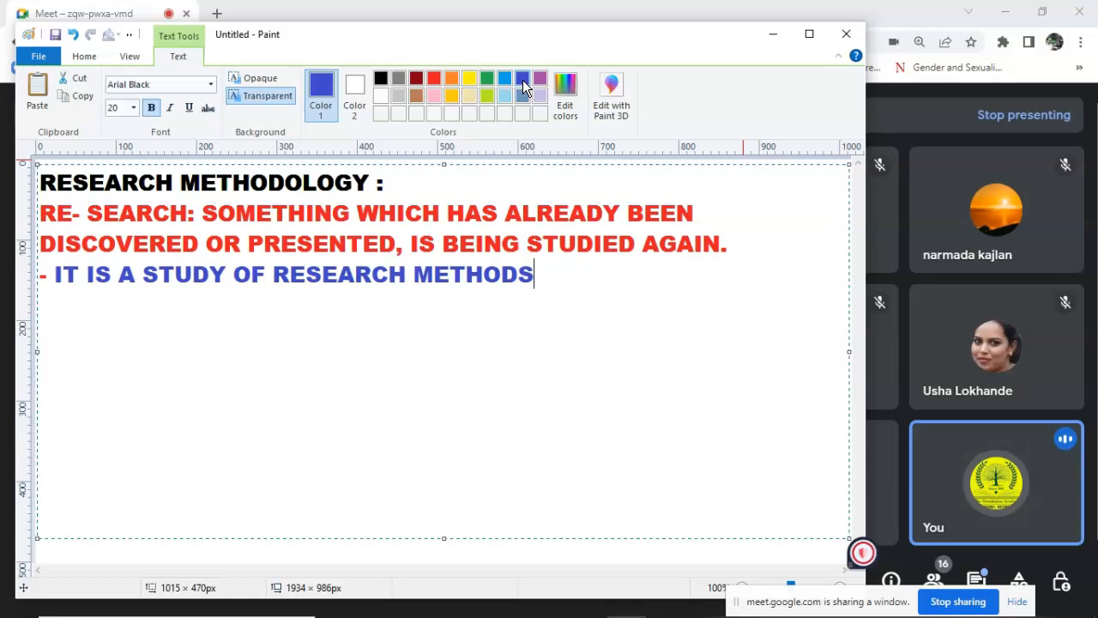
pyautogui.write(', OR "')
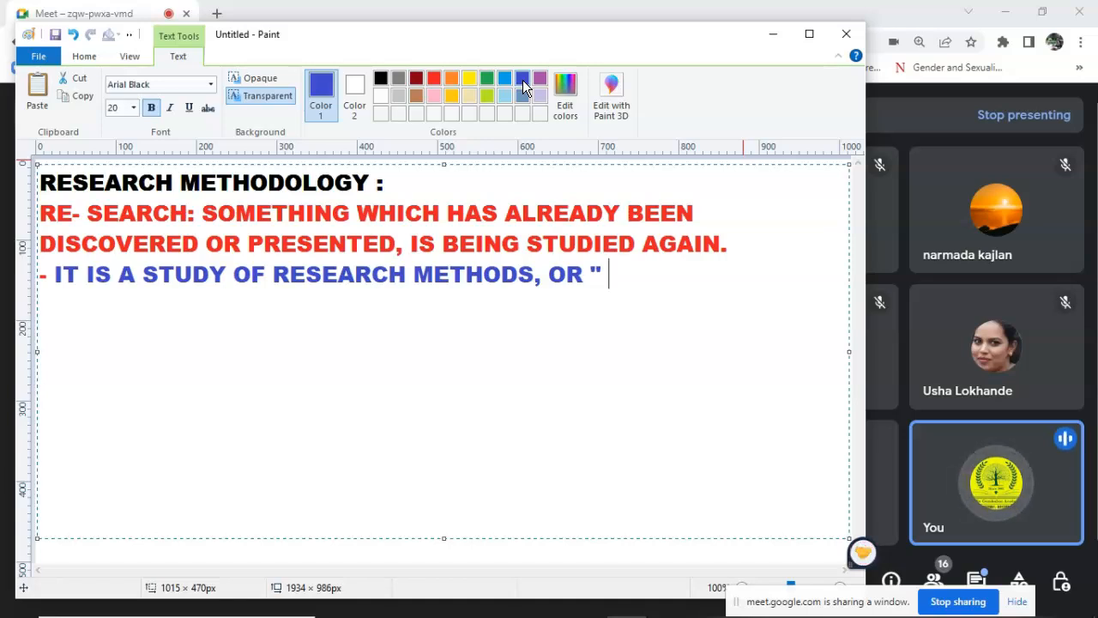
pyautogui.write('CONTEX')
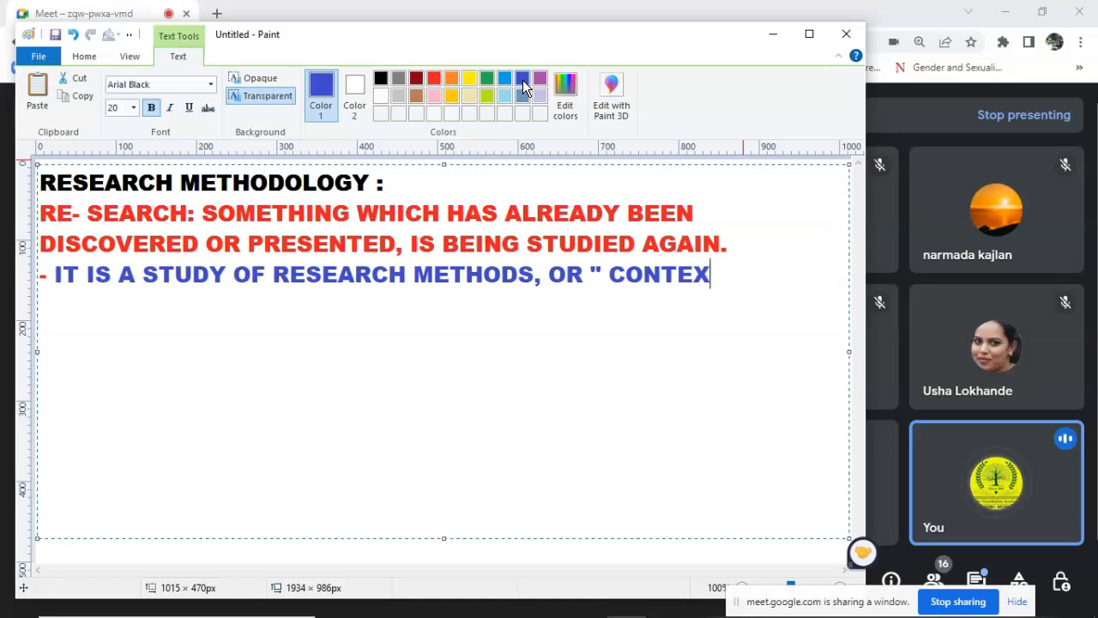
pyautogui.write('UAL')
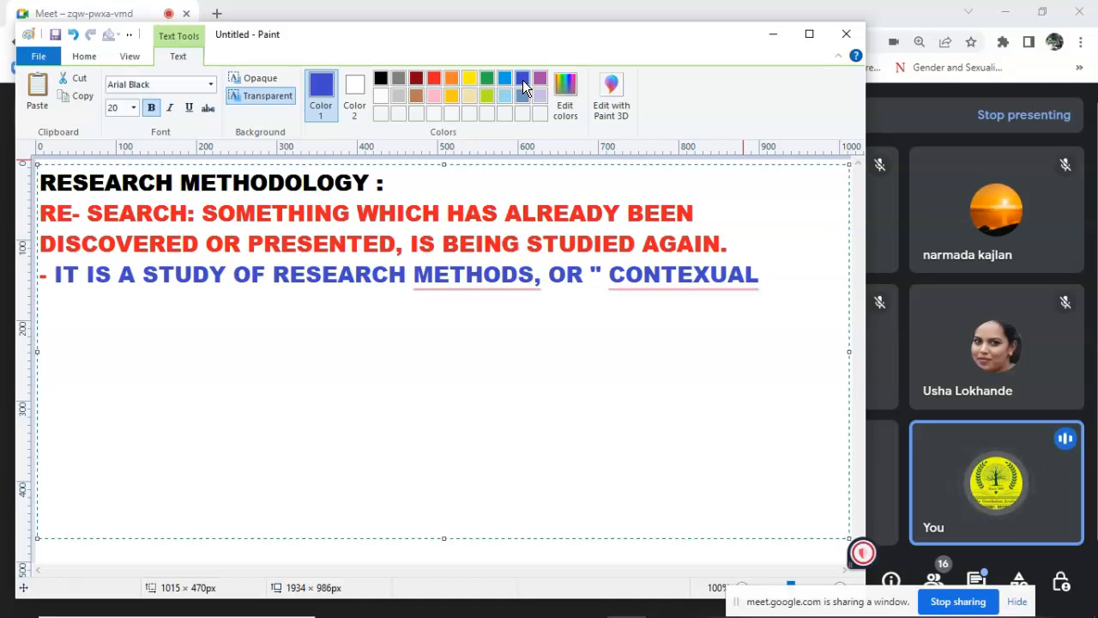
# Accept Grammarly fixes for the comma and CONTEXTUAL, then add 'FRAMWORK FOR RESEARCH'
pyautogui.click(762, 274)
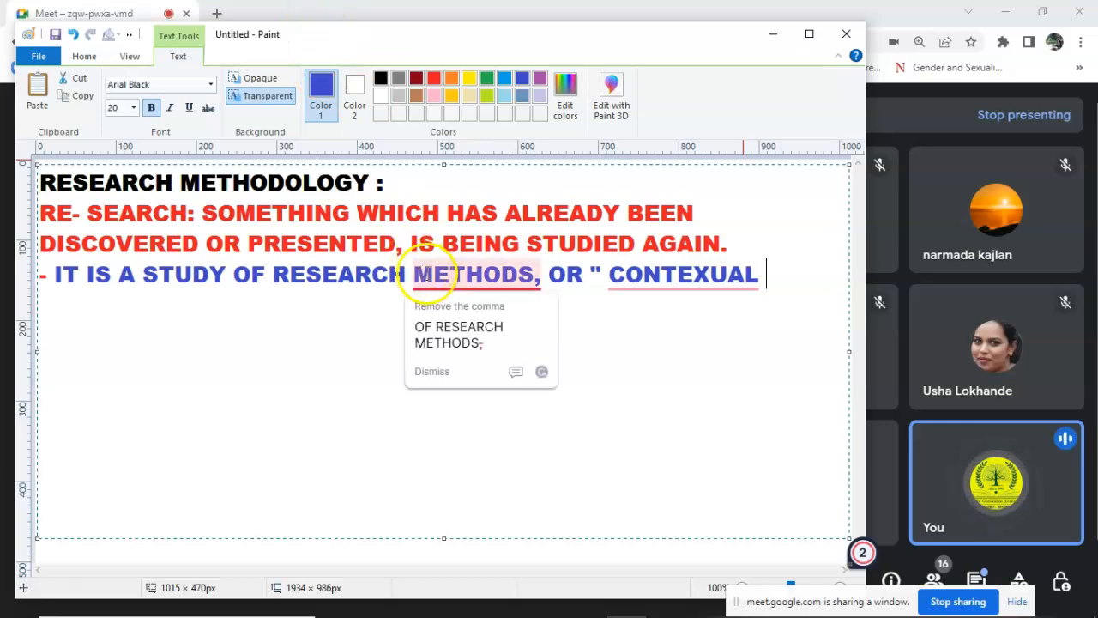
pyautogui.click(459, 306)
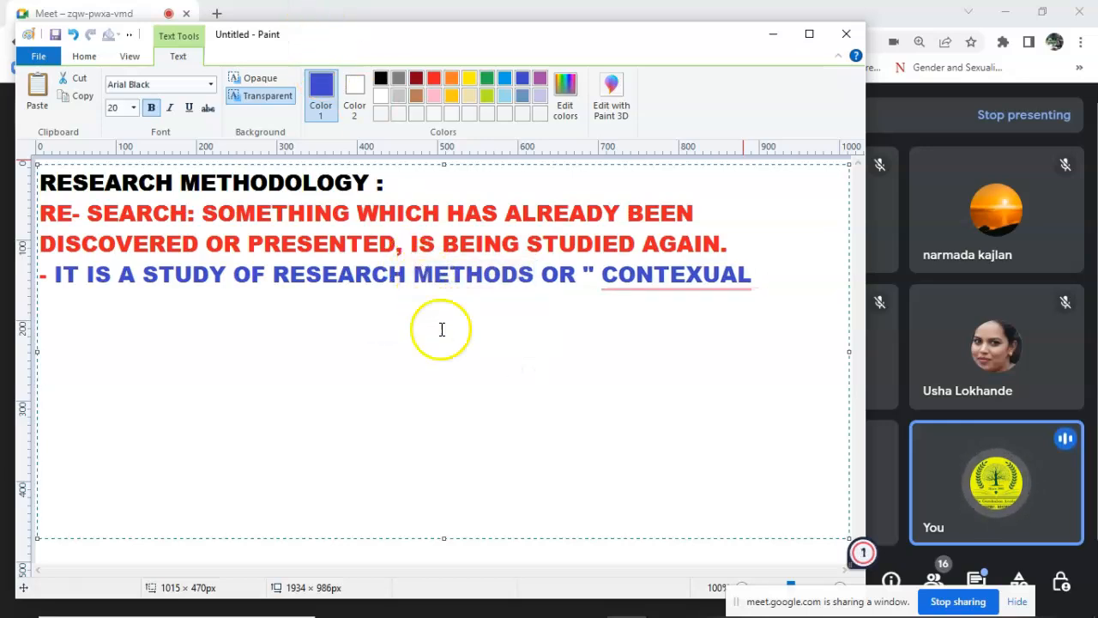
pyautogui.click(675, 274)
pyautogui.write('T')
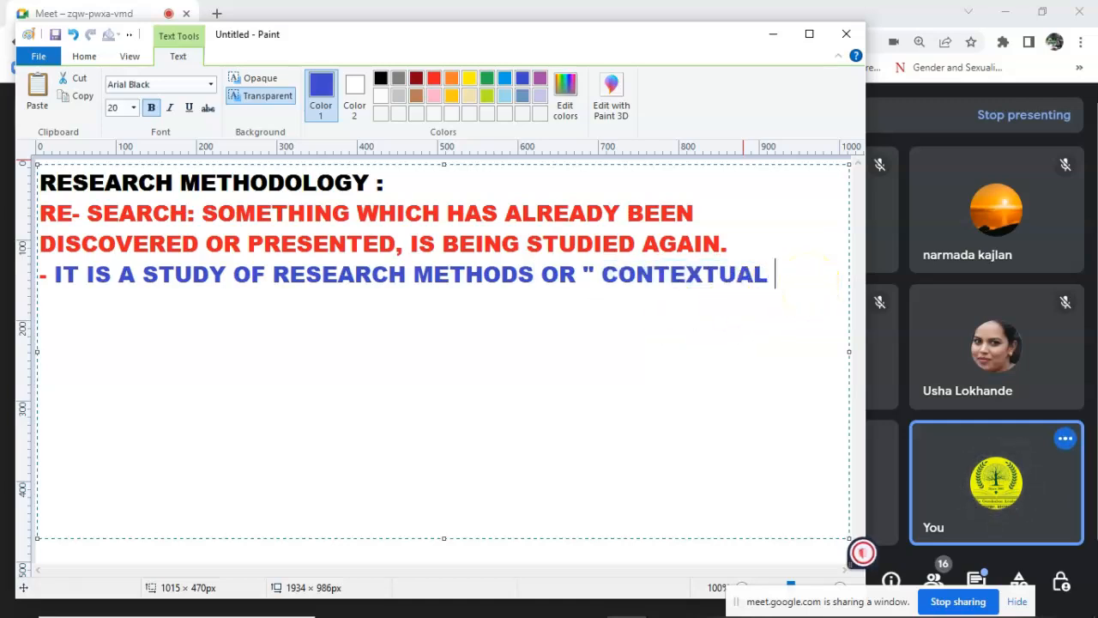
pyautogui.write('FRAMWORK FOR RESEARCH')
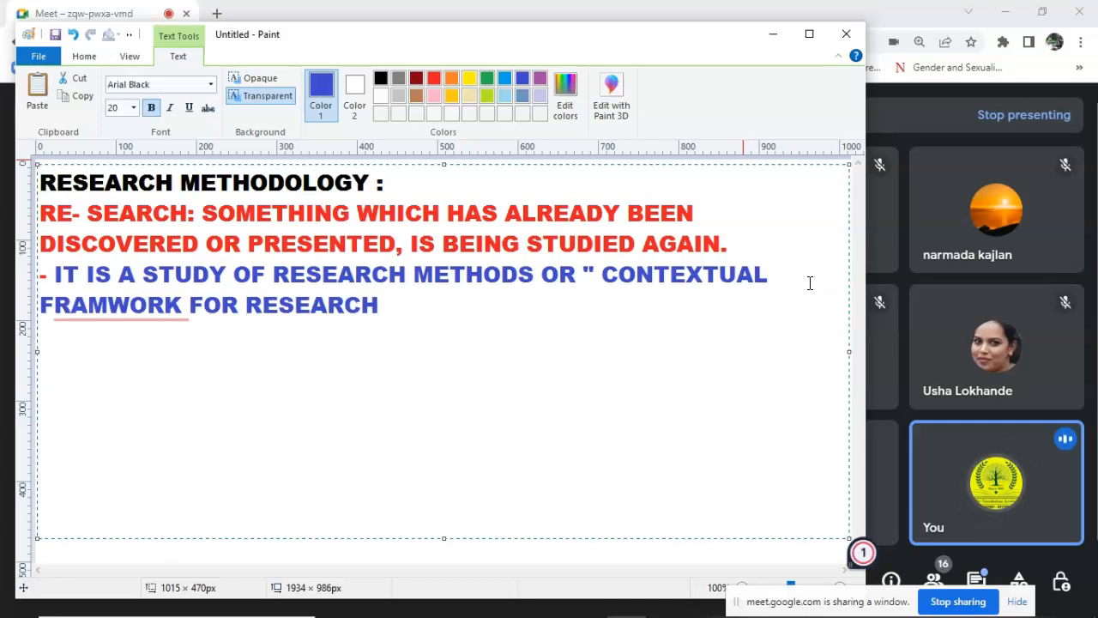
pyautogui.click(377, 305)
pyautogui.write('E')
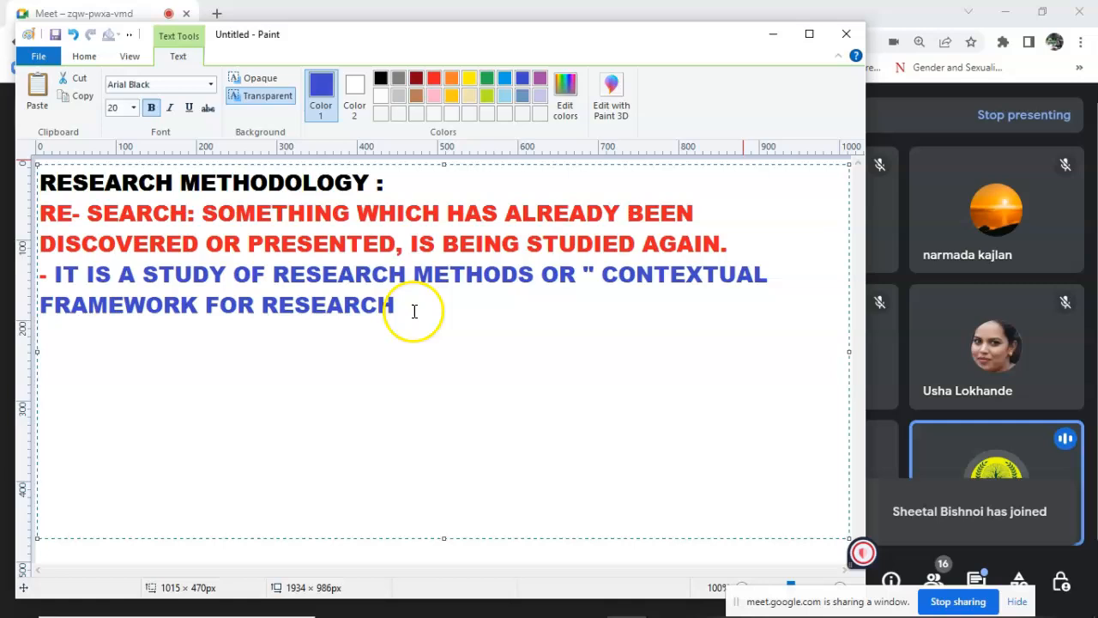
# Finish the quote: 'WHICH IS A COHERENT AND LOGICAL SCHEDULED STUDY OF VIEWS, BELIEFS, AND VALUES"'
pyautogui.write('WHICH IS A COH')
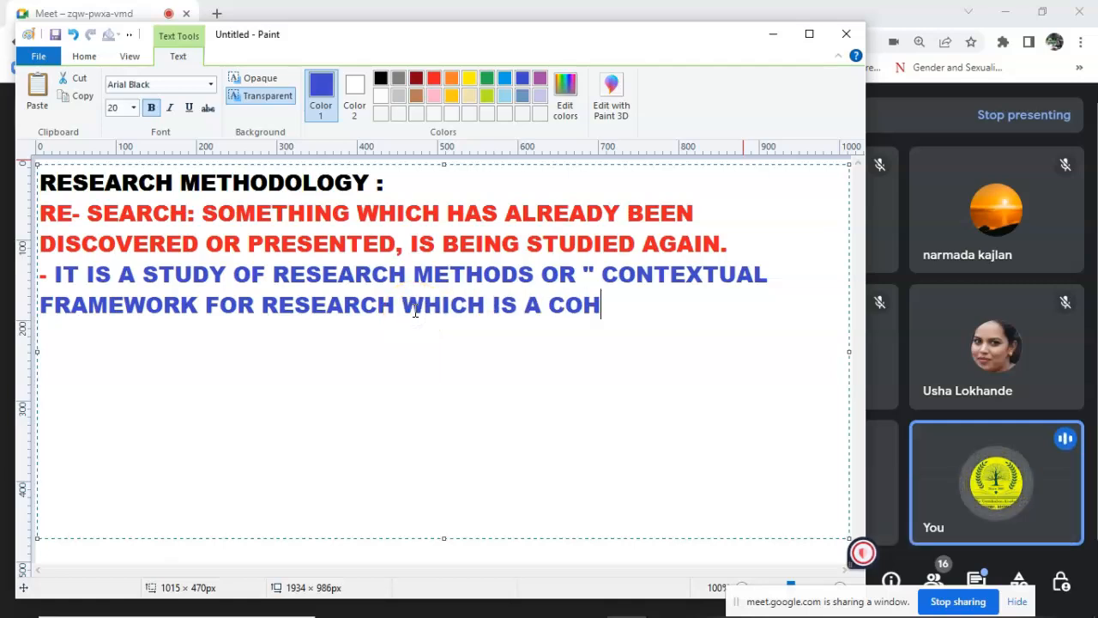
pyautogui.write('ERENT')
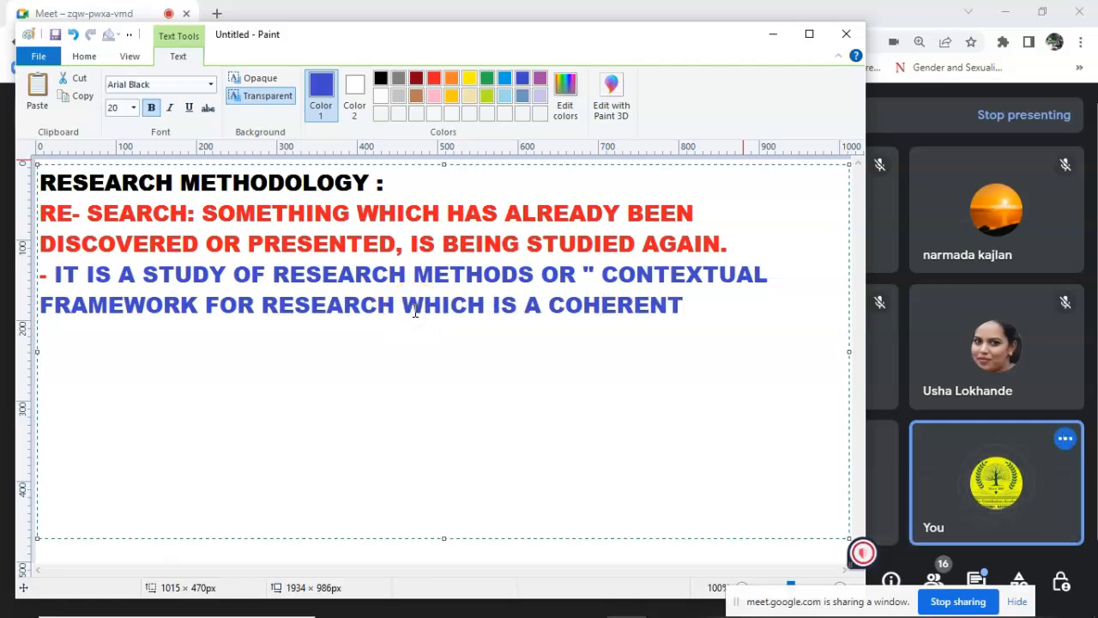
pyautogui.write('AND LO')
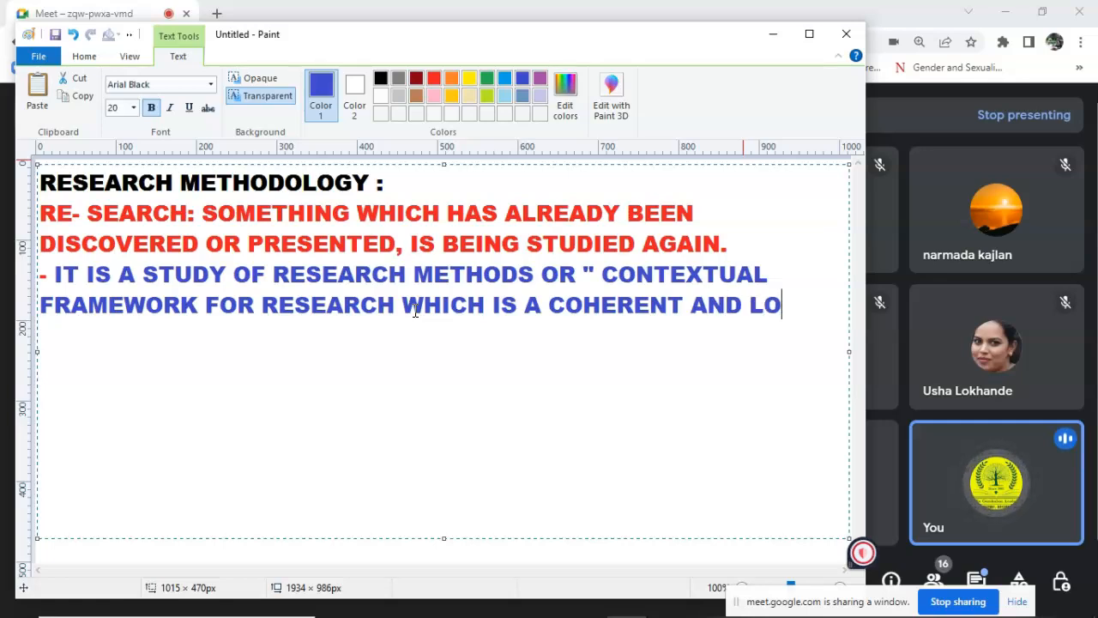
pyautogui.write('GICAL SCH')
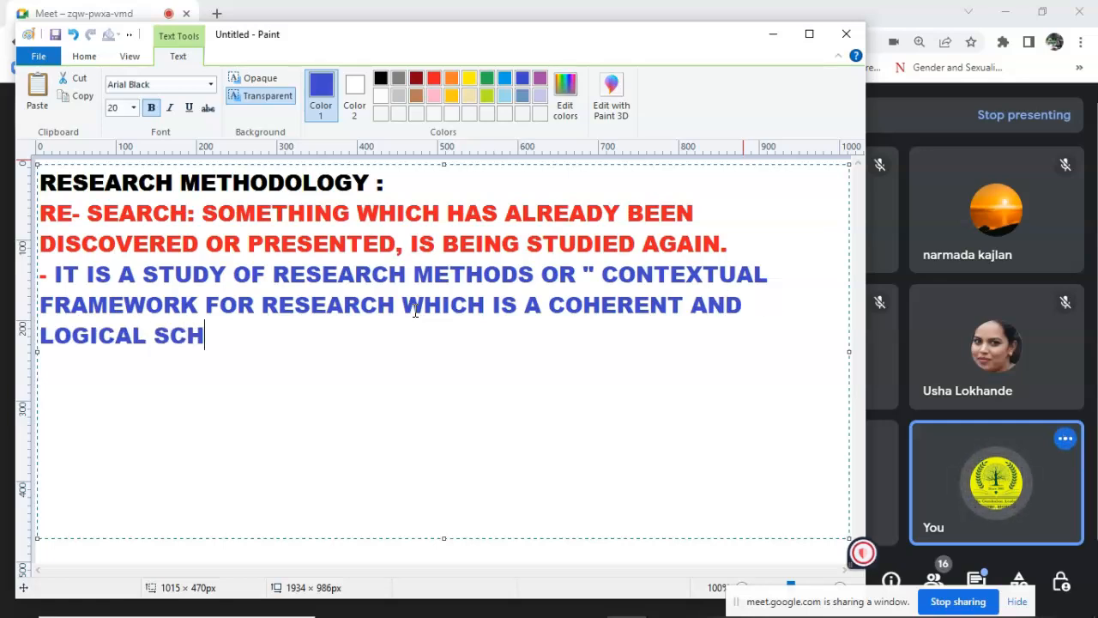
pyautogui.write('EDULED')
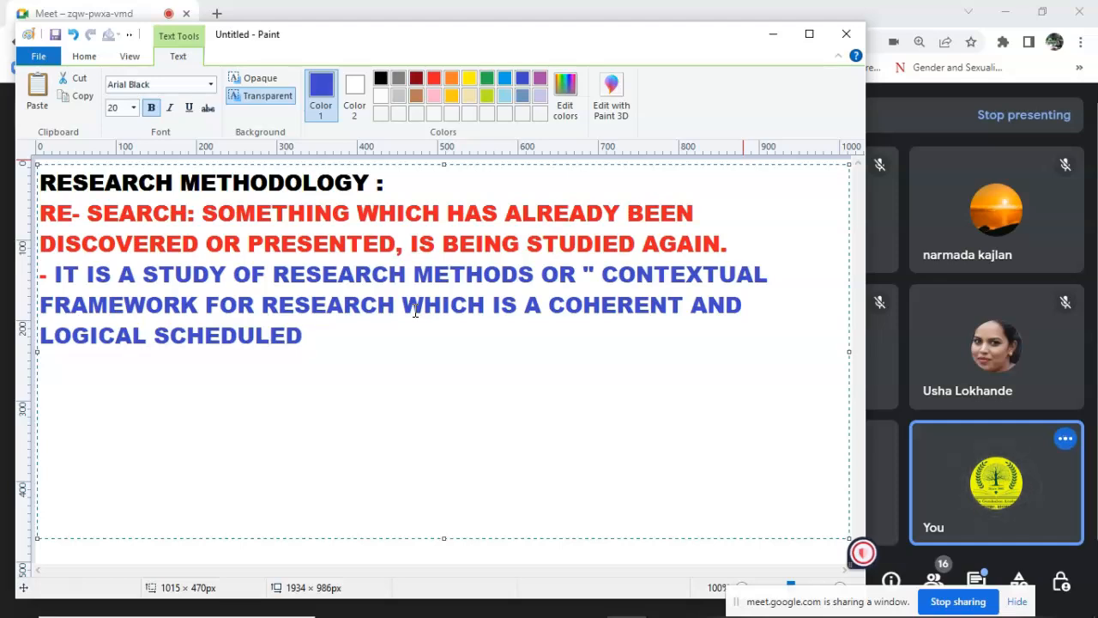
pyautogui.write('ST')
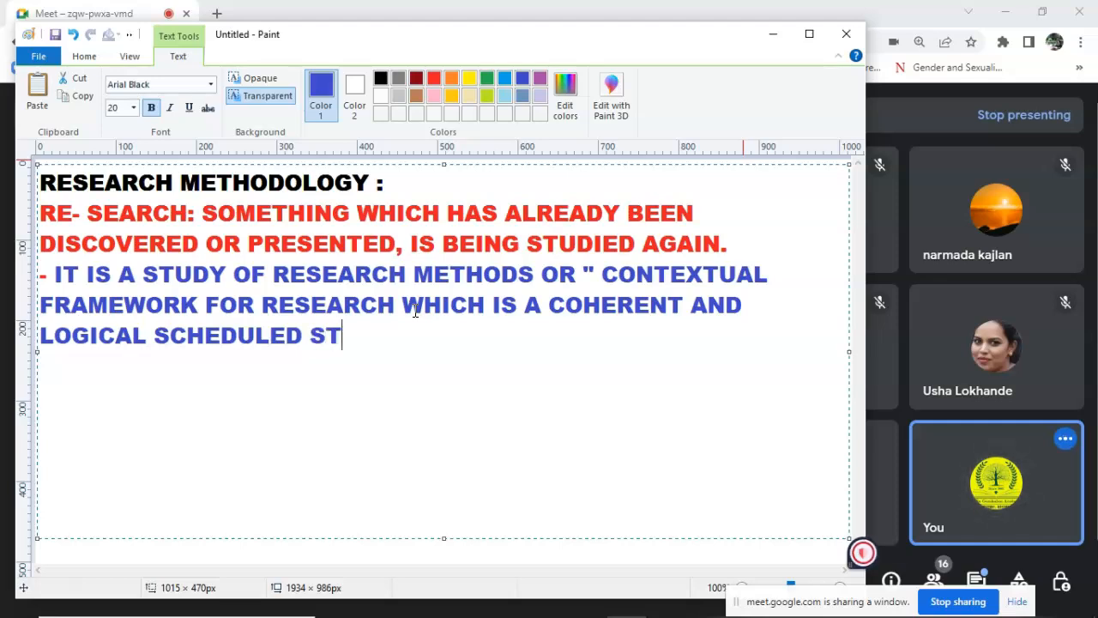
pyautogui.write('UDY OF V')
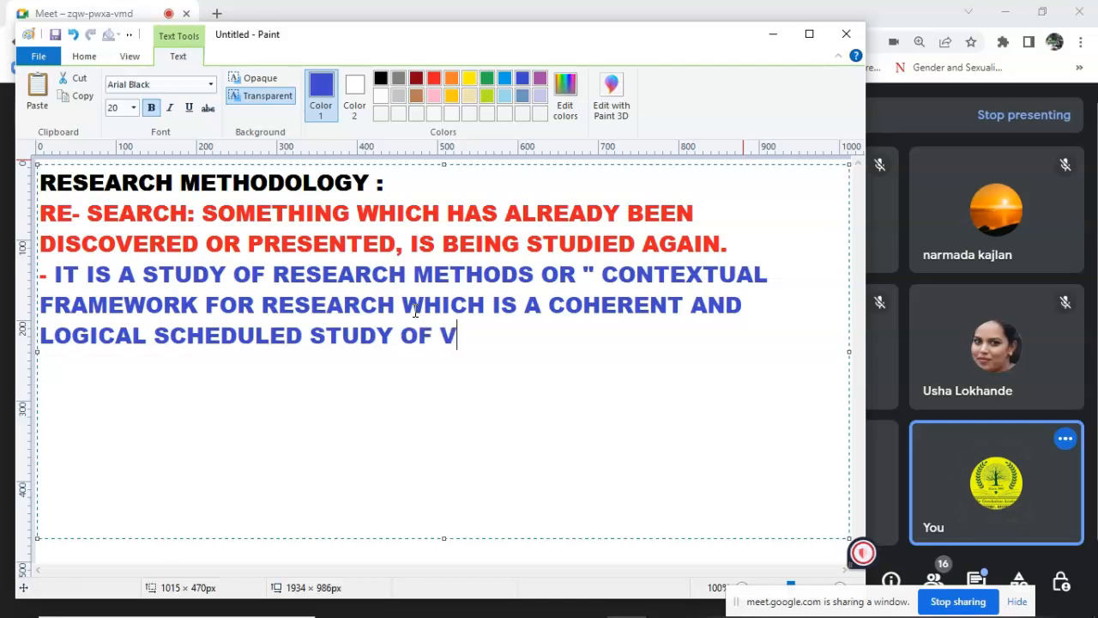
pyautogui.write('IEWS')
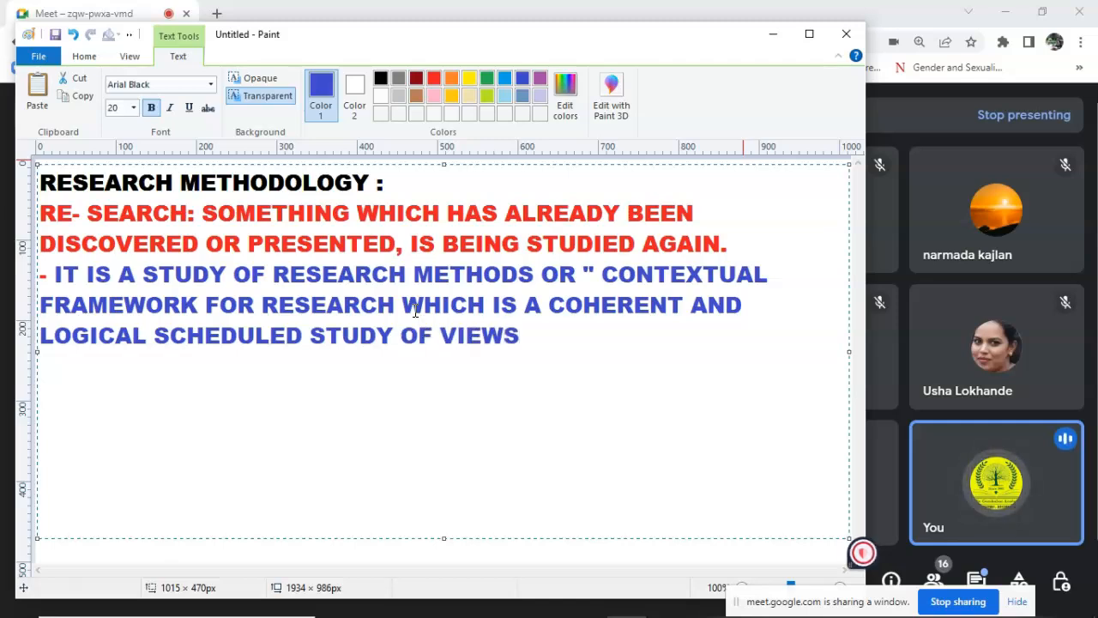
pyautogui.write(', BELIEFS, AND VALUES')
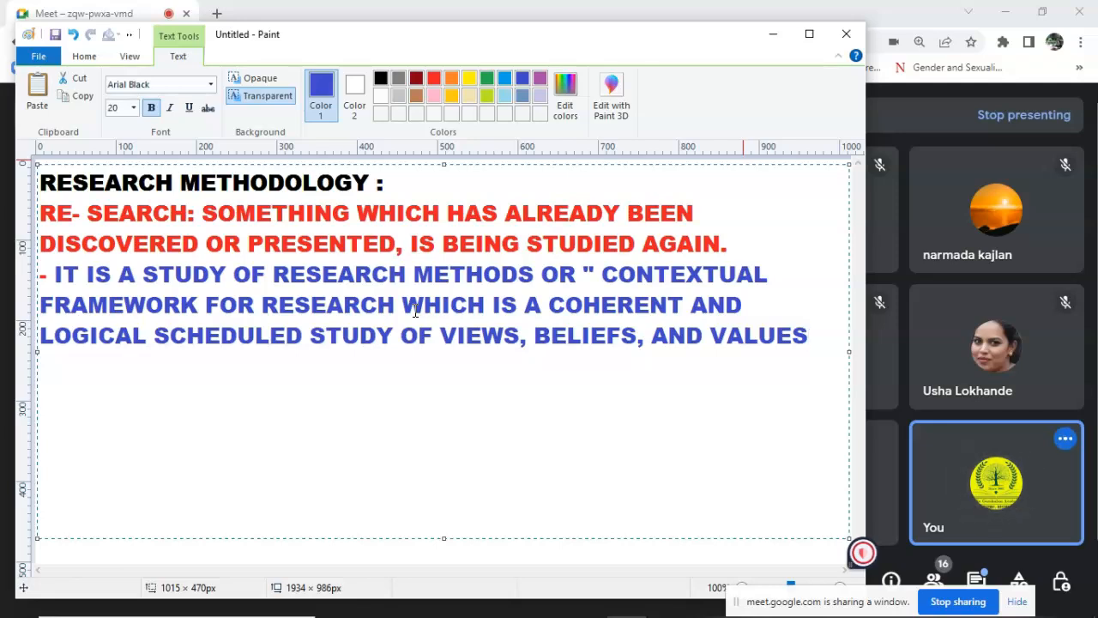
pyautogui.write('"')
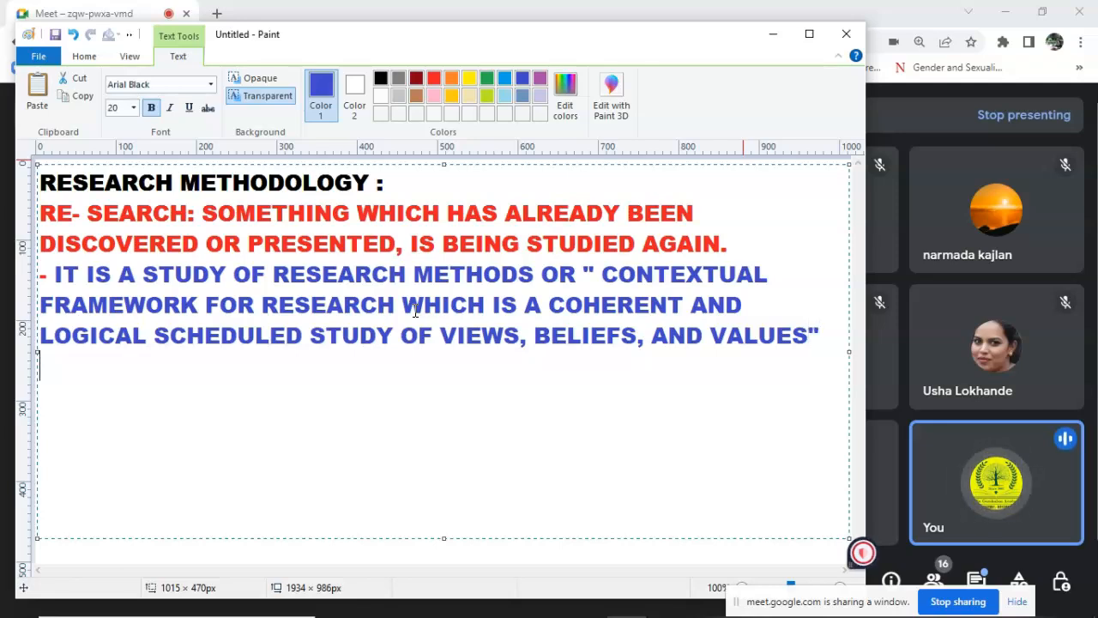
# Add the point '- IT IS ALWAYS ASSOCIATED WITH THE THEORICAL ANALYSIS… BRANCH OF KNOWLEGDE/ EDUCATION.'
pyautogui.write('- IT IS ALWAYS ASS')
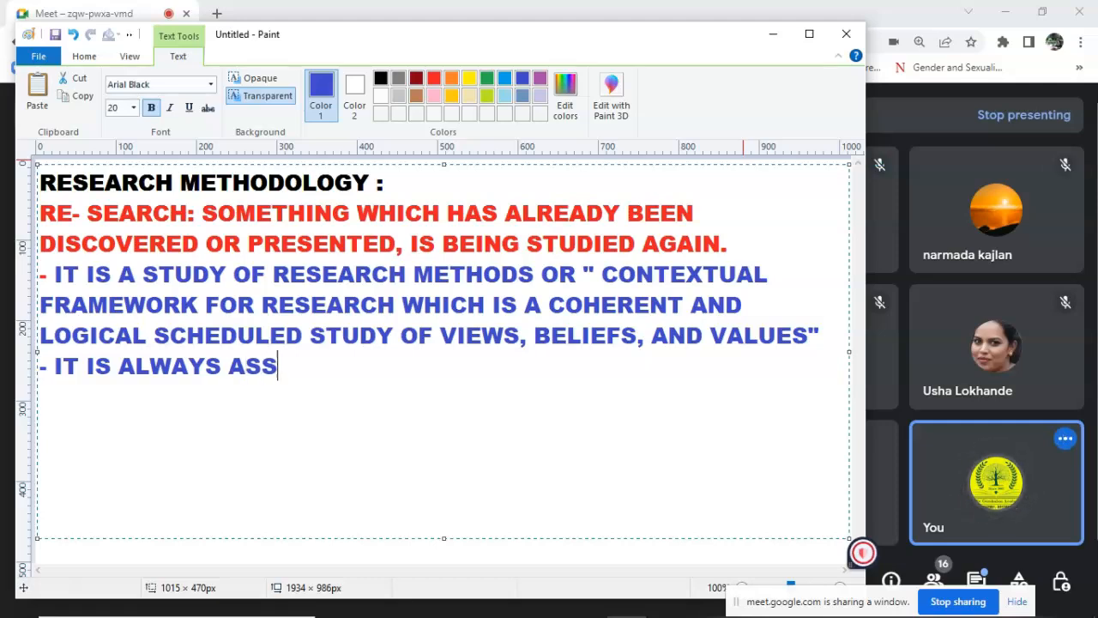
pyautogui.write('OCIATED')
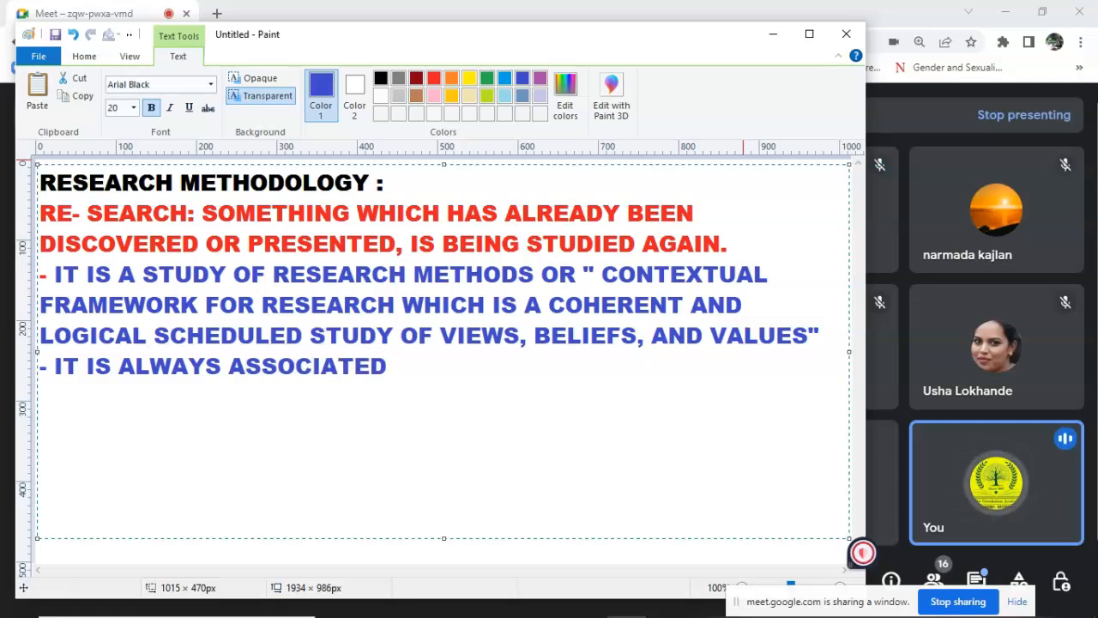
pyautogui.write('WIT')
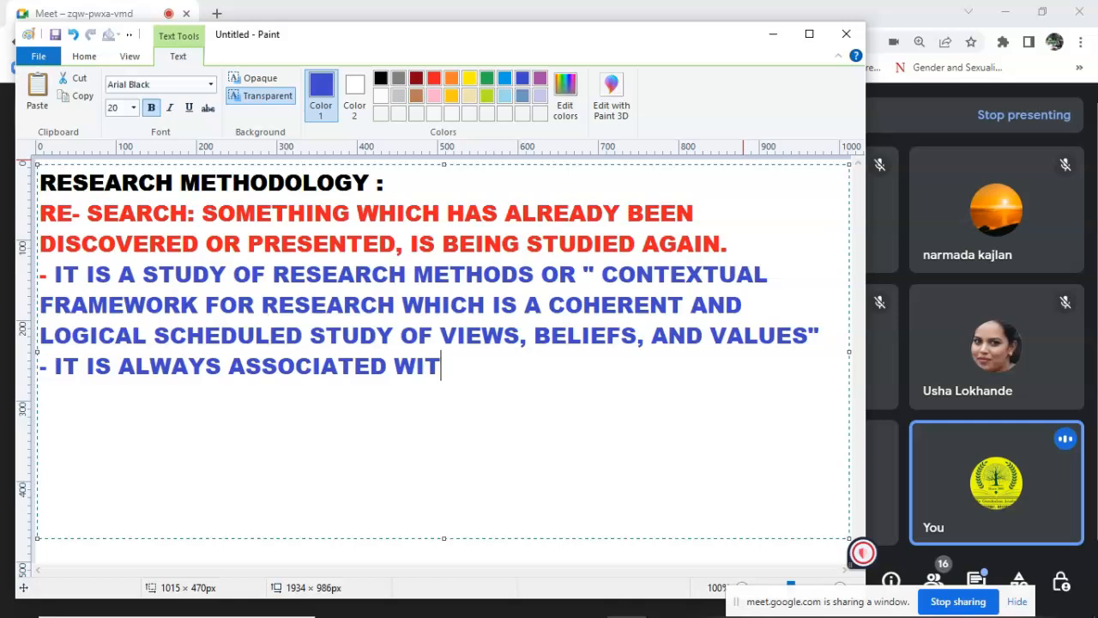
pyautogui.write('H THE THE')
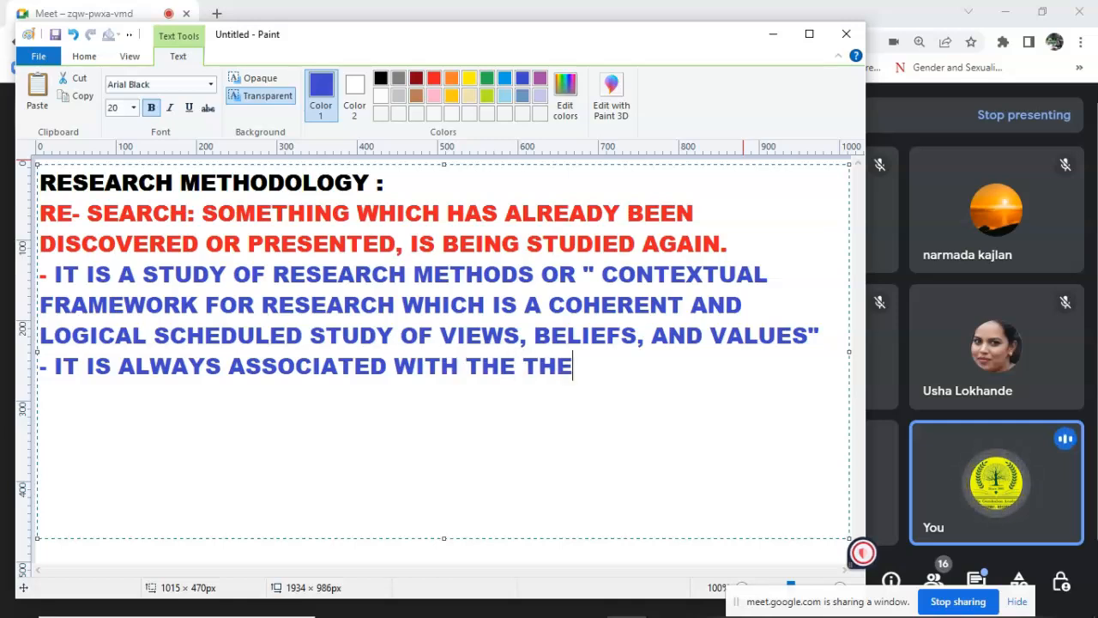
pyautogui.write('ORICAL')
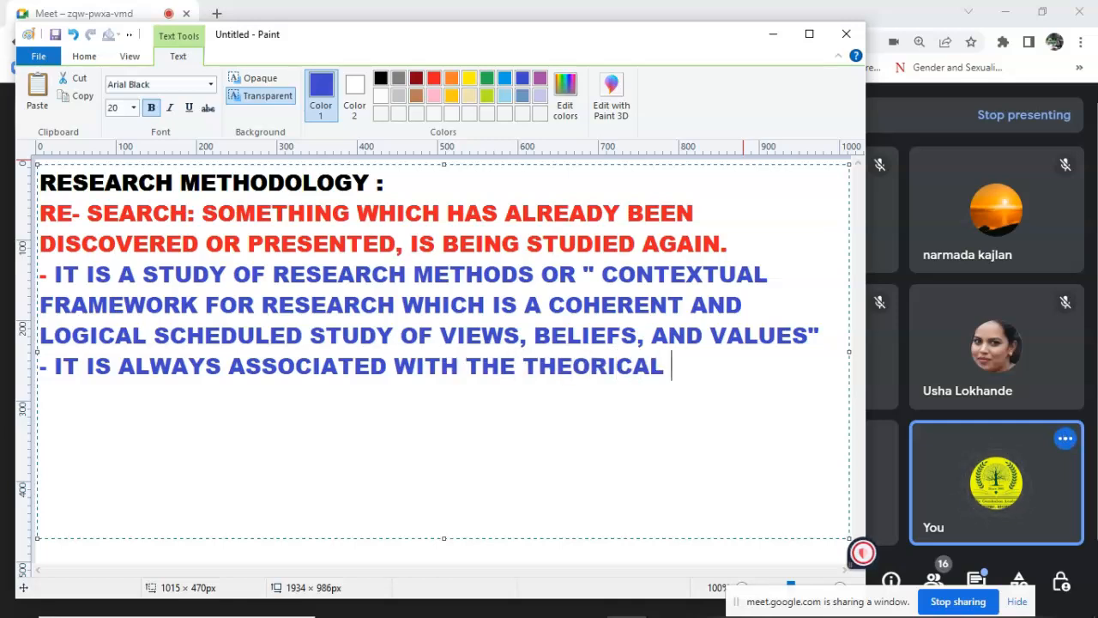
pyautogui.write('ANALYSIS')
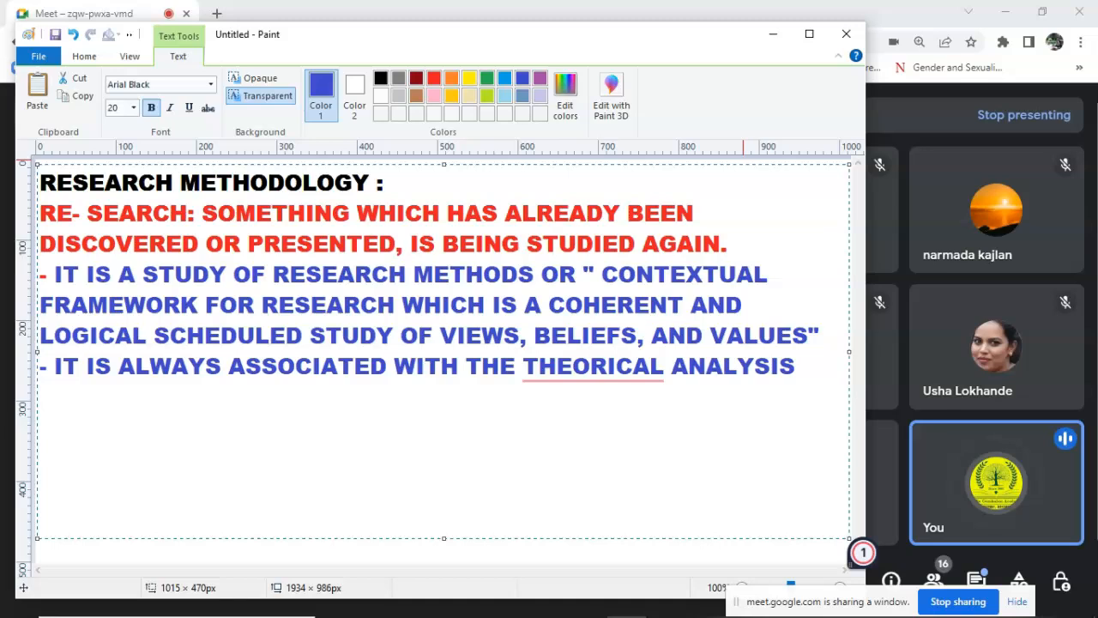
pyautogui.write('OF THE')
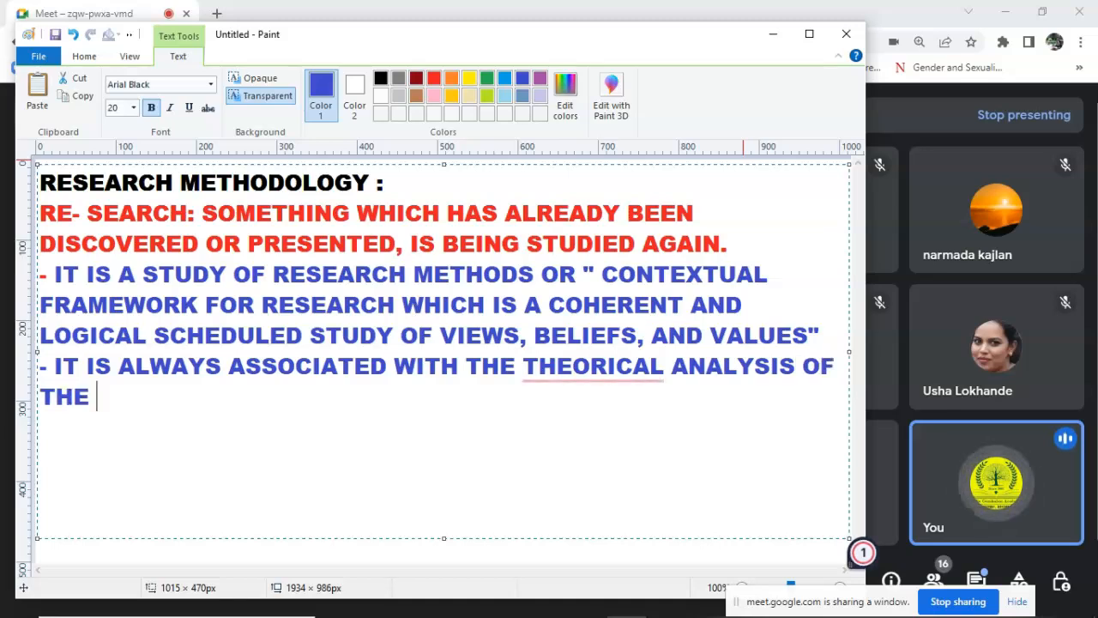
pyautogui.write('BODY O')
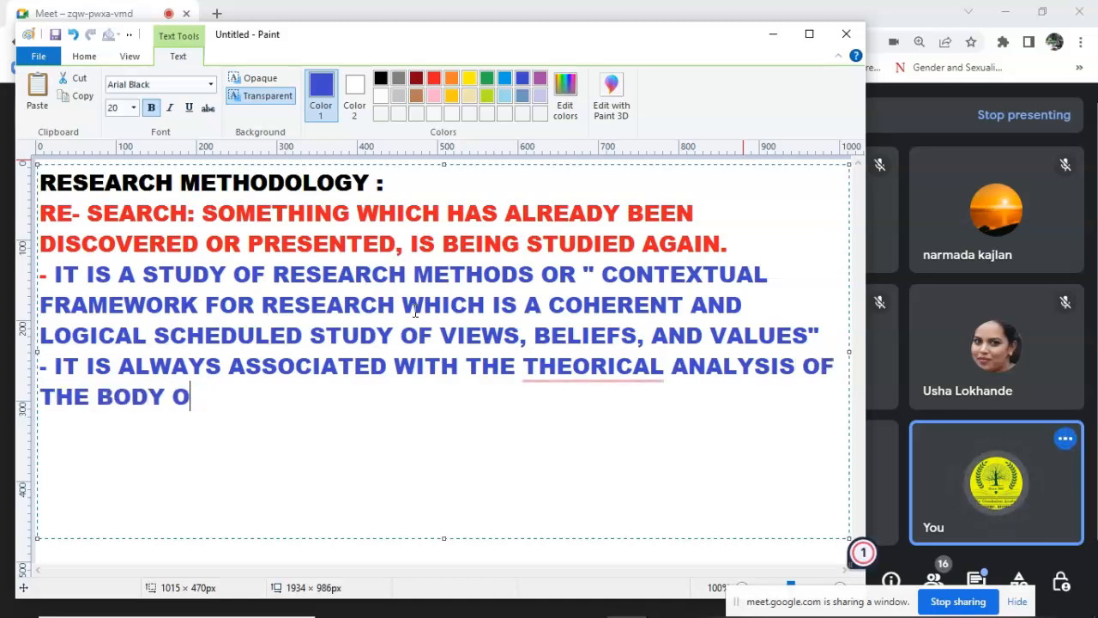
pyautogui.write('F METHODS')
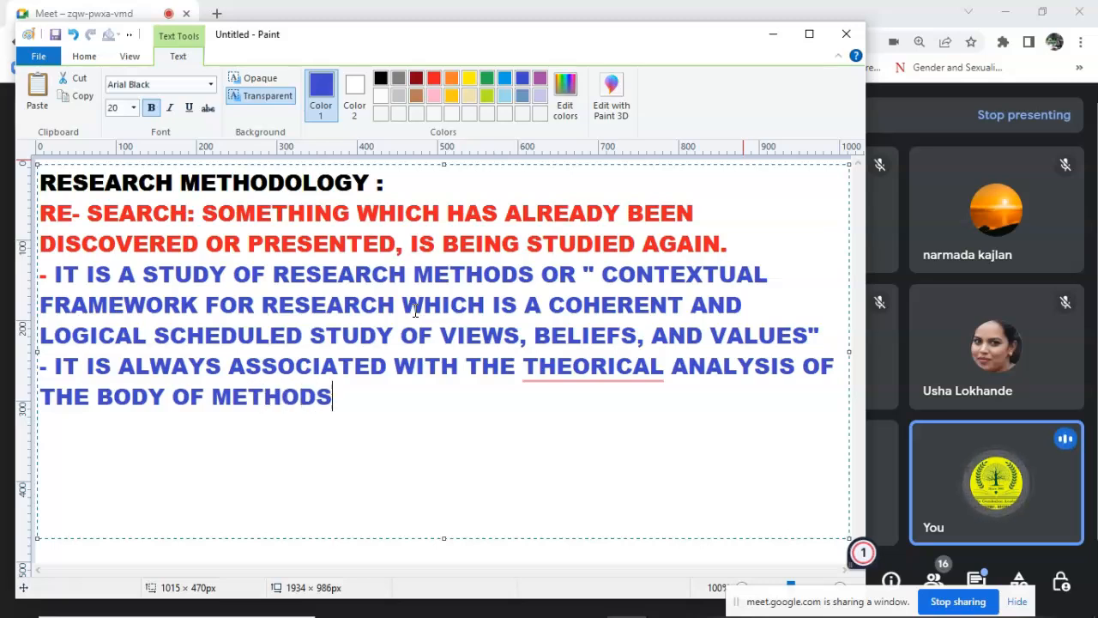
pyautogui.write('AND')
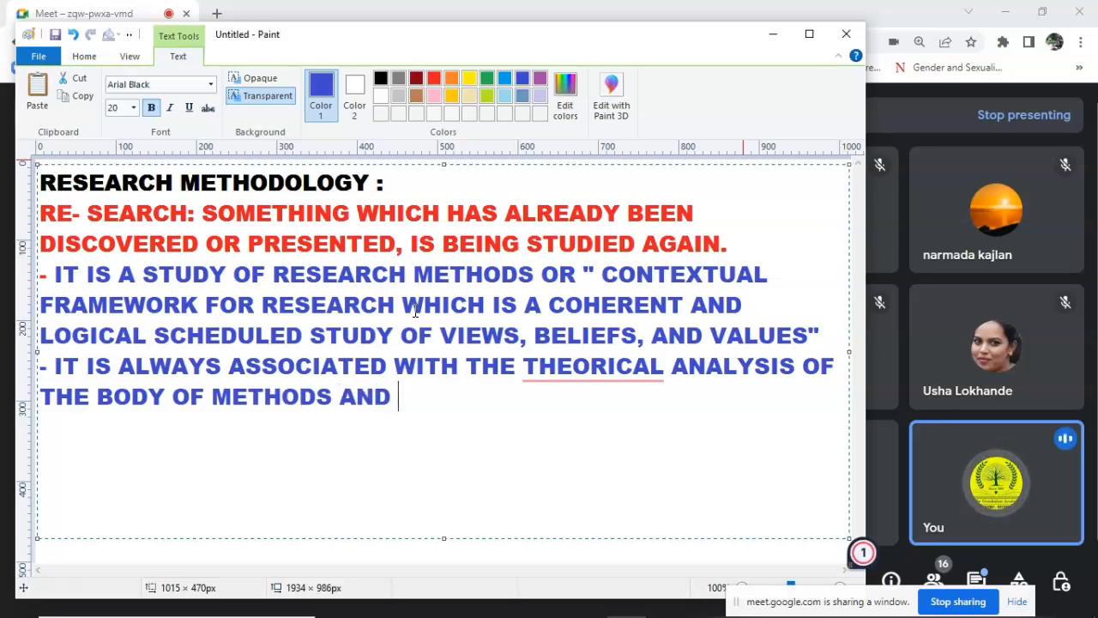
pyautogui.write('PRINCIPLES PARTICUL')
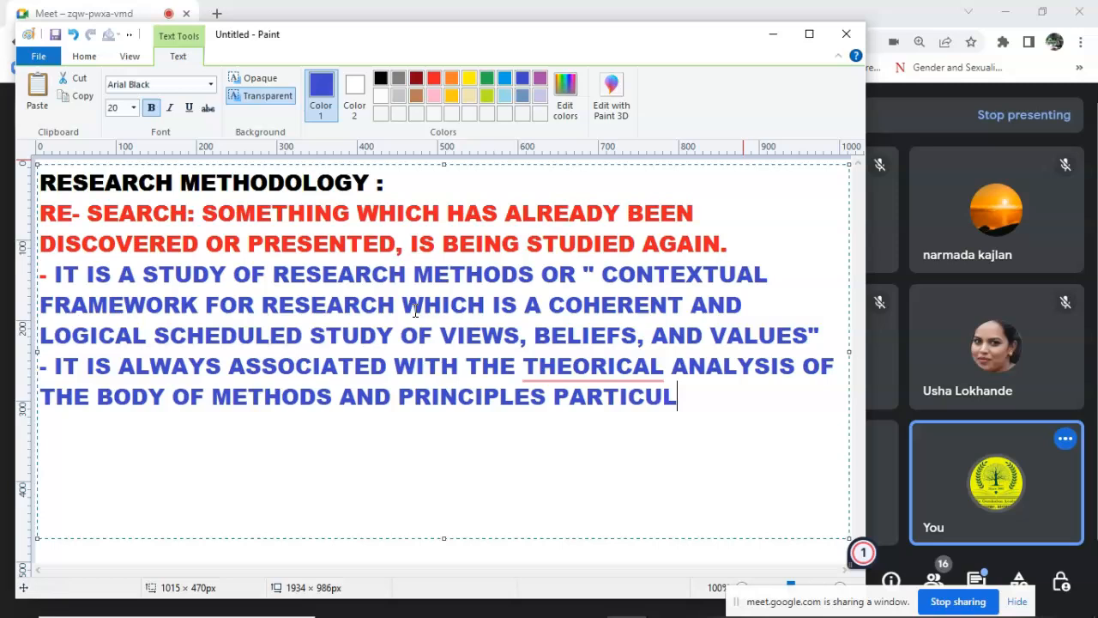
pyautogui.write('ARLY RELATED TO THAT VBRA')
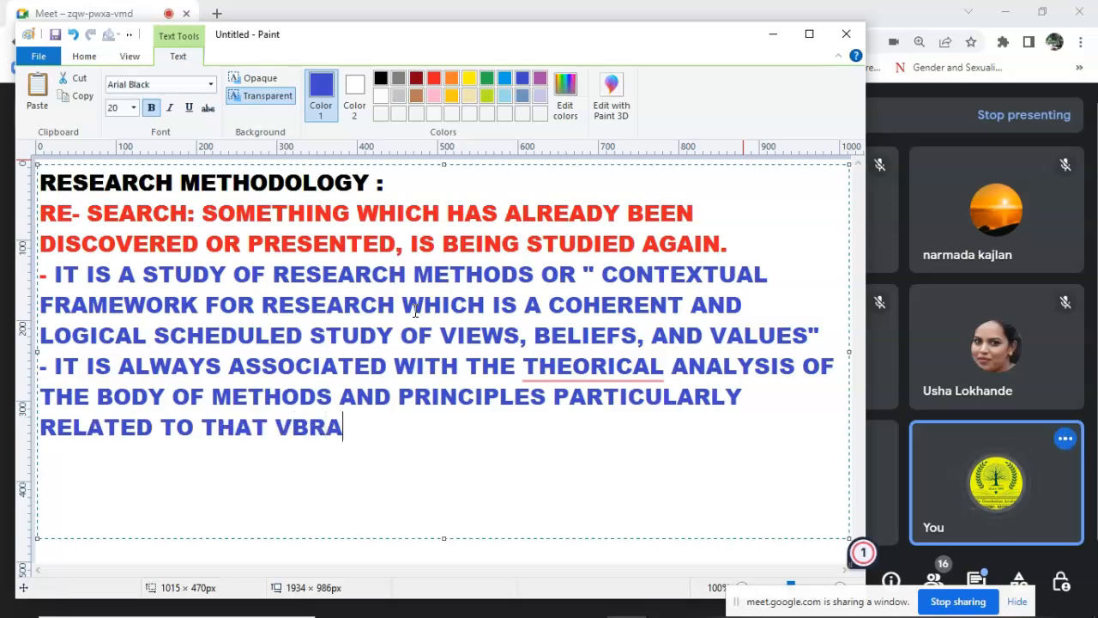
pyautogui.write('NCH OF KNO')
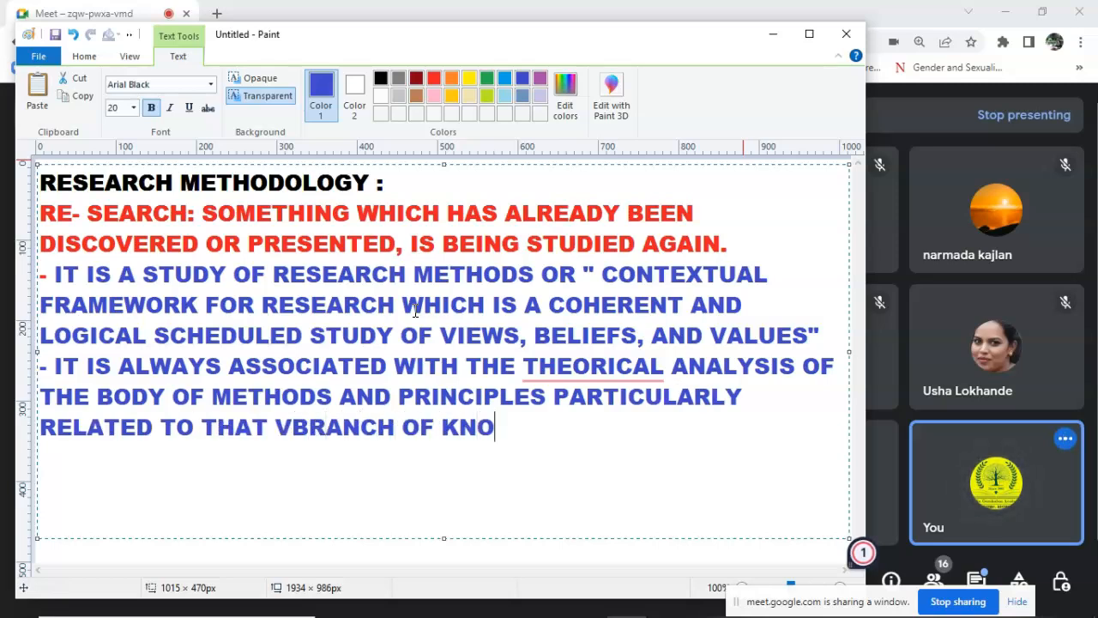
pyautogui.write('WLEGDE')
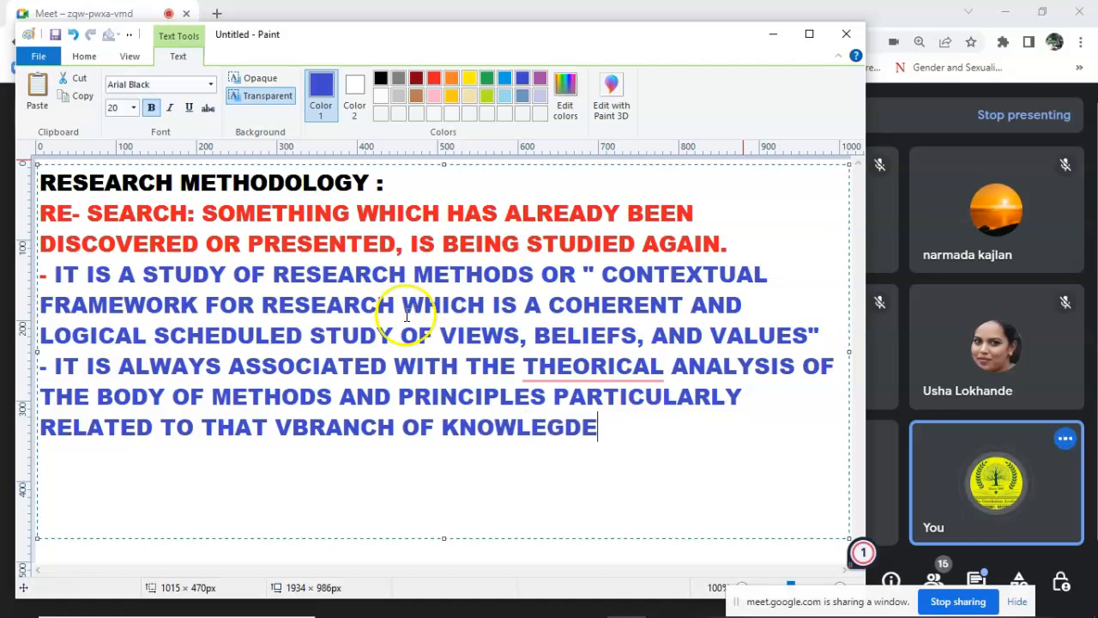
pyautogui.write('/ EDUCATION.')
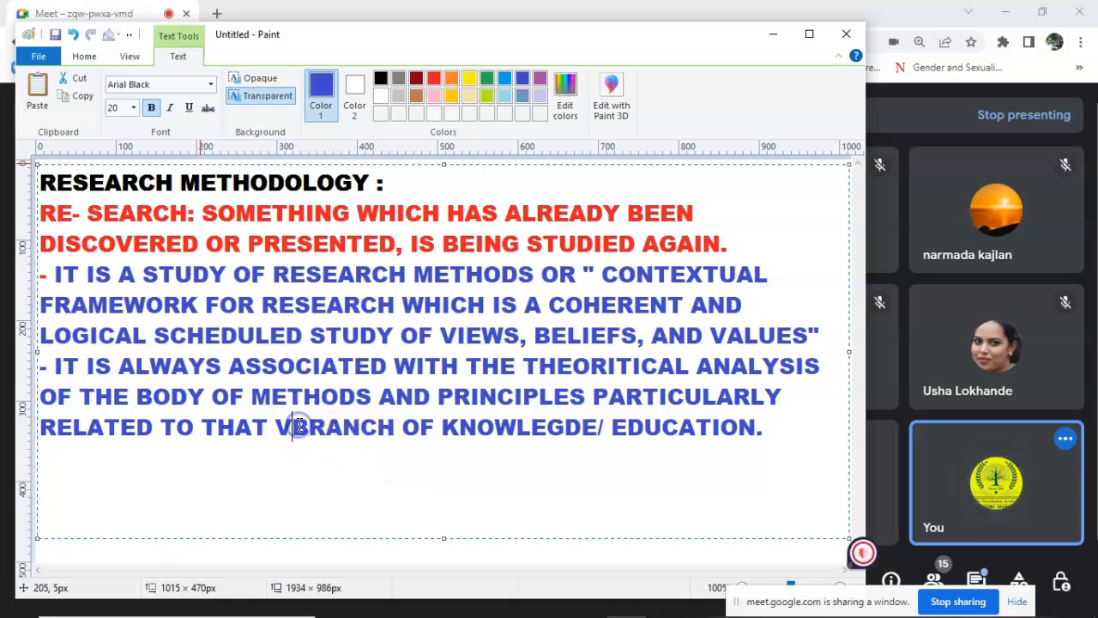
pyautogui.moveTo(745, 426)
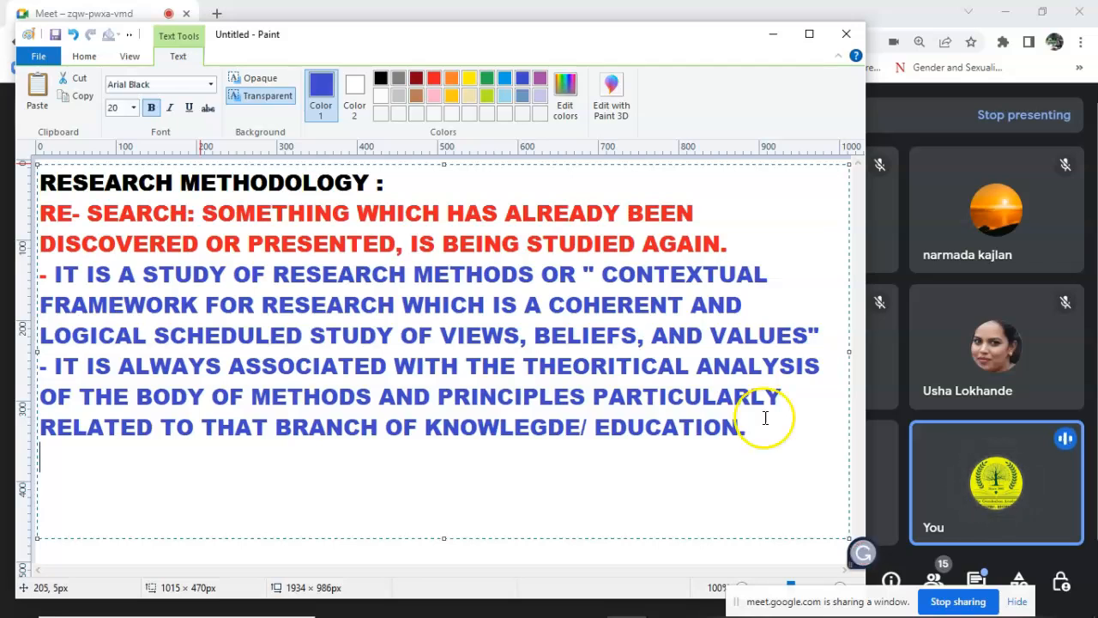
pyautogui.moveTo(736, 520)
pyautogui.write('-')
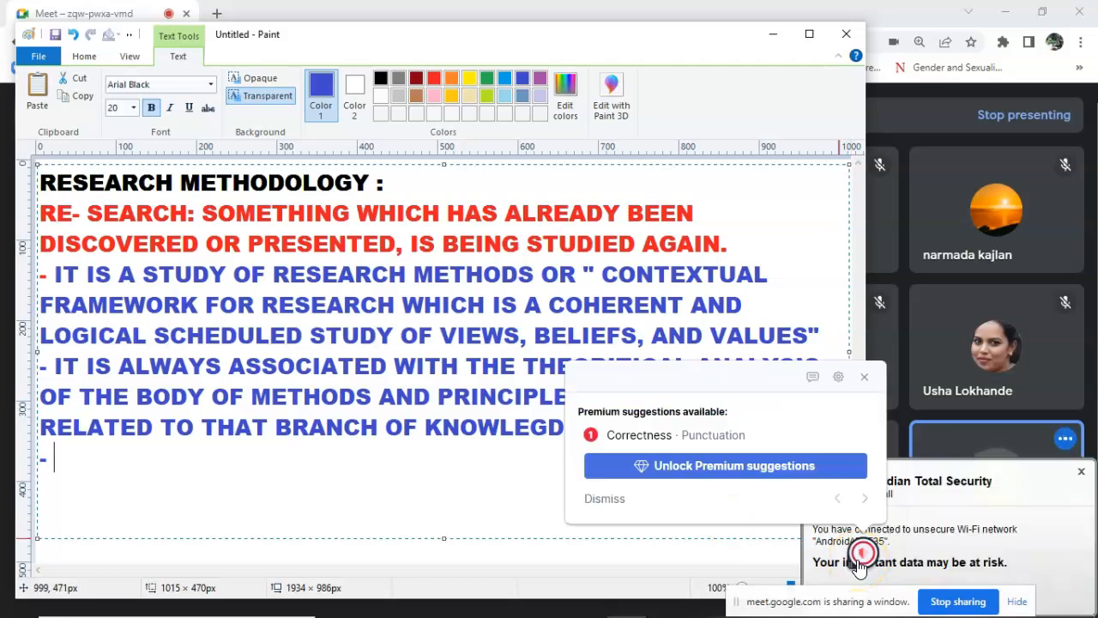
pyautogui.moveTo(789, 437)
pyautogui.write('DEFINITION OF METHODOLOGY:')
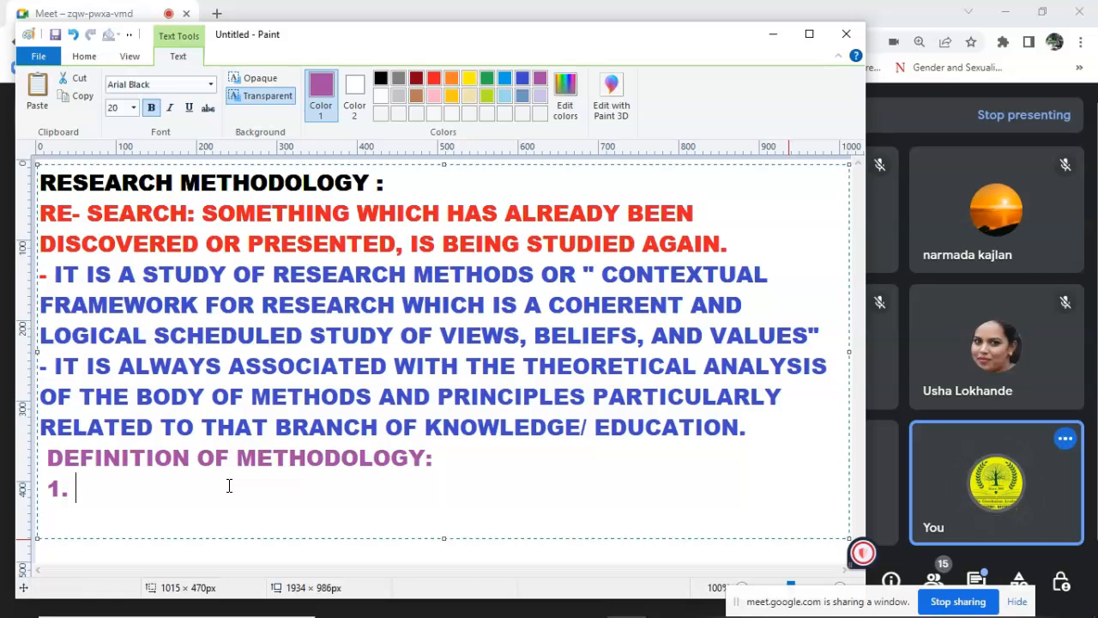
# Type purple point 1: 'THE SYSTEMATIC STUDY OF METHODS… WITHIN A DISCIPLINE'
pyautogui.write('THE')
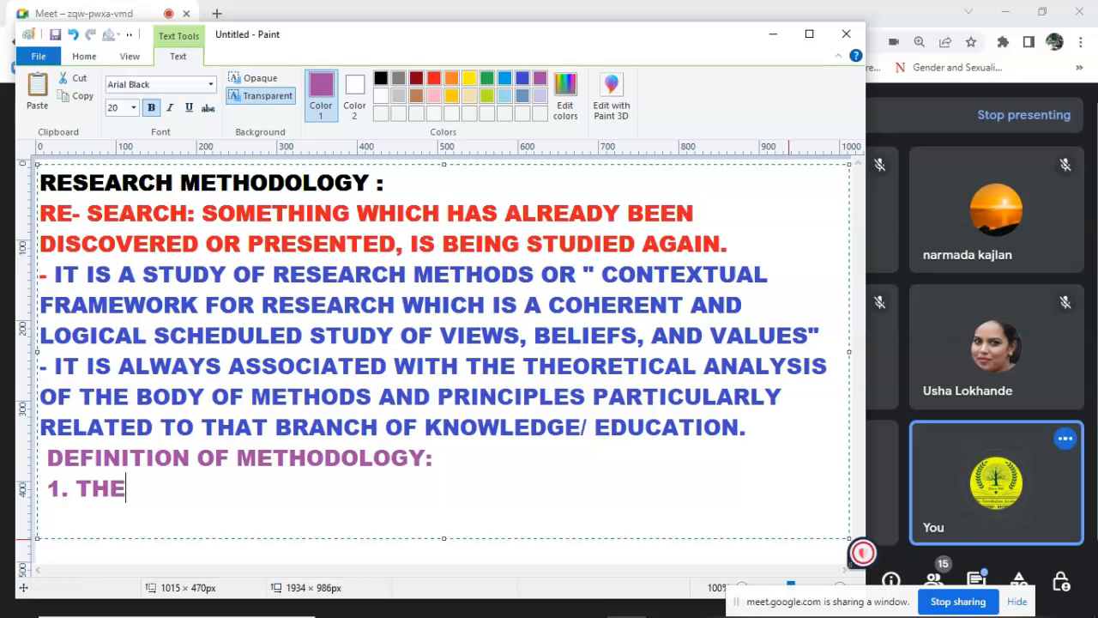
pyautogui.write('SYSTEMATIC STUD')
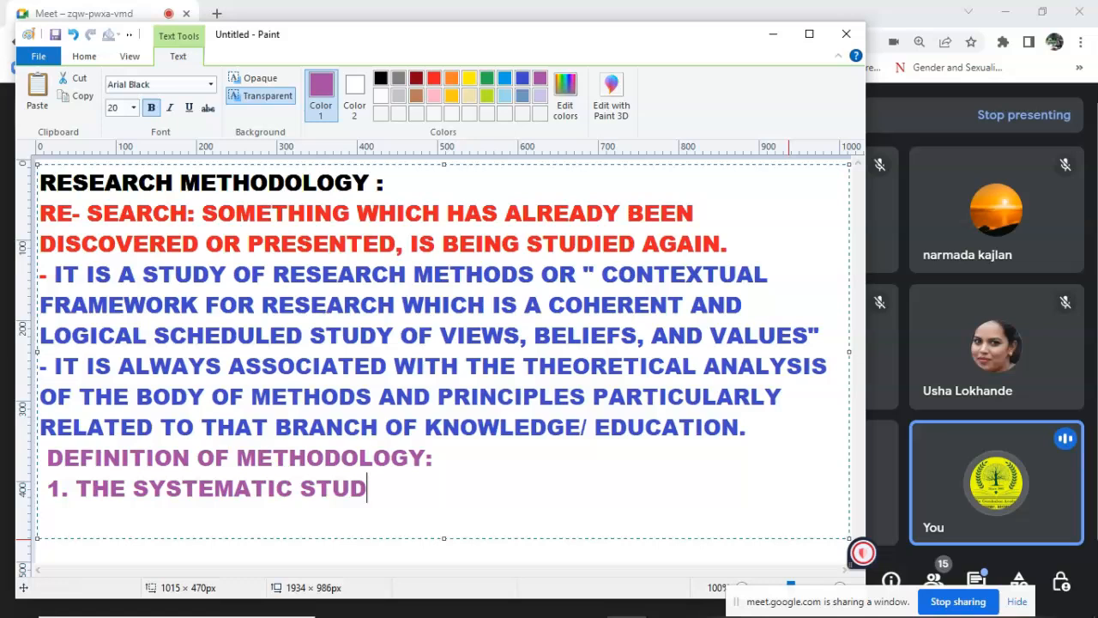
pyautogui.write('Y OF M')
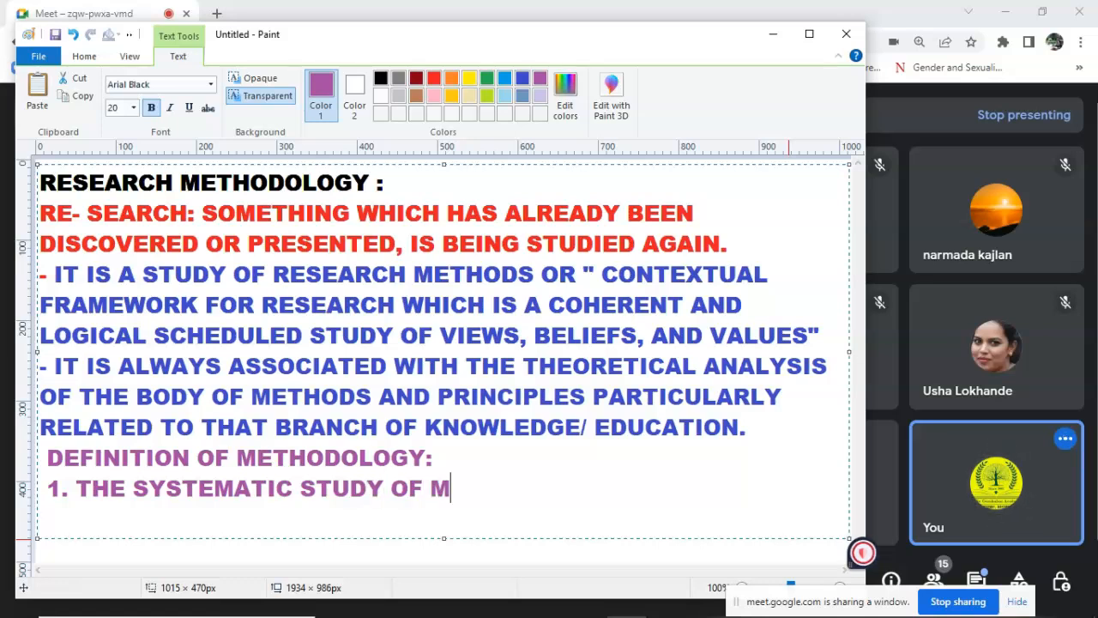
pyautogui.write('ETHODS THAT CAN BE APPL')
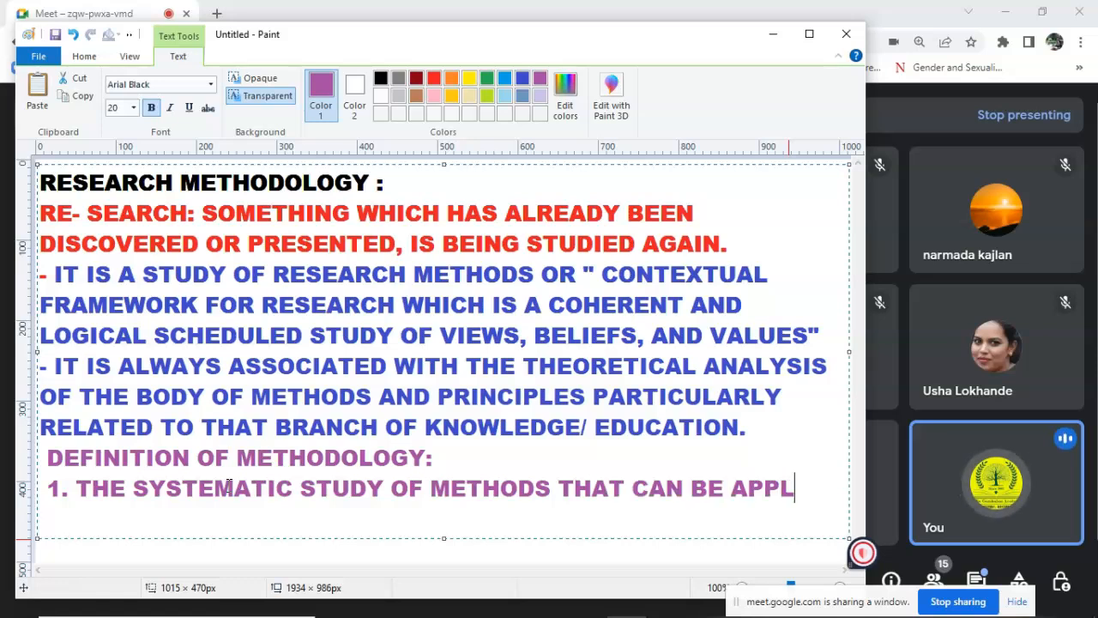
pyautogui.write('IED')
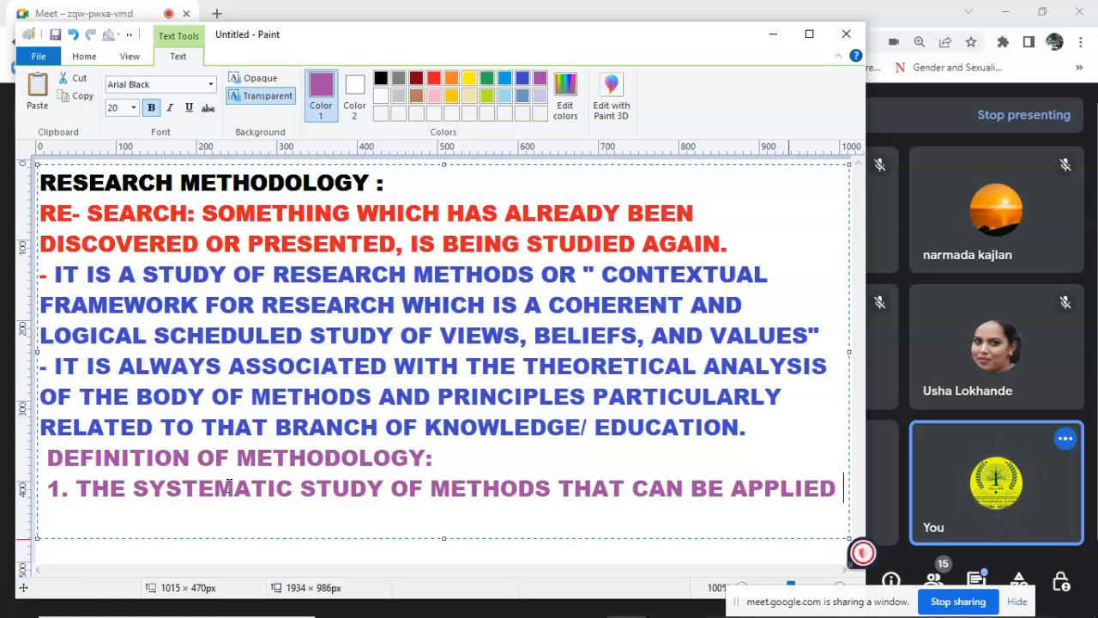
pyautogui.write('WITH')
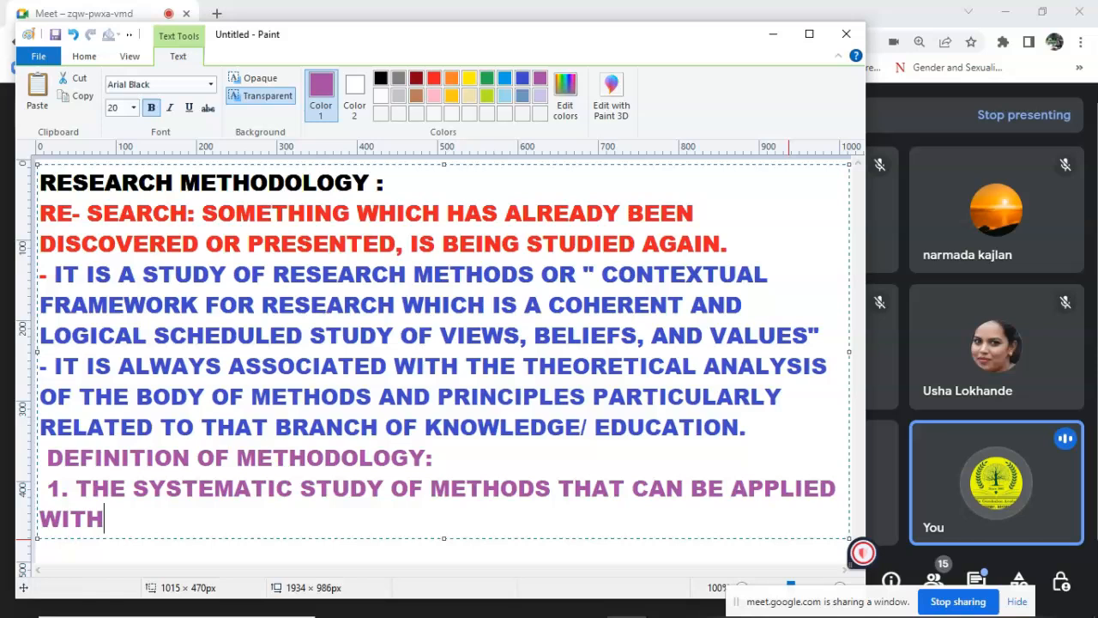
pyautogui.write('IN A DIS')
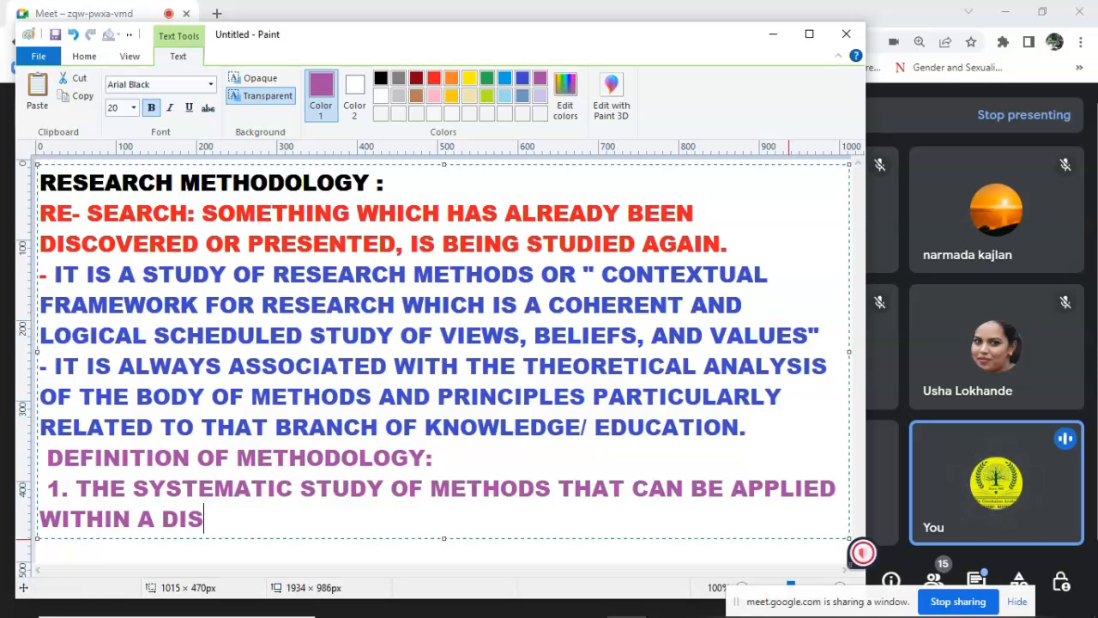
pyautogui.write('CIPLINE.')
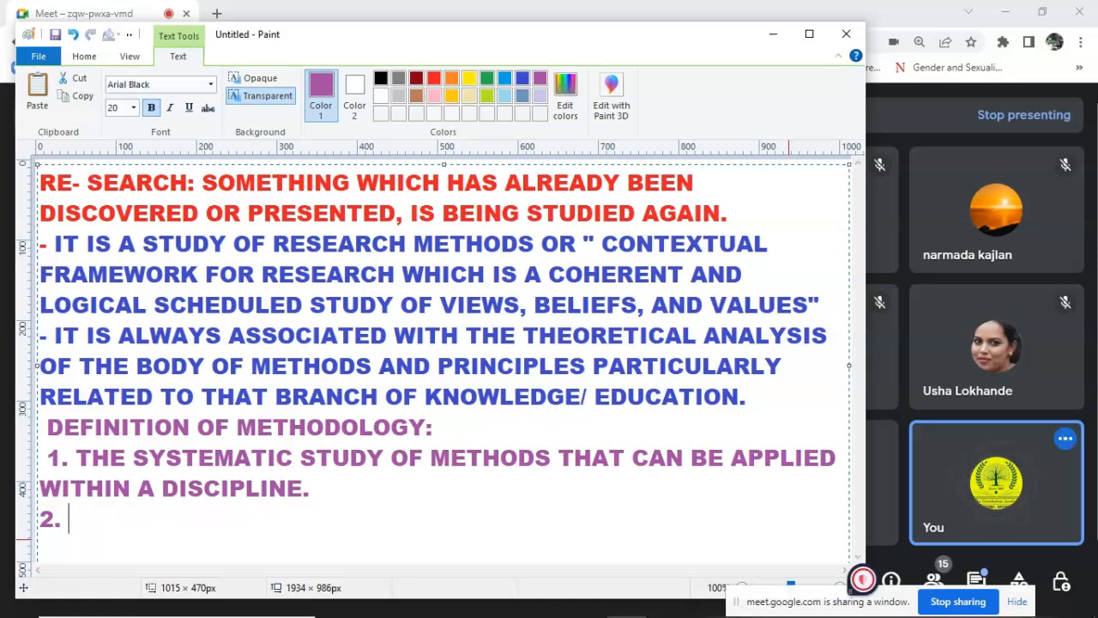
# Type point 2: 'THE STUDY OR DESCRIPTION OF METHODS RELATED TO RESEARCH.'
pyautogui.write('THE STUDY OR')
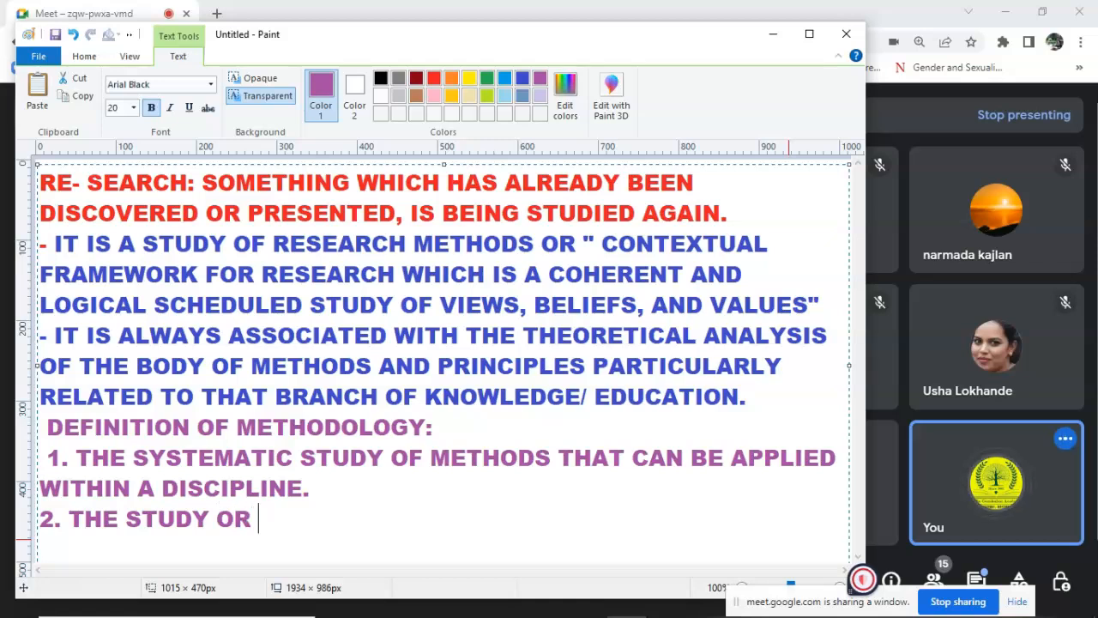
pyautogui.write('DESCRIP')
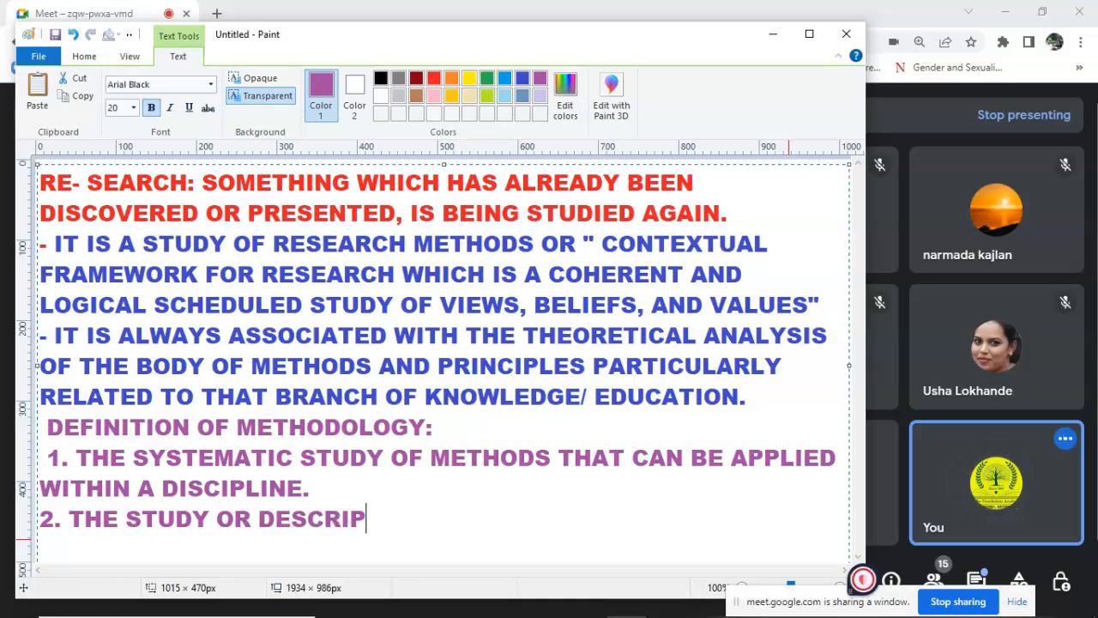
pyautogui.write('TION OF ME')
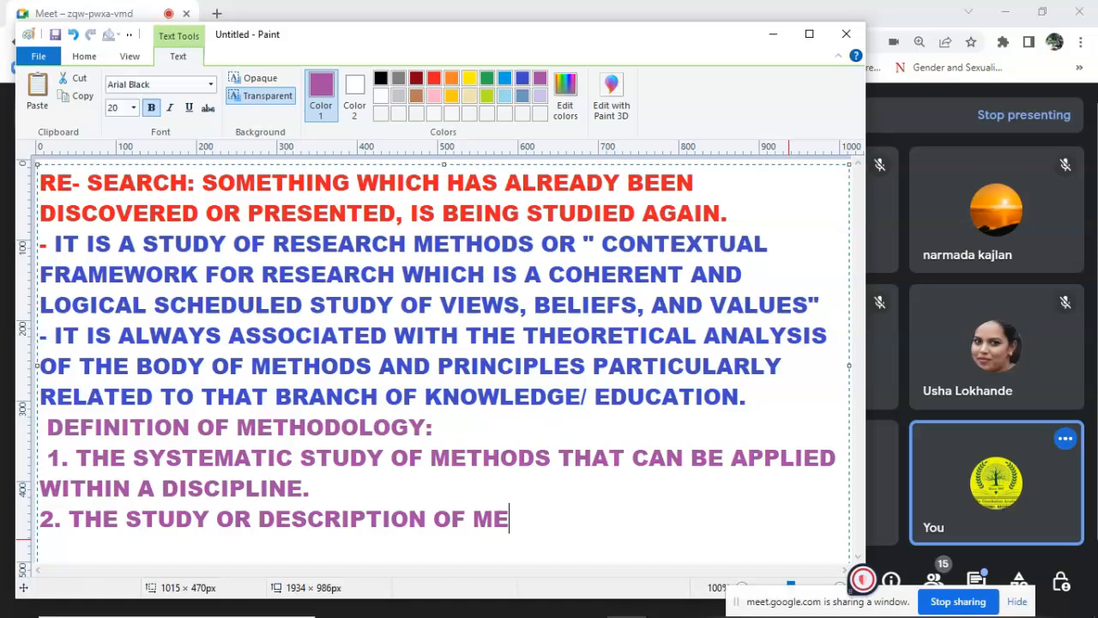
pyautogui.write('THODS R')
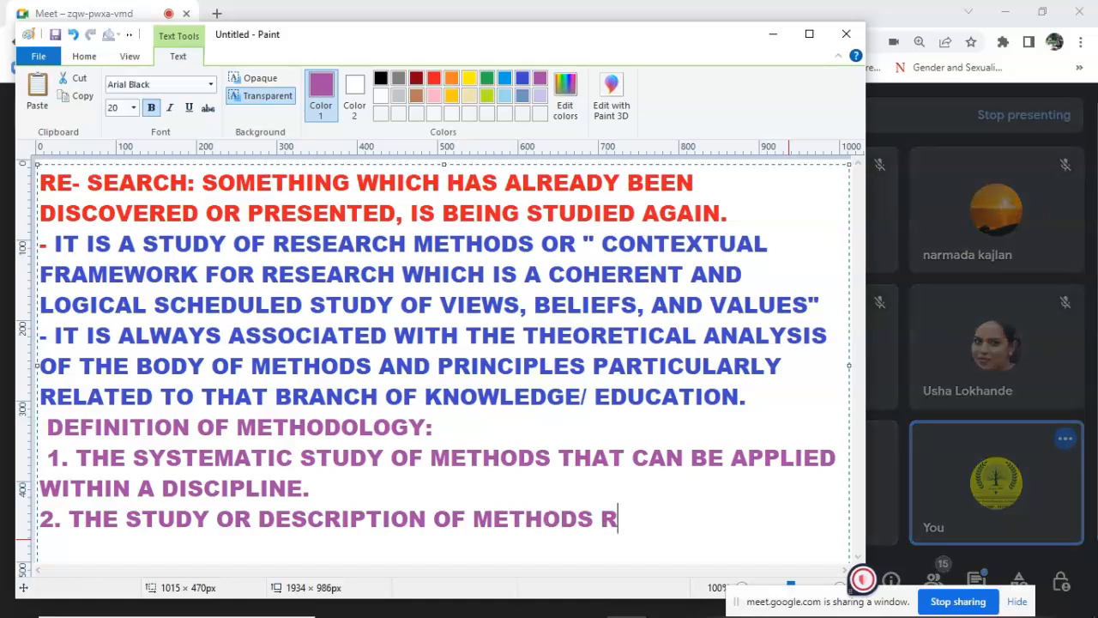
pyautogui.write('EAT')
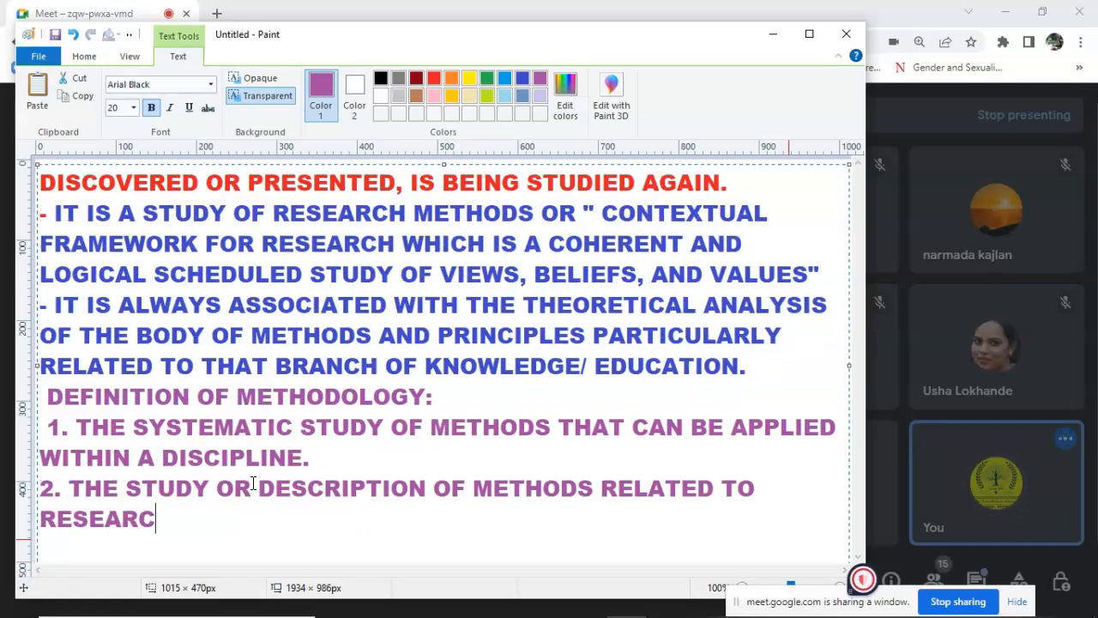
pyautogui.write('H,')
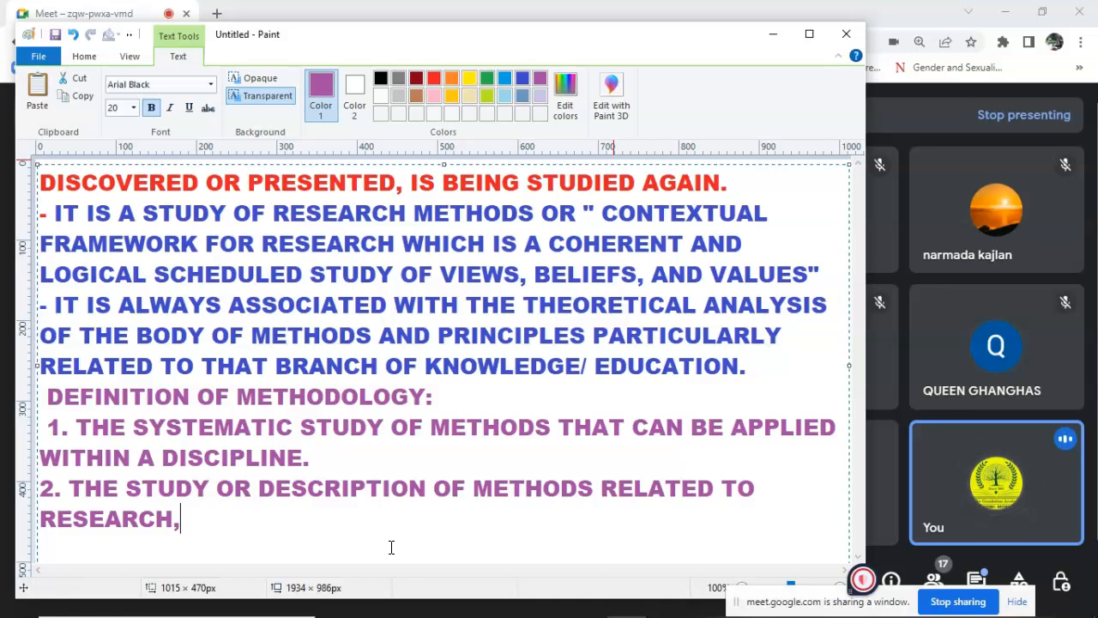
pyautogui.press('Backspace')
pyautogui.write('.')
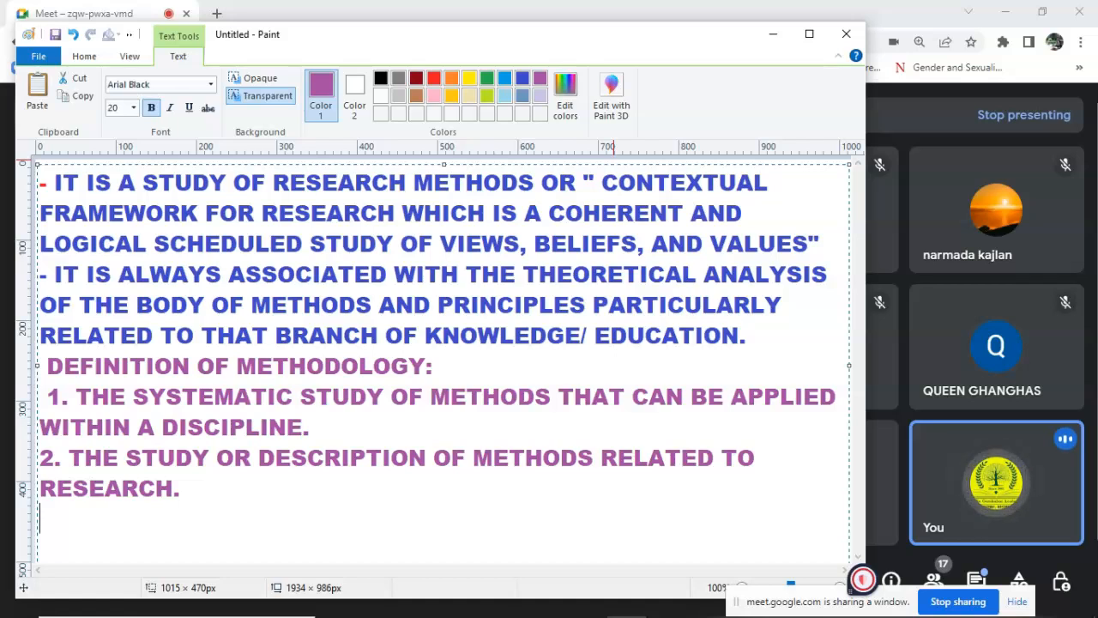
# Type 'TWO TYPES OF METHODS ARE BEING USED FOR MEASUREMENT OF DATA IN RESEARCH', list QUALITATIVE, accept THE
pyautogui.write('T')
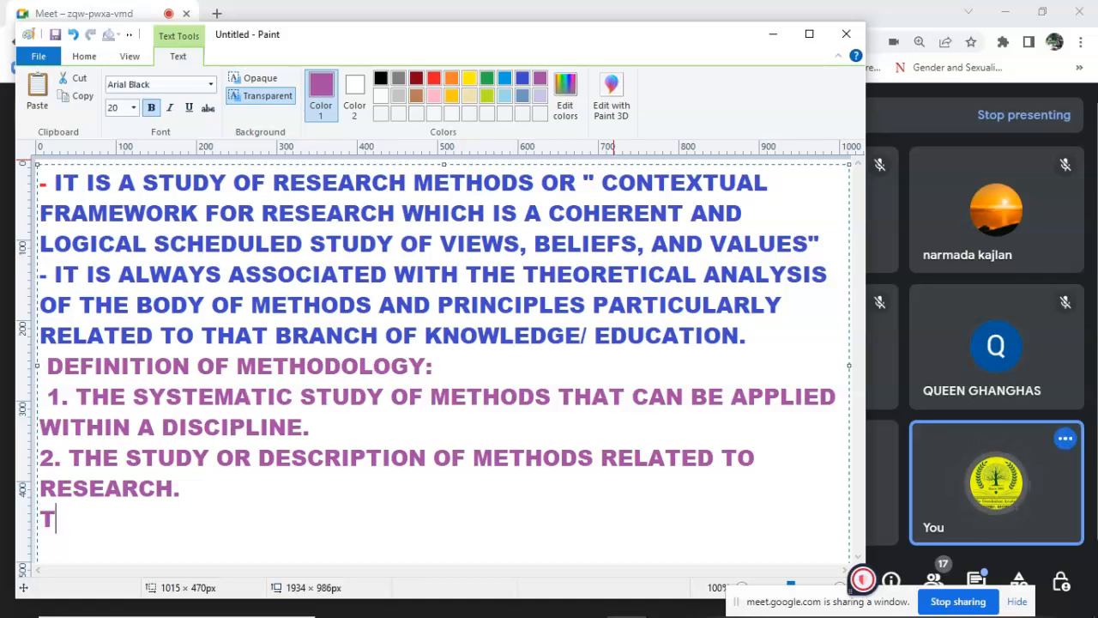
pyautogui.write('WO TYPES OF METHOD')
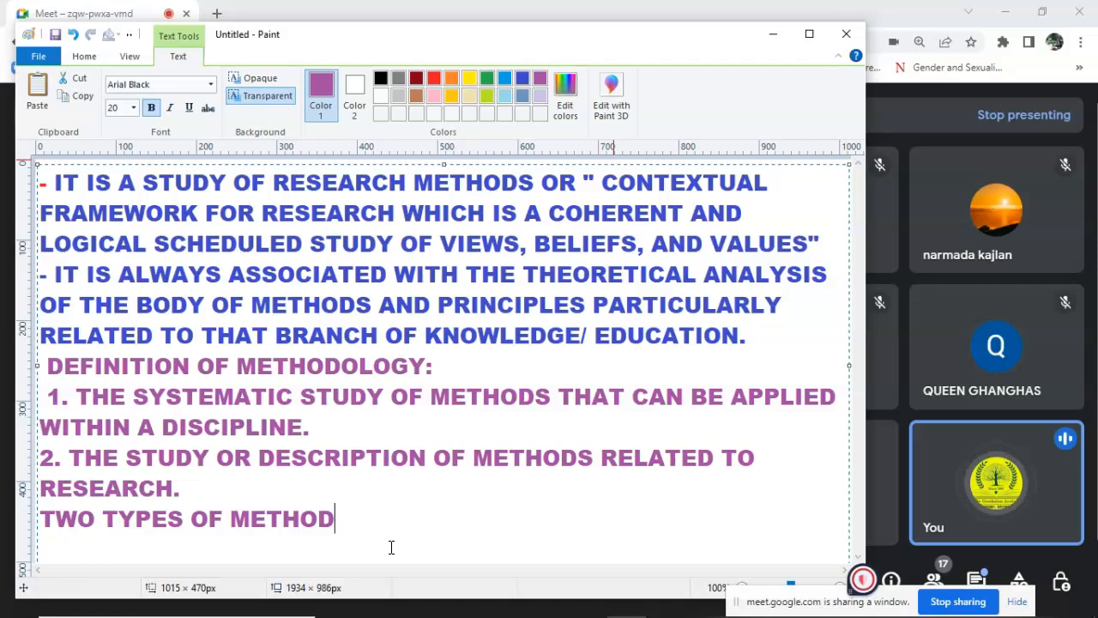
pyautogui.write('S ARE BEING USE')
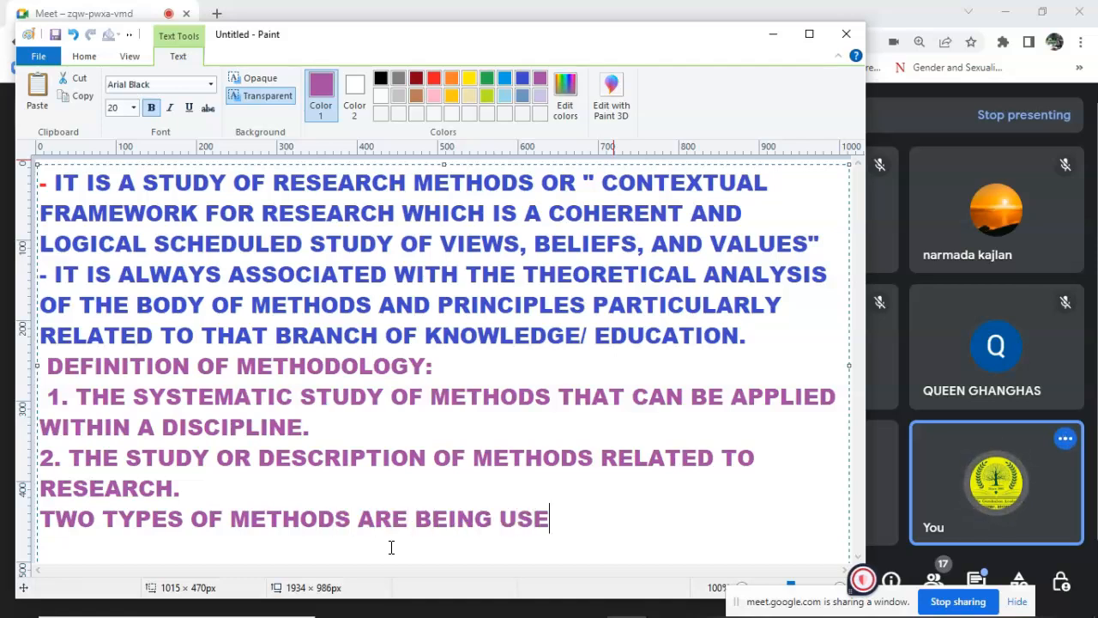
pyautogui.write('D FOR MEASUREMENT OF RESEACH')
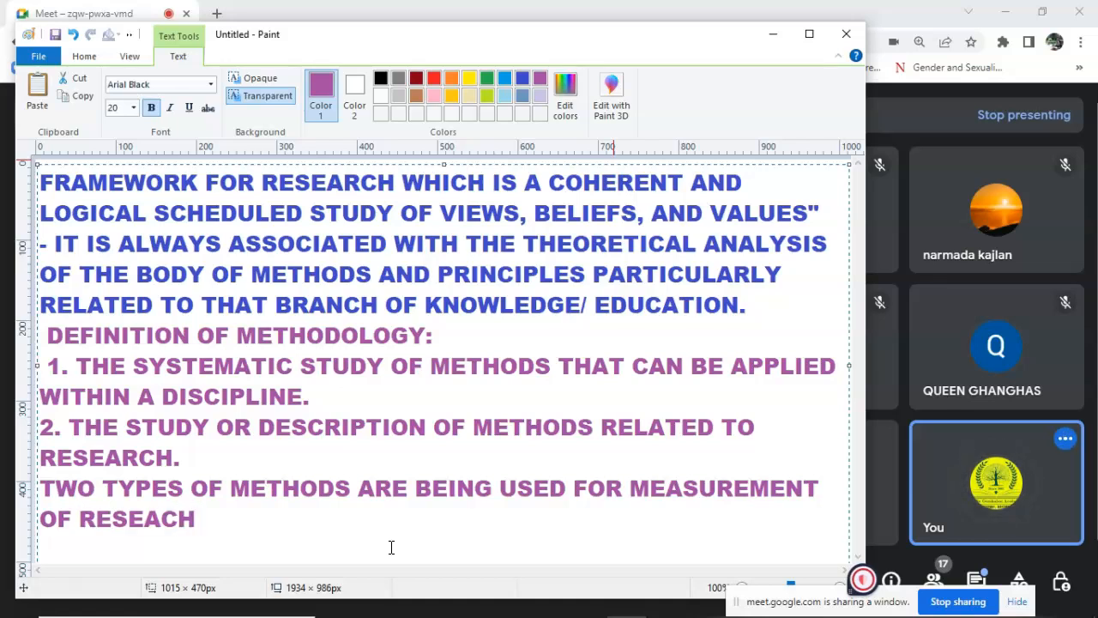
pyautogui.press('Backspace')
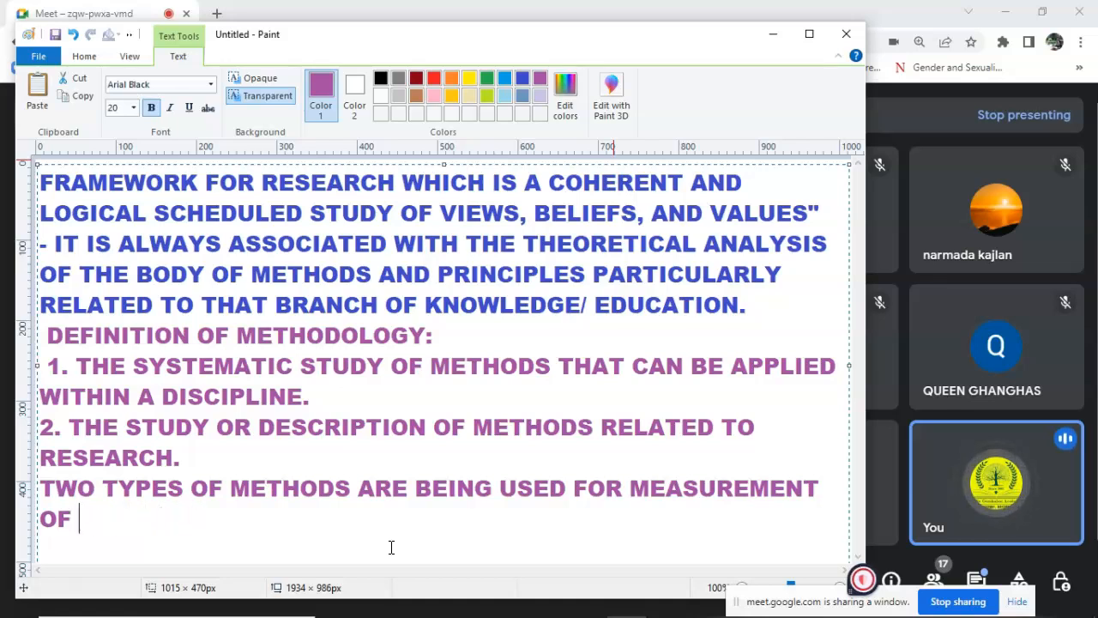
pyautogui.write('DATA I')
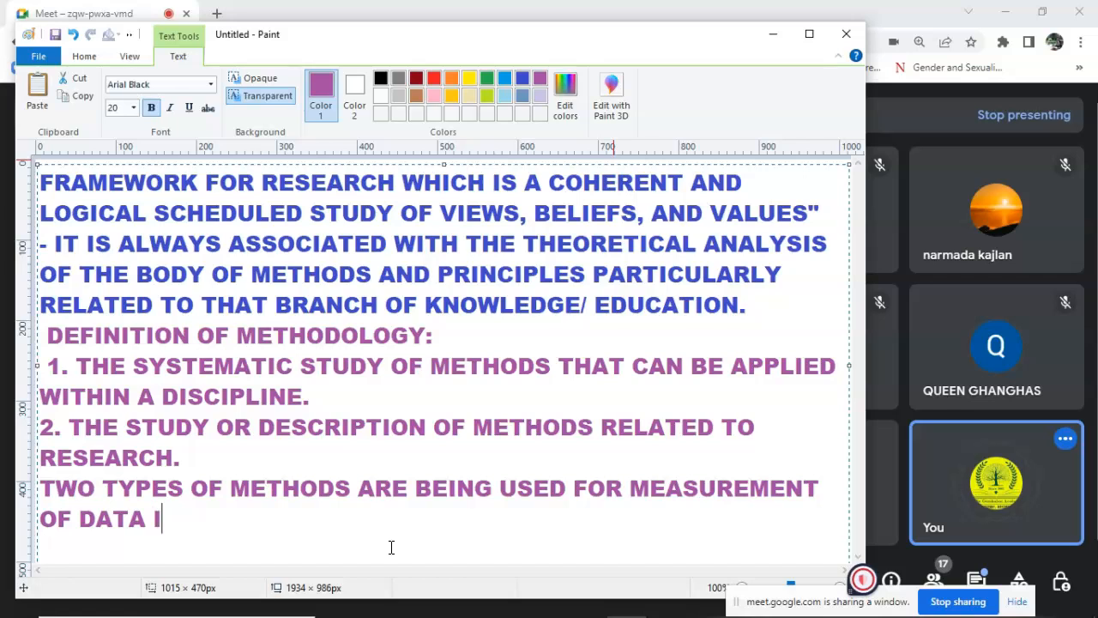
pyautogui.write('N RESEARCH:')
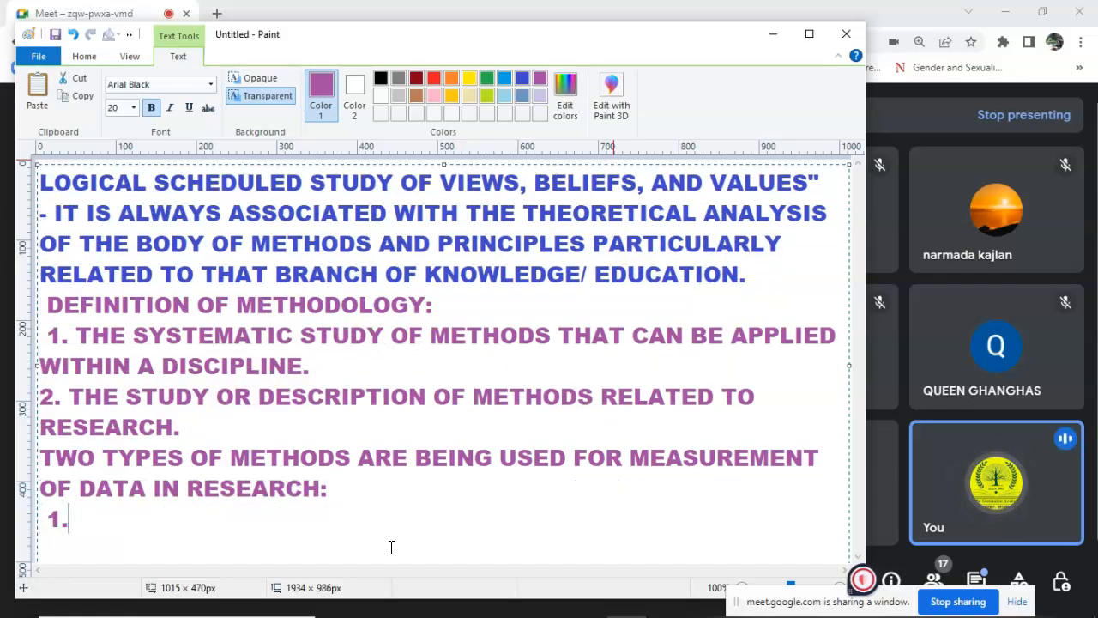
pyautogui.write('QUALITATIVE')
pyautogui.write('2. QUANTITATIVE')
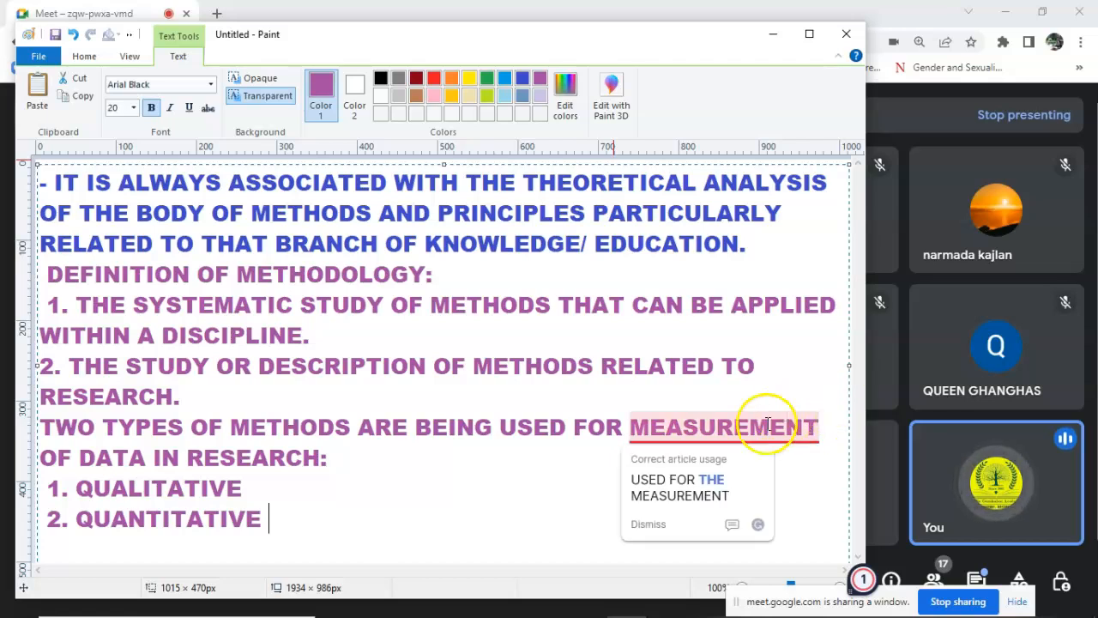
pyautogui.click(679, 487)
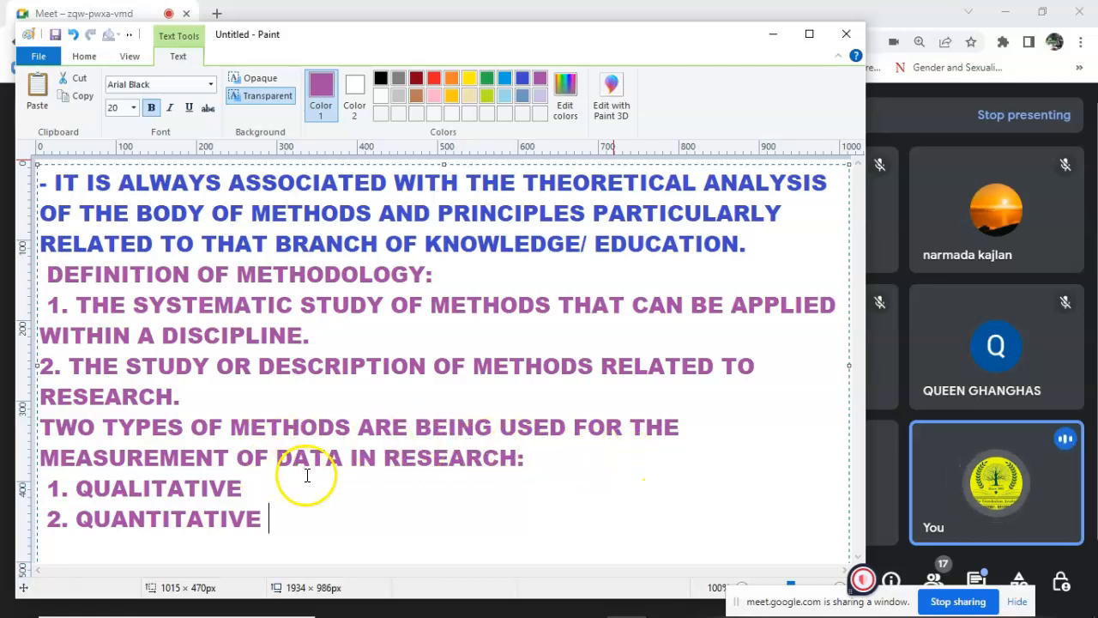
pyautogui.moveTo(303, 489)
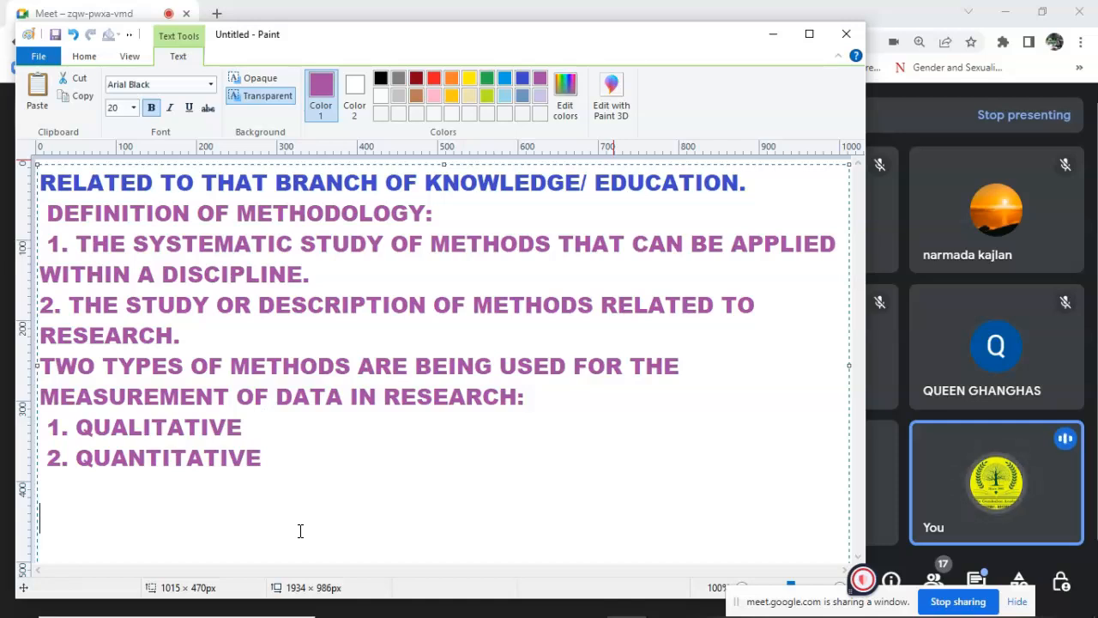
# Type the heading 'TOPICS IN UNIT 10:' and item 1 on examining evaluation methods
pyautogui.write('TOPICS IN')
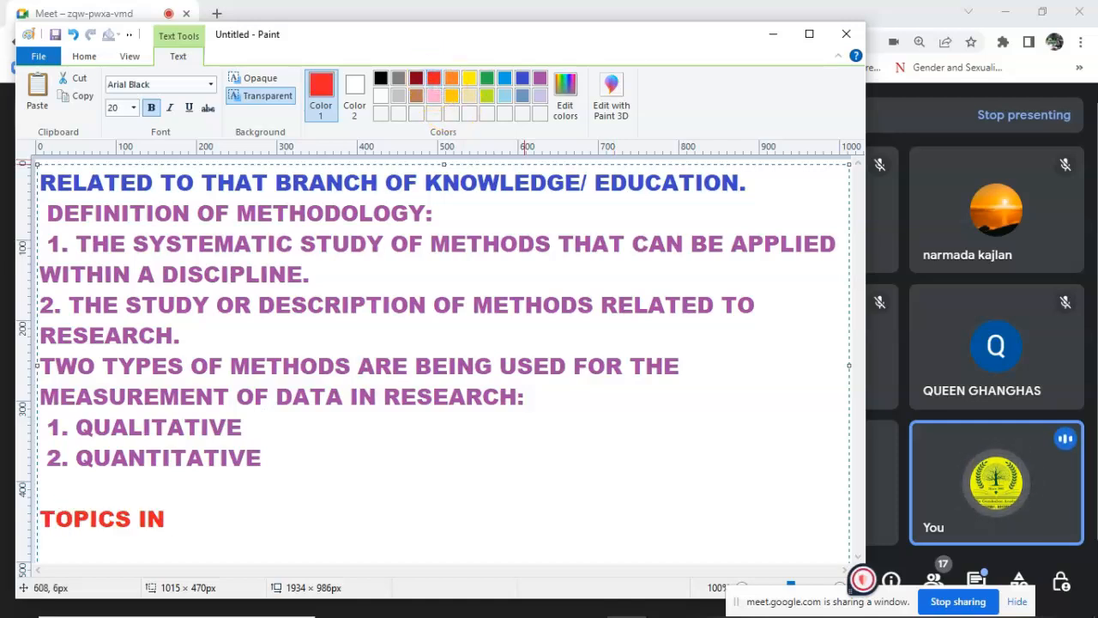
pyautogui.write('UNIT 10')
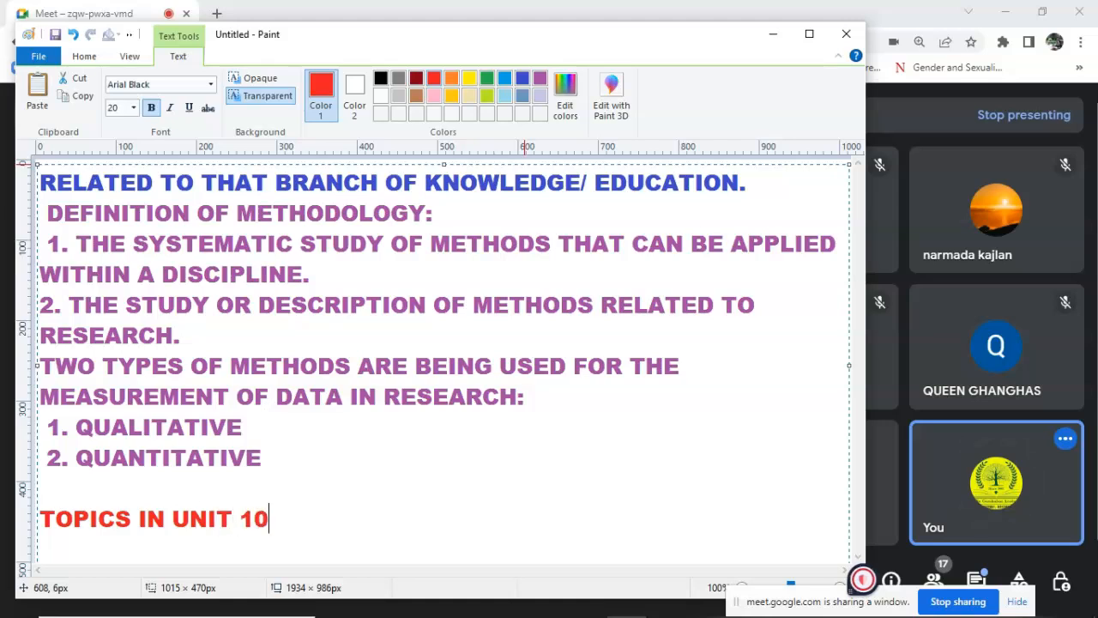
pyautogui.write(':')
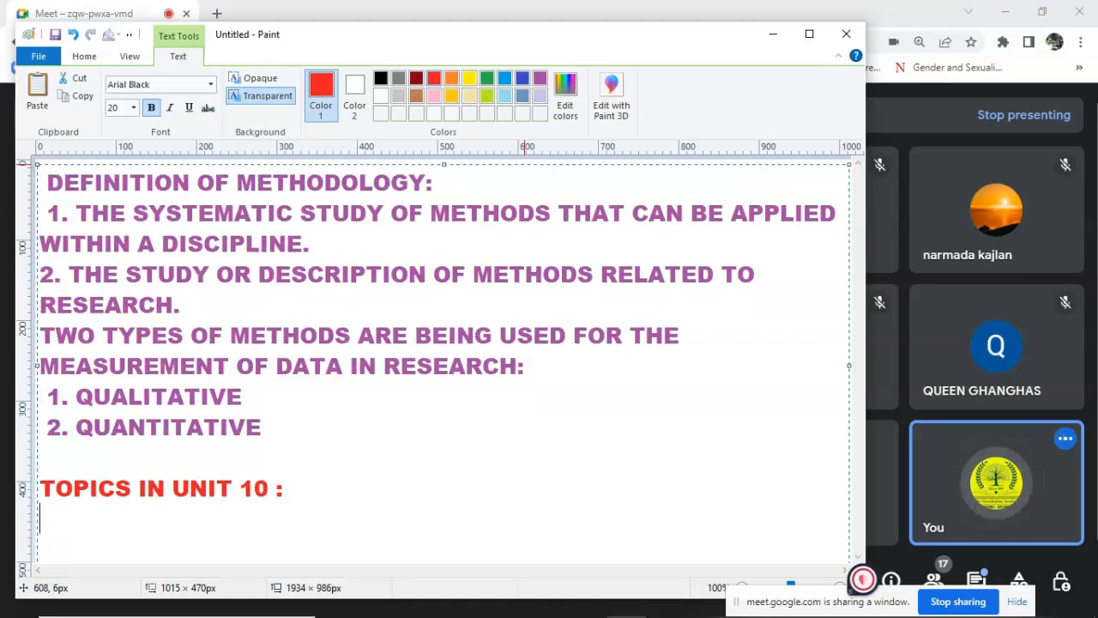
pyautogui.write('1.')
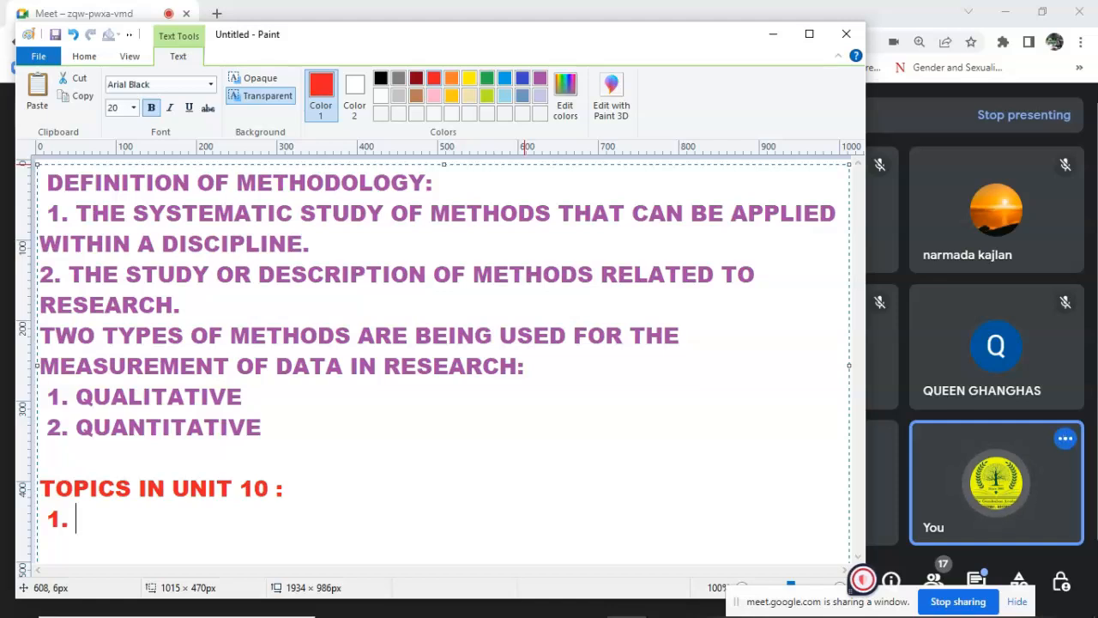
pyautogui.write('EXAMINING THE METHODS OF EVALU')
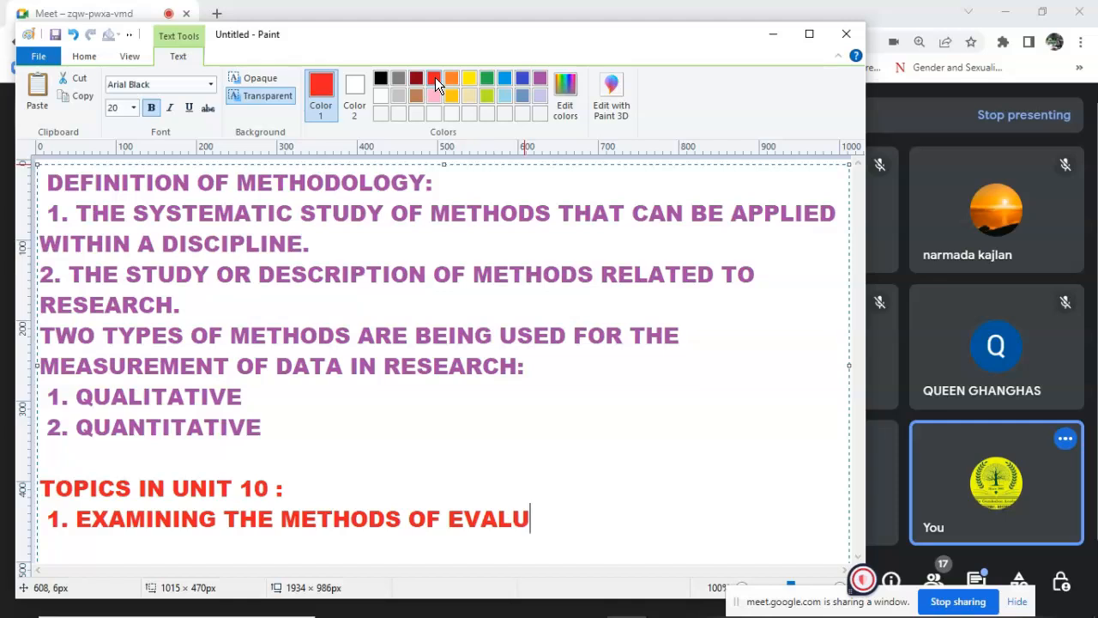
pyautogui.write('ATION')
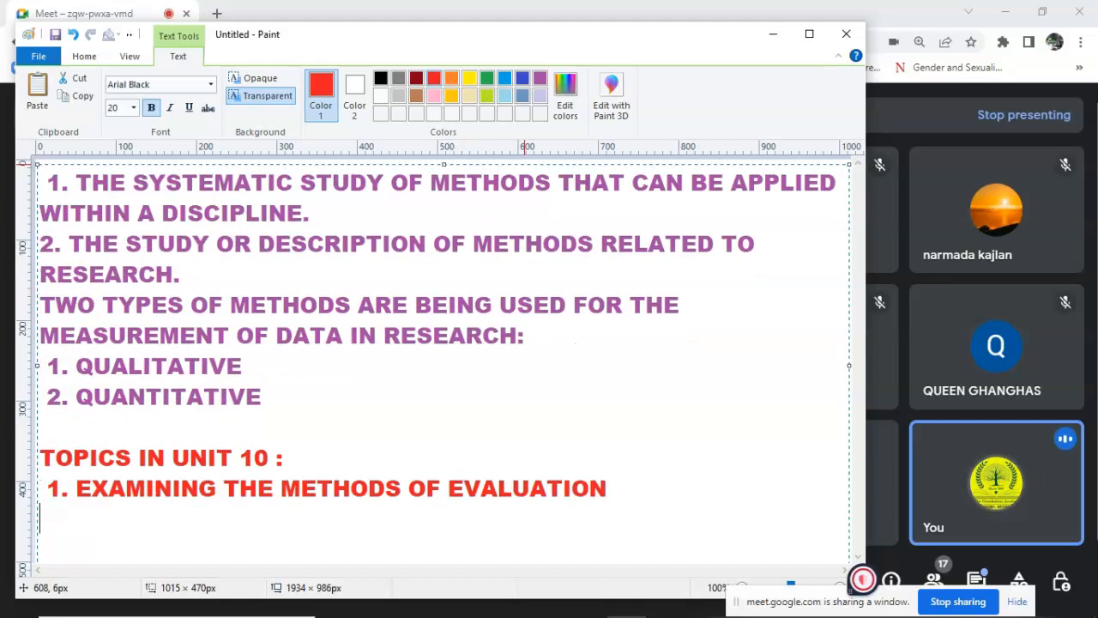
# Add items 2 'SOURCES OF ERROR' and 3 'INPUT ANS OUT MEASUREMENT, PERFORMANCE MEASUREMENT'
pyautogui.write('2.')
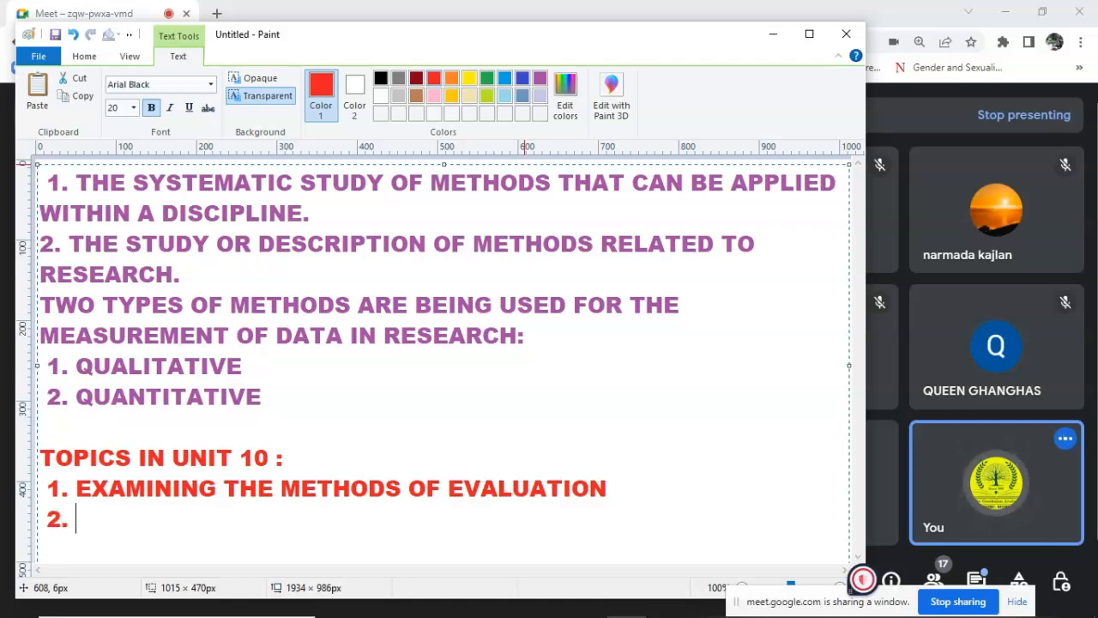
pyautogui.write('S')
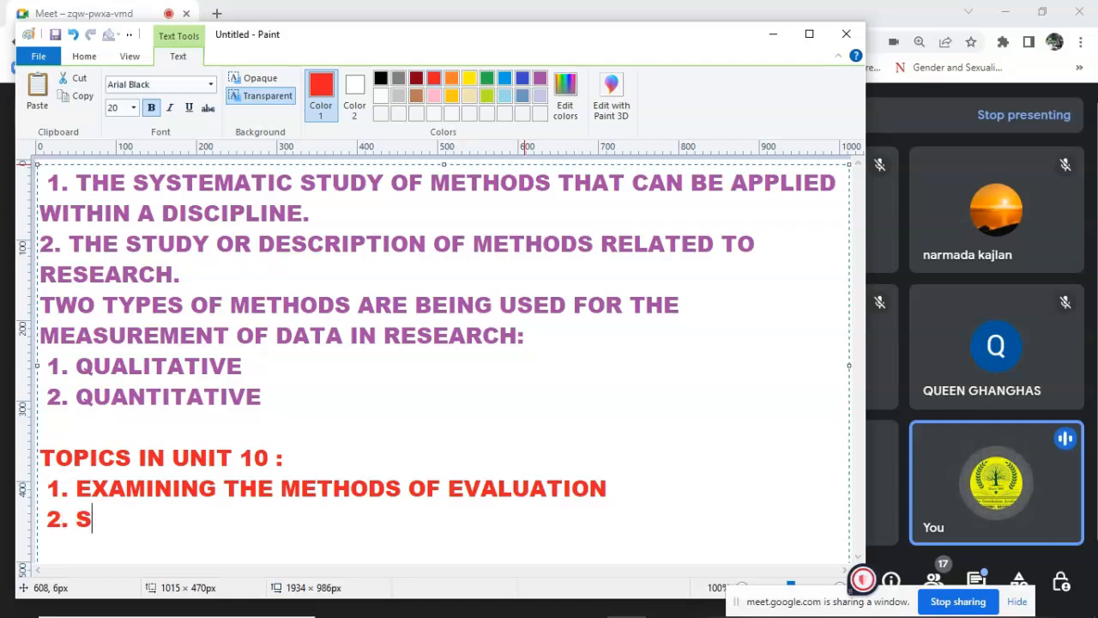
pyautogui.write('OURCES OF ERROR')
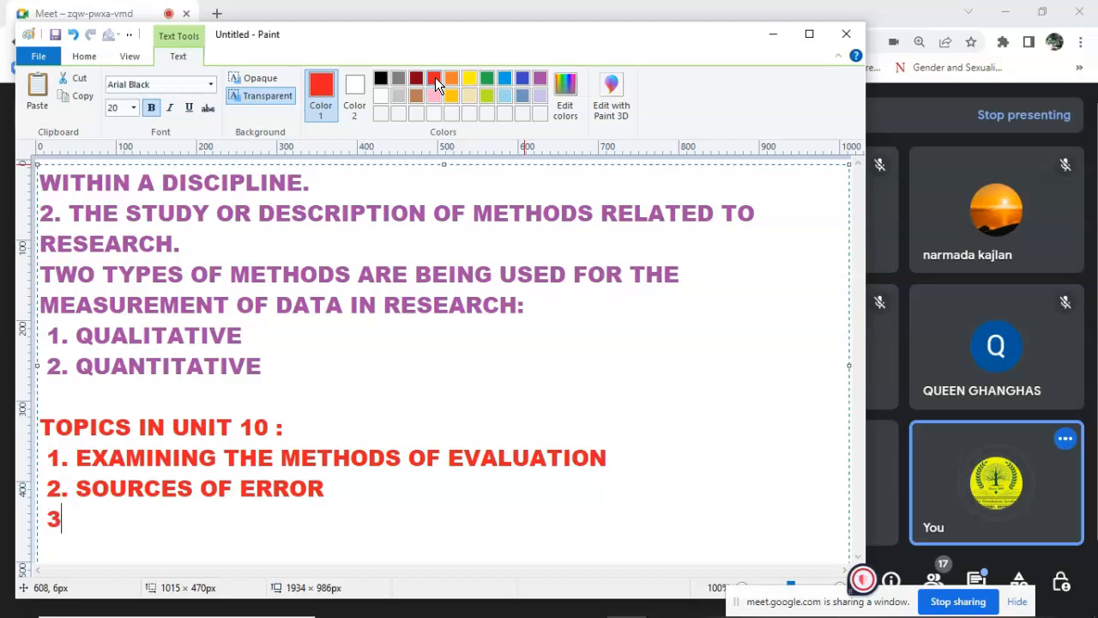
pyautogui.write('.')
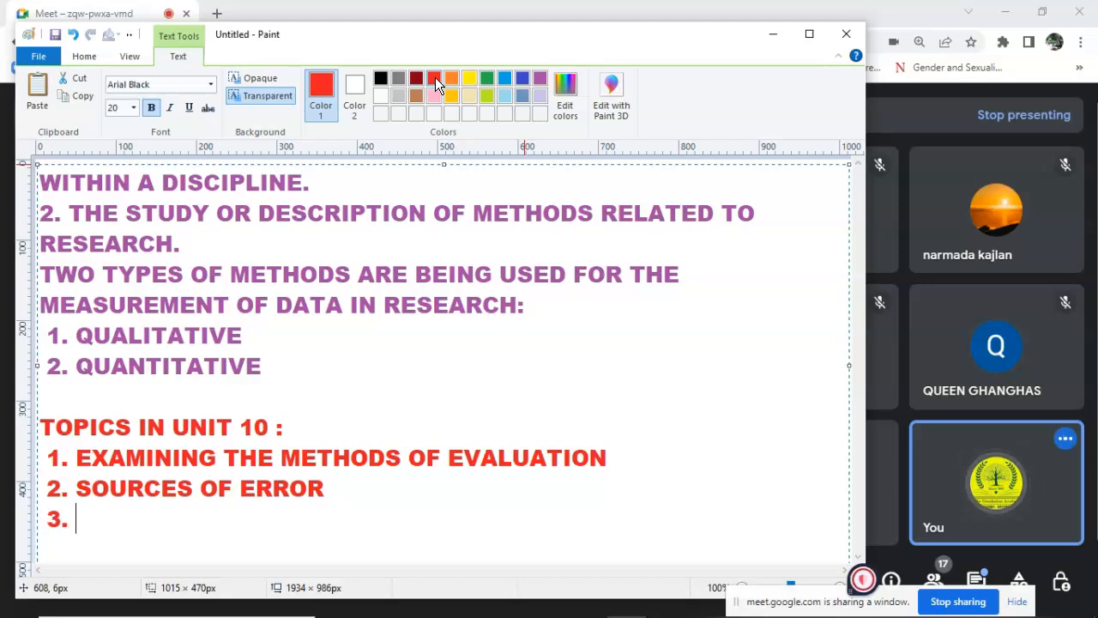
pyautogui.write('IN')
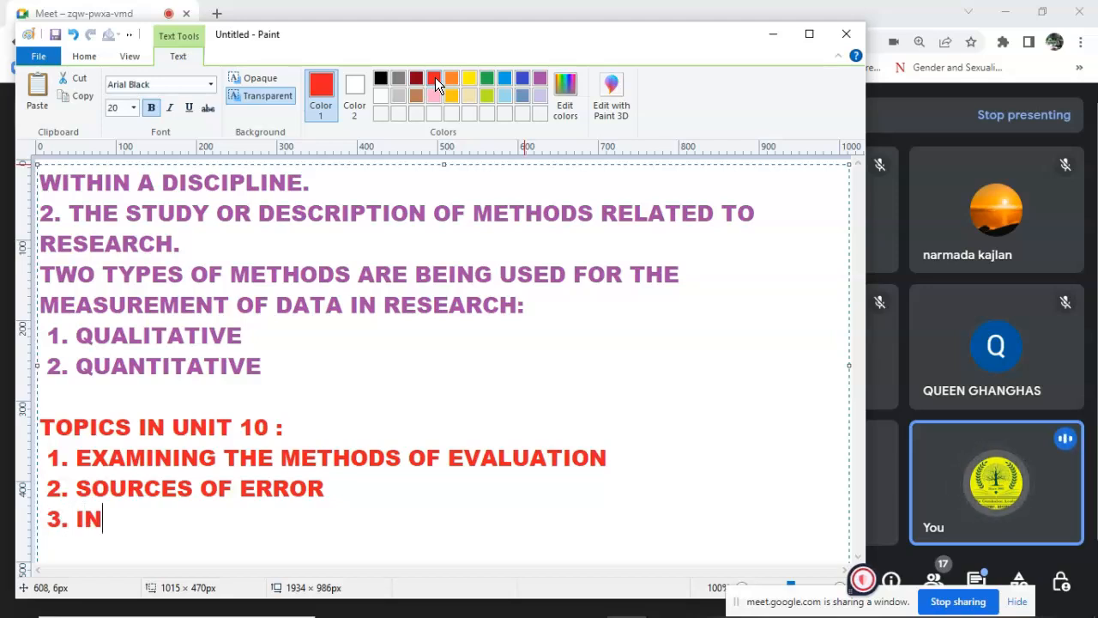
pyautogui.write('PUT ANS OUT MEASUREMENT')
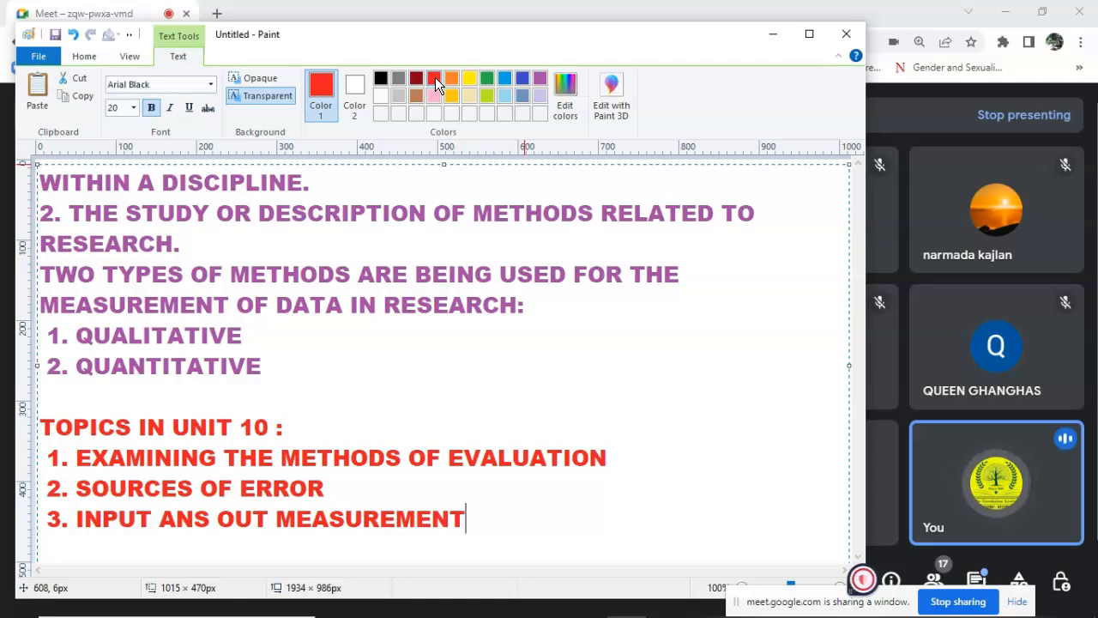
pyautogui.write(', PERFORMANCE MEASUTE')
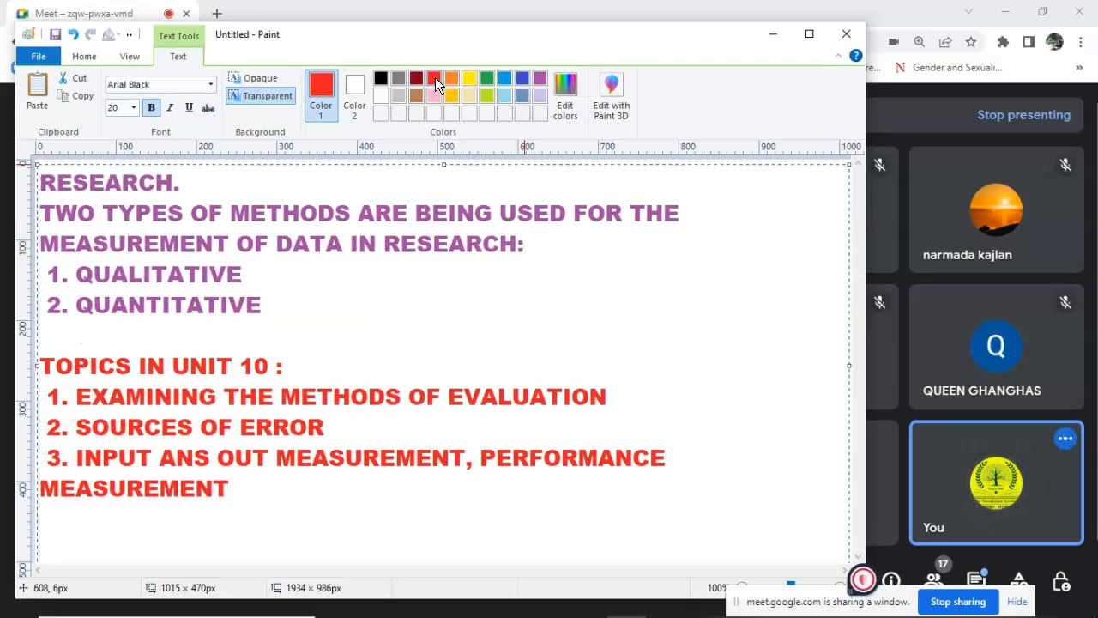
# Add items 4 'IMPACT ASSESMENTS' and 5 'WRITE SYNOPSIS'
pyautogui.write('4.')
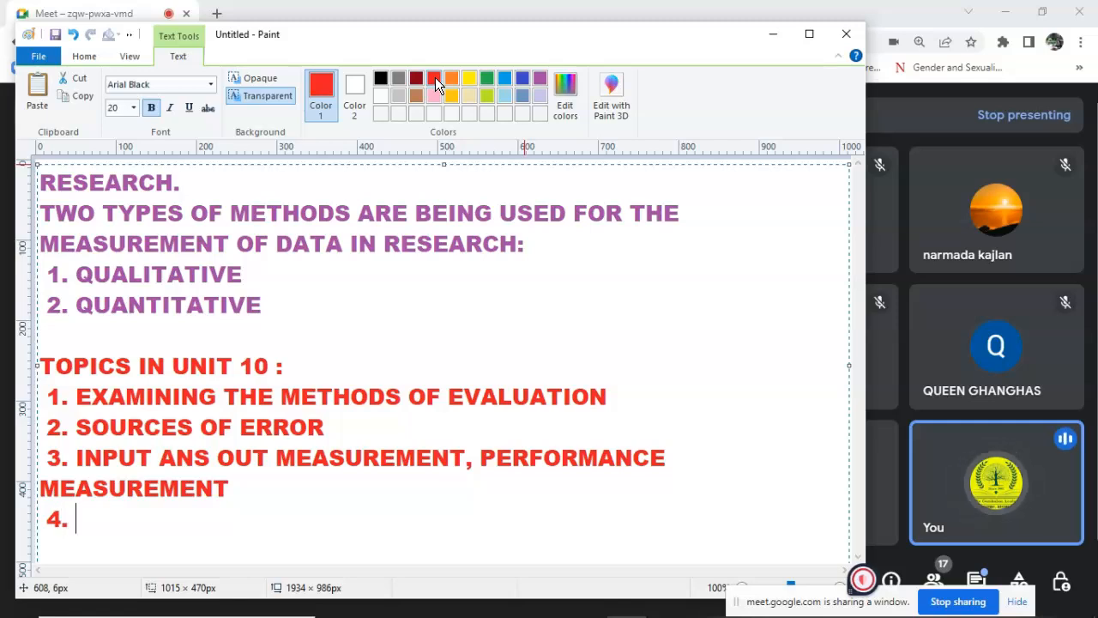
pyautogui.write('IMPACT ASSESMENTS')
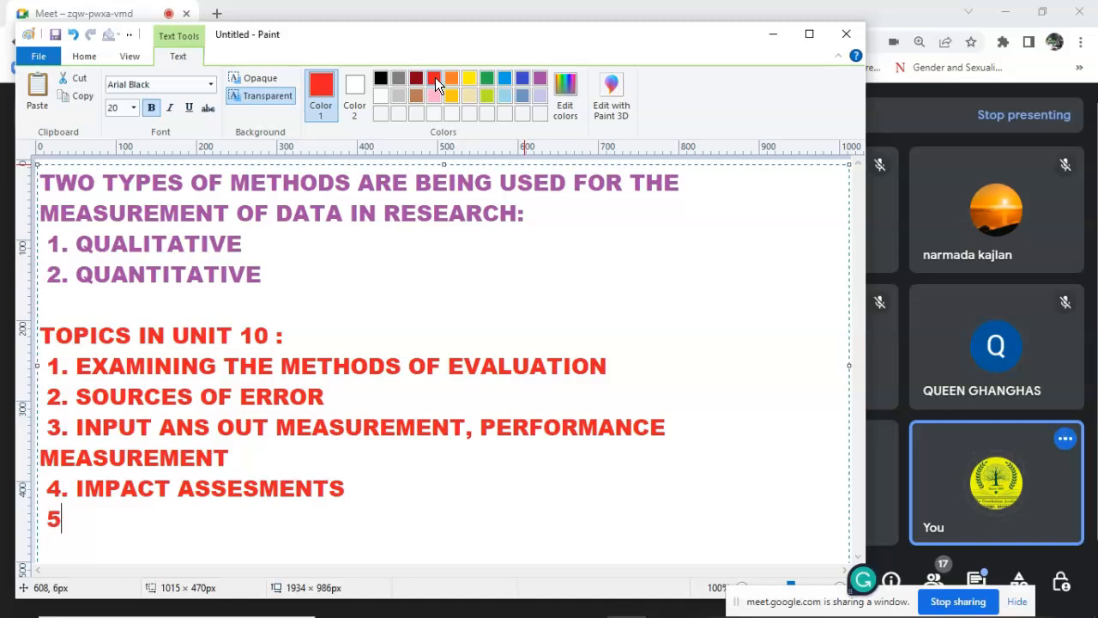
pyautogui.write('.')
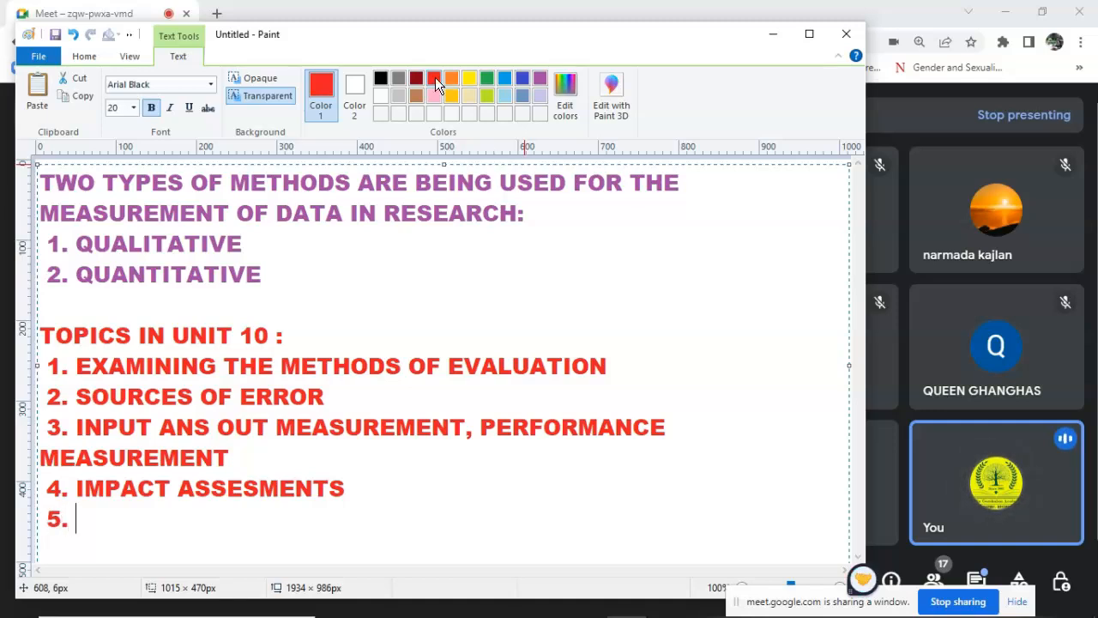
pyautogui.write('STEPS TO')
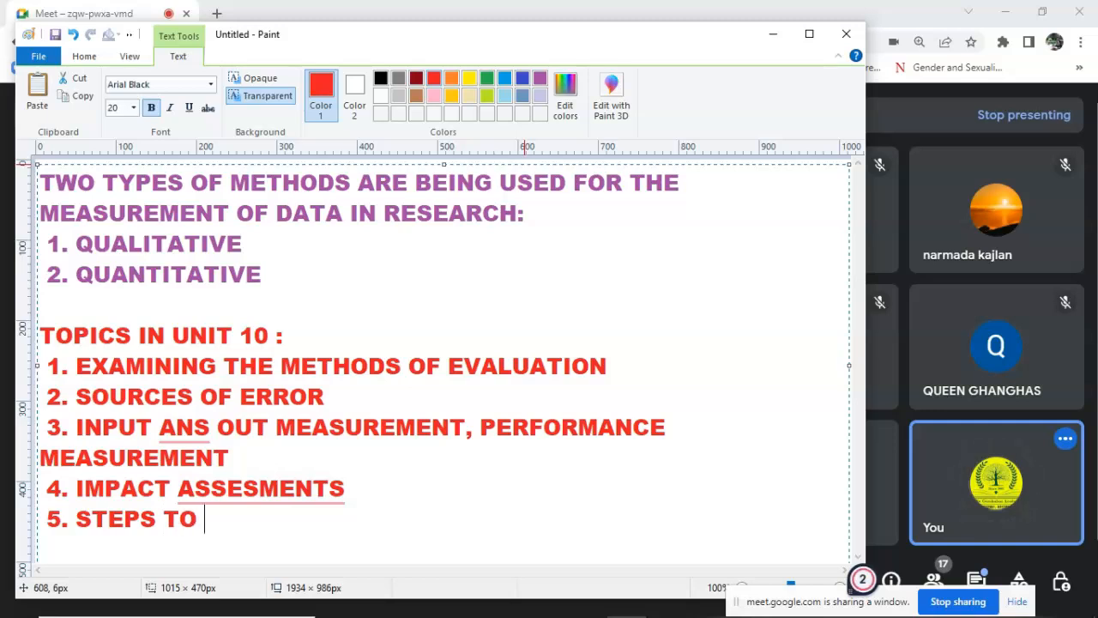
pyautogui.write('WRITE SY')
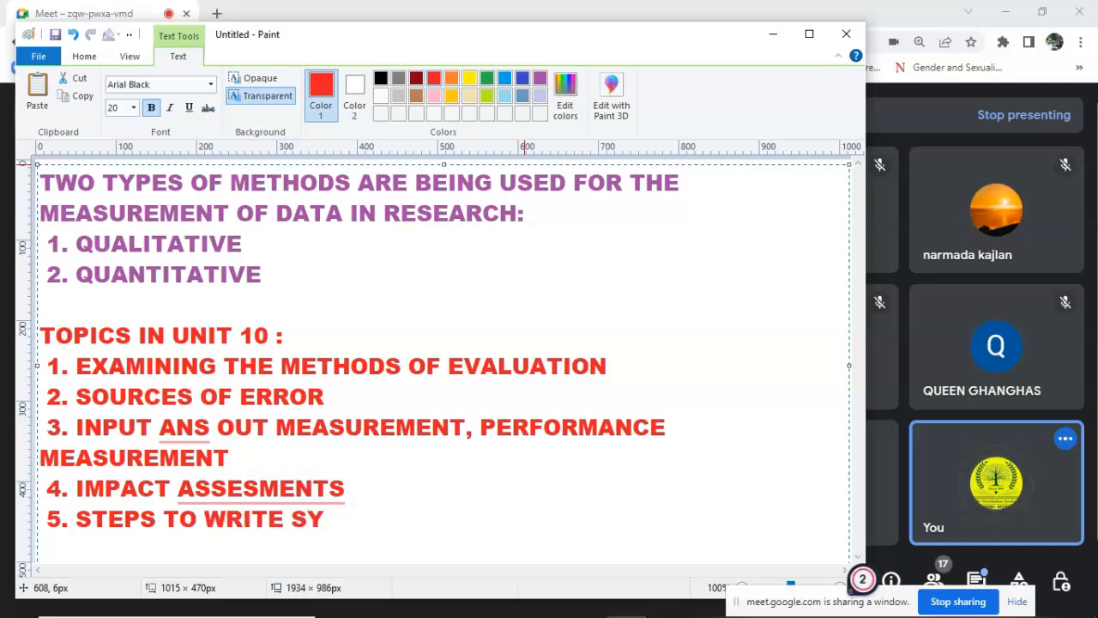
pyautogui.write('NOPSIS')
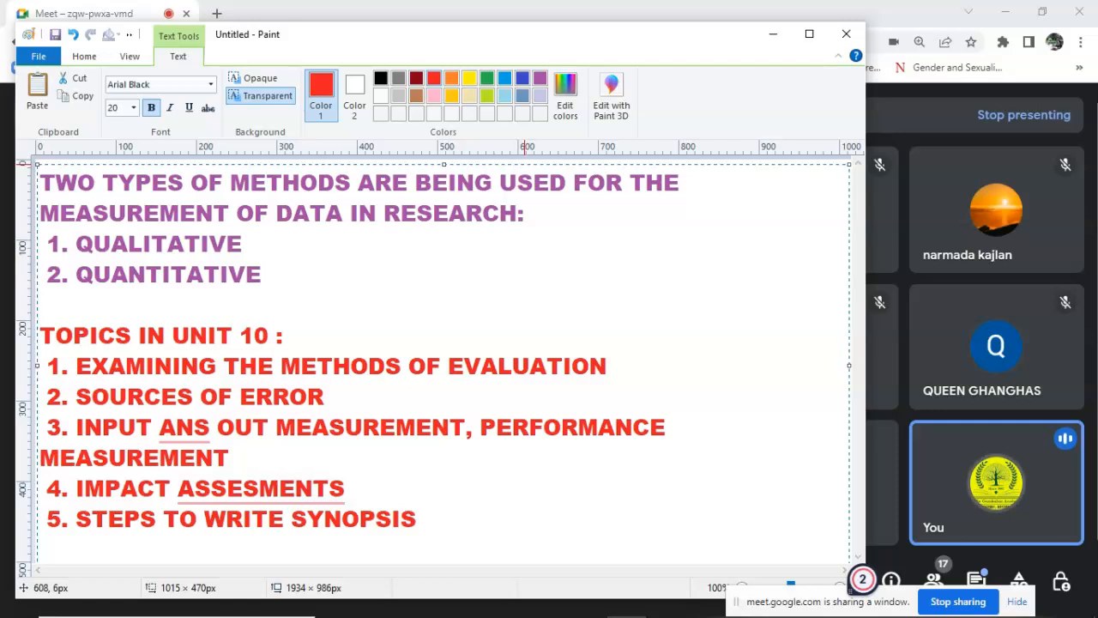
# Add items 6–10: abbreviations, thesis and its various types, subject oriented research methods
pyautogui.write('6. ABBREVATIONS AND SYMBOLS IN RESEARCH')
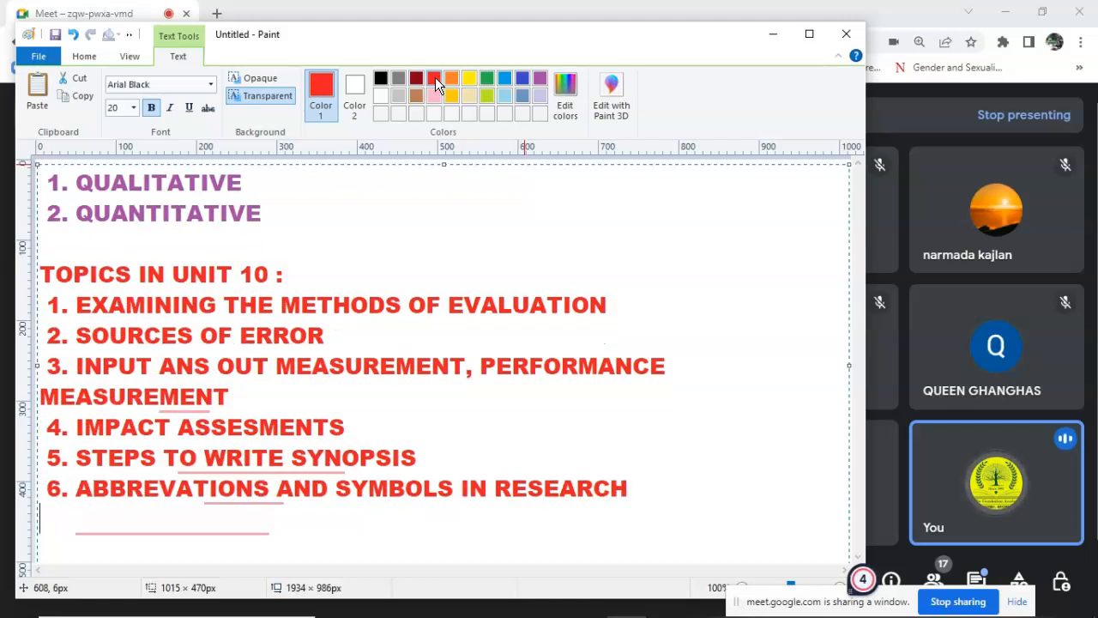
pyautogui.write('7.')
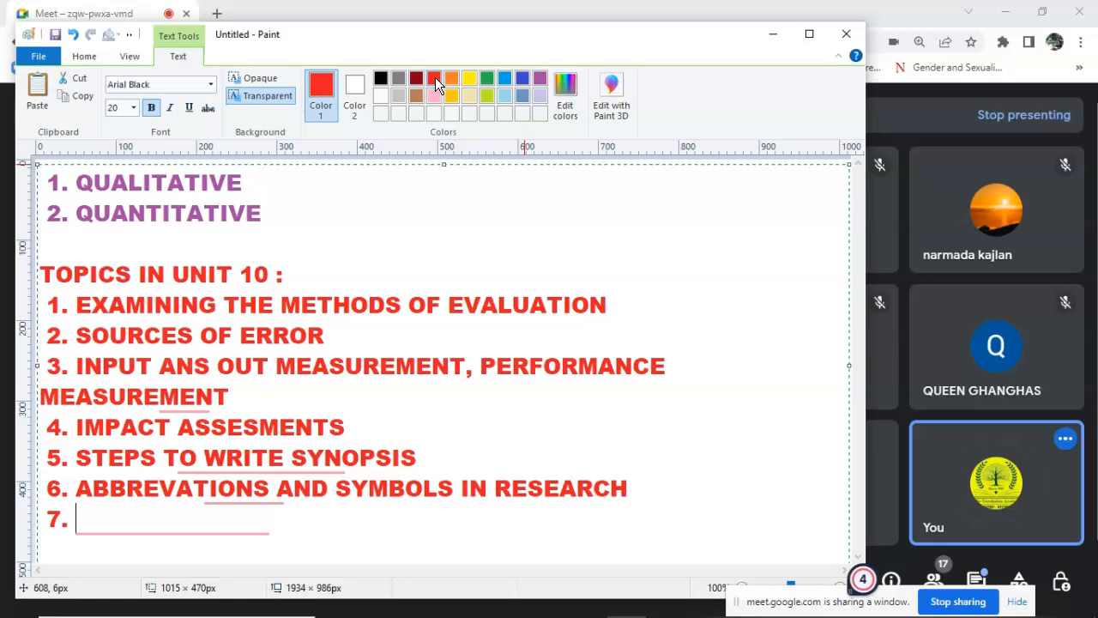
pyautogui.write('THESIS WRITING')
pyautogui.write('8. REFERNCING AND')
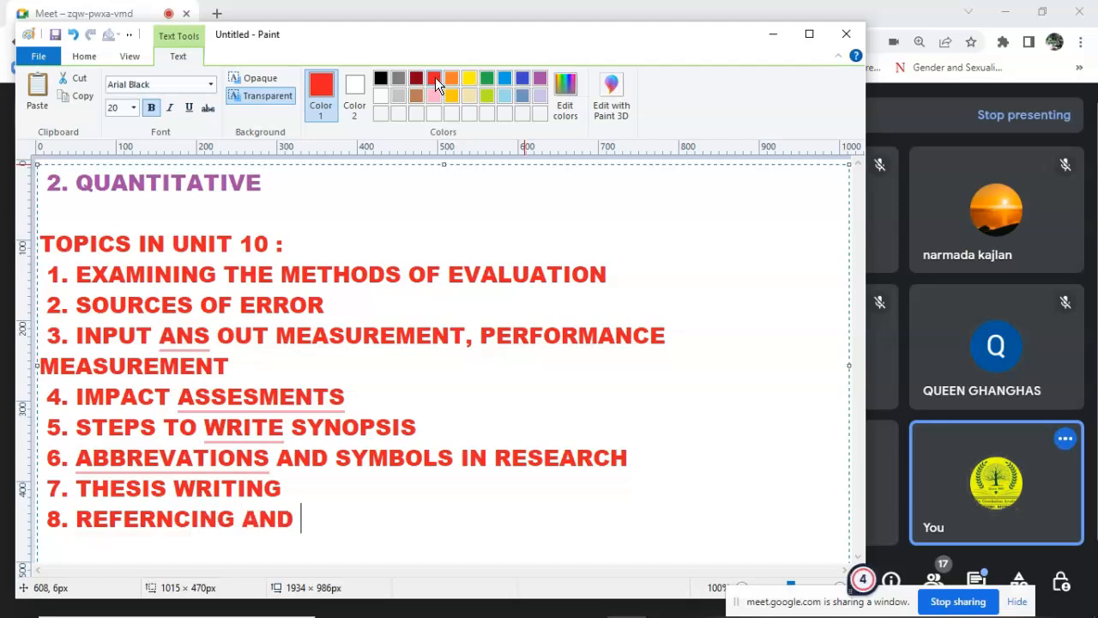
pyautogui.write('ITS VARI')
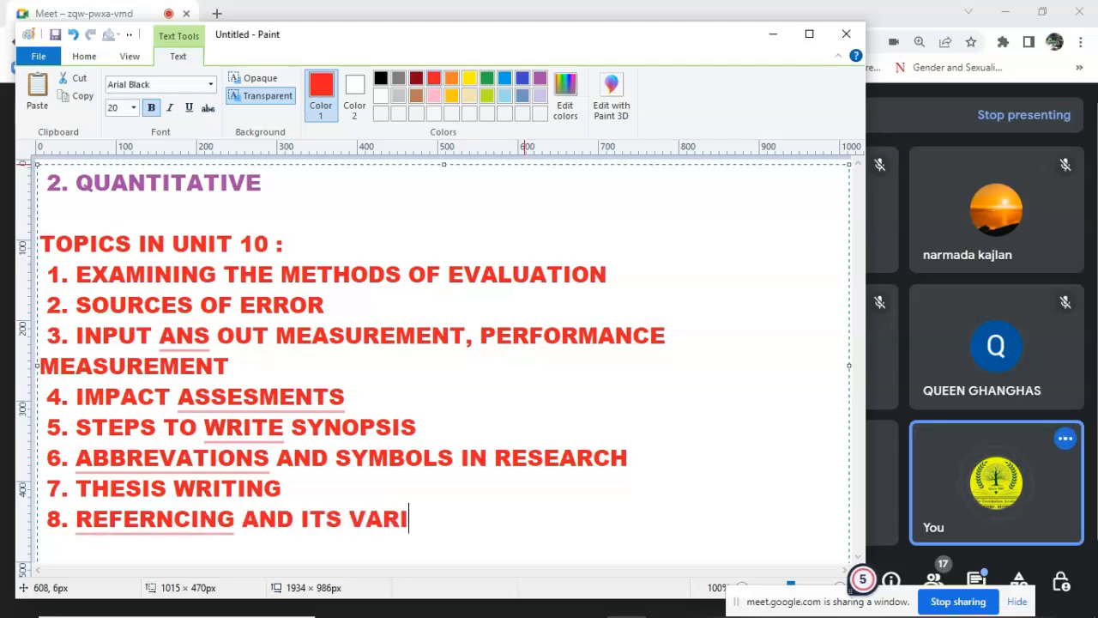
pyautogui.write('OUS TYPES')
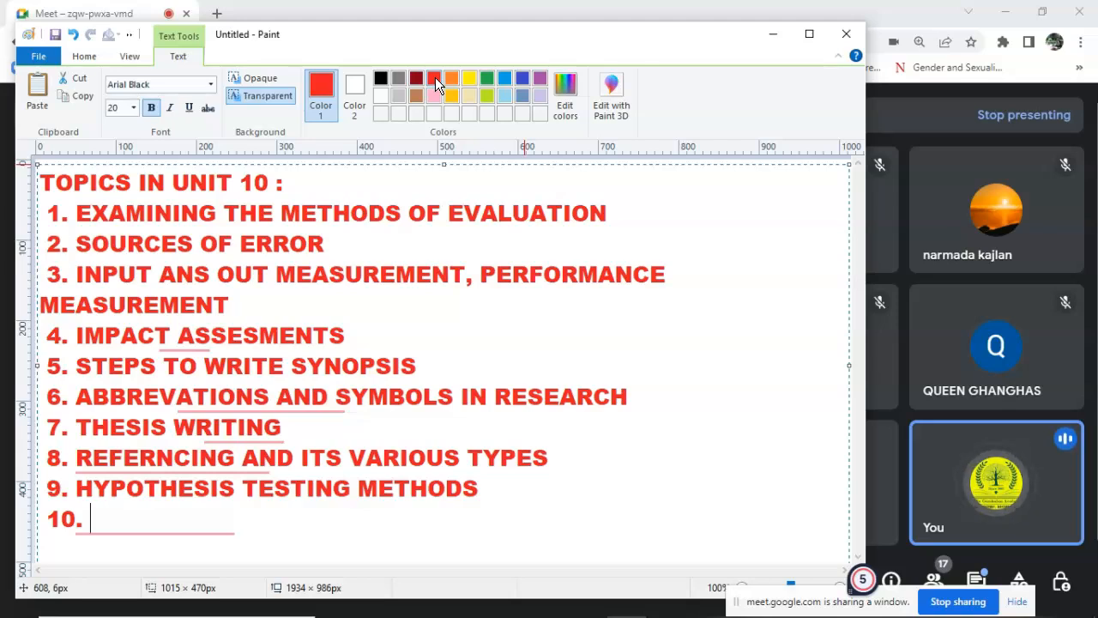
pyautogui.write('SUBJECVT ORIENTED METHODS FOR RESE')
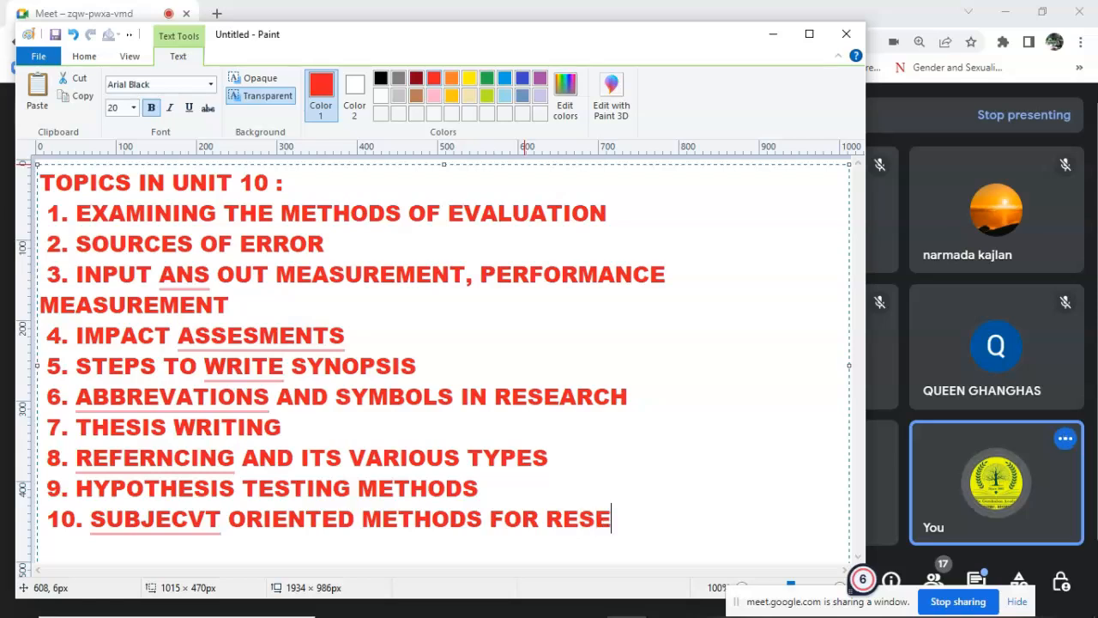
pyautogui.write('ARCH A')
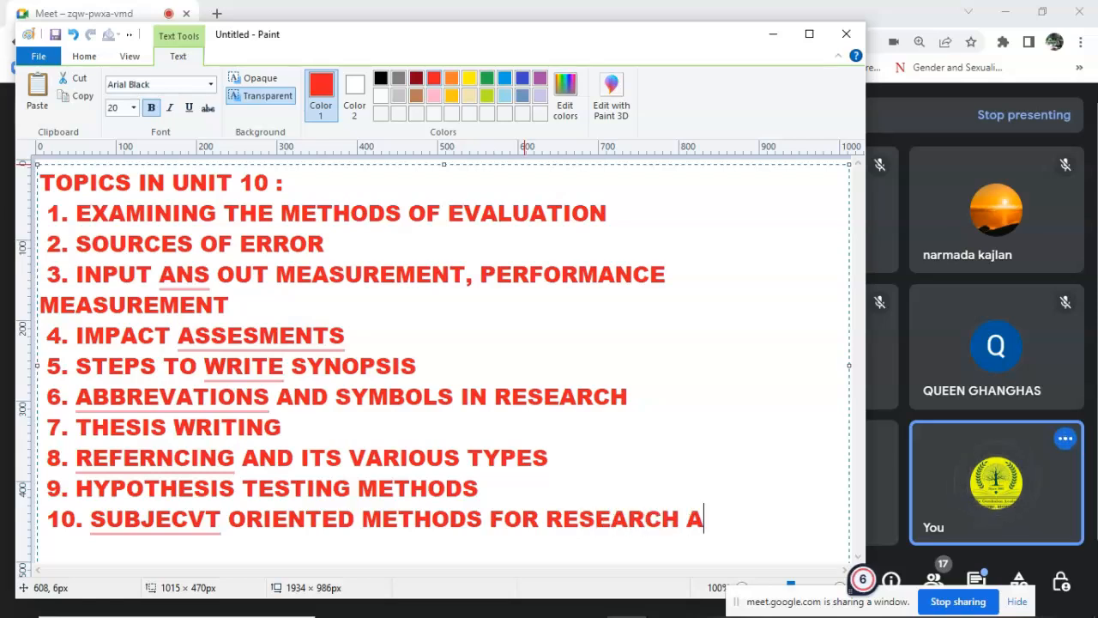